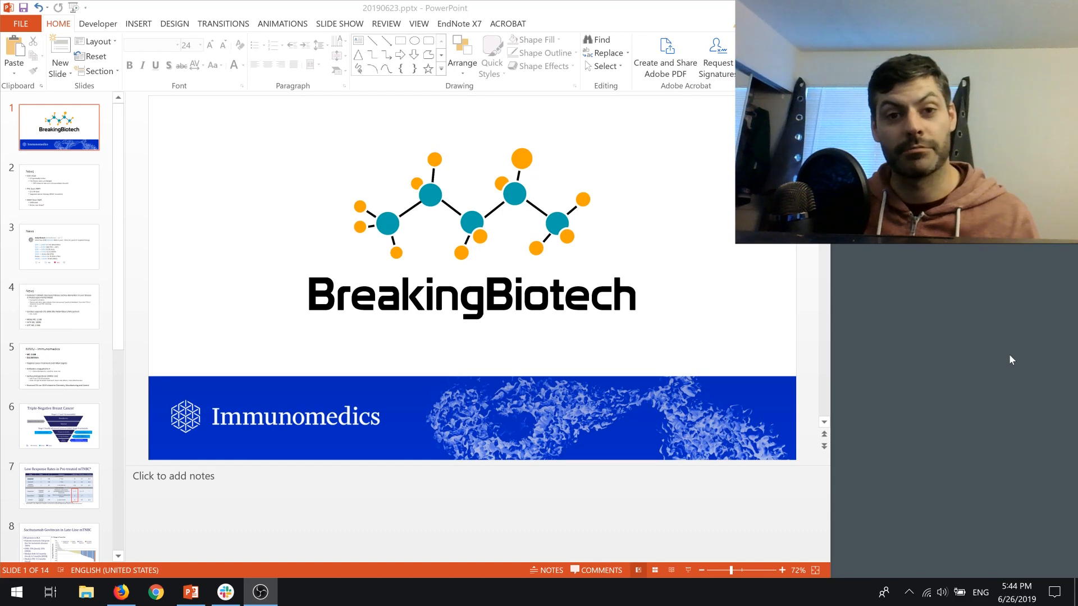
{"action": "mouse_move", "coordinate": [996, 362]}
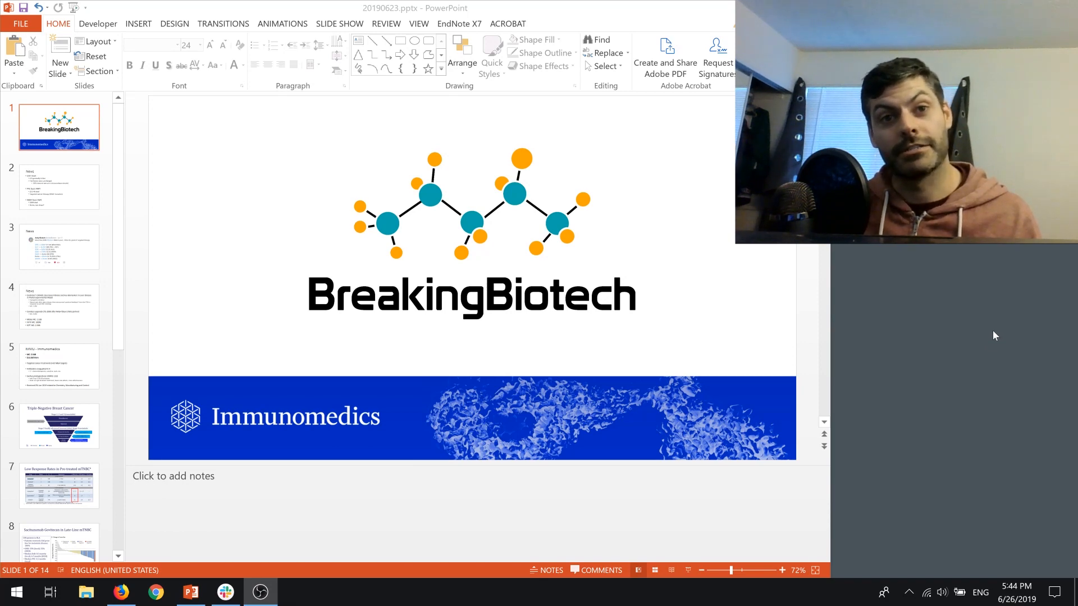
Select the Immunomedics banner image, then bring up the News slide 2.
{"action": "left_click", "coordinate": [588, 418]}
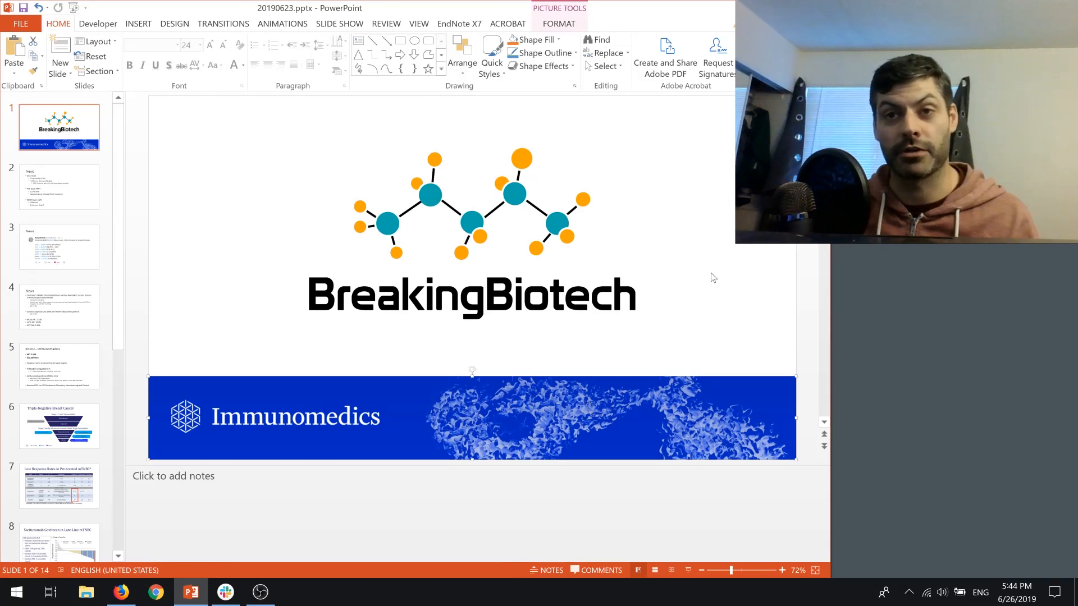
{"action": "mouse_move", "coordinate": [743, 252]}
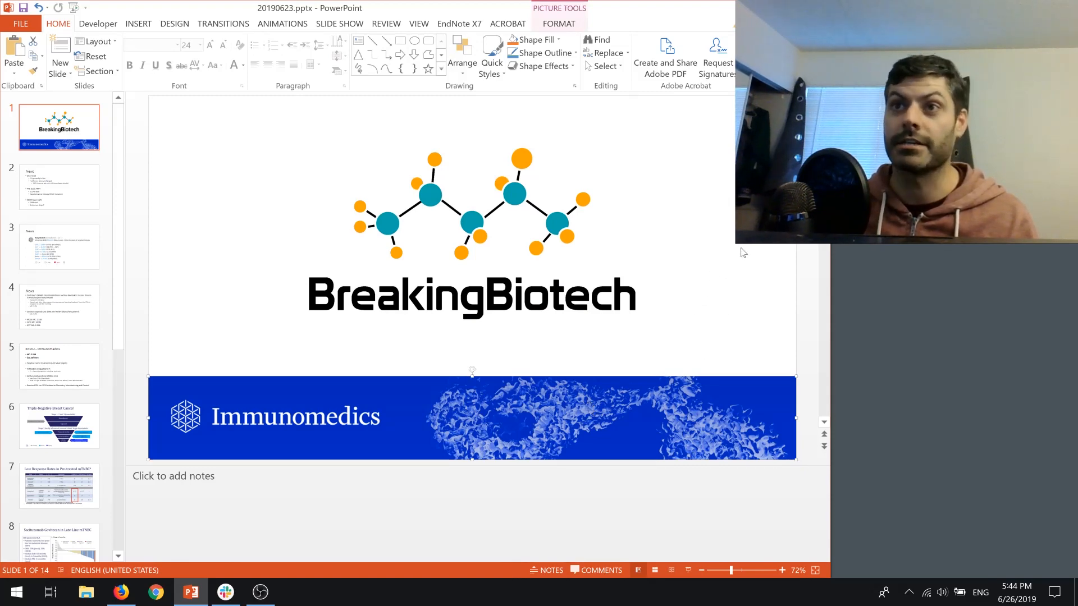
{"action": "mouse_move", "coordinate": [732, 248]}
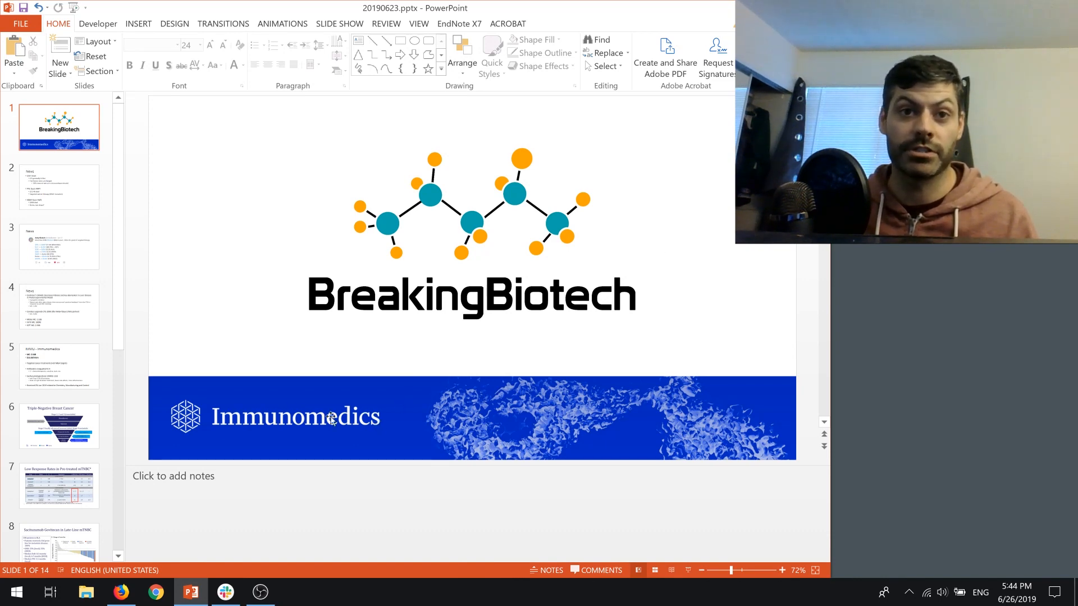
{"action": "left_click", "coordinate": [295, 417]}
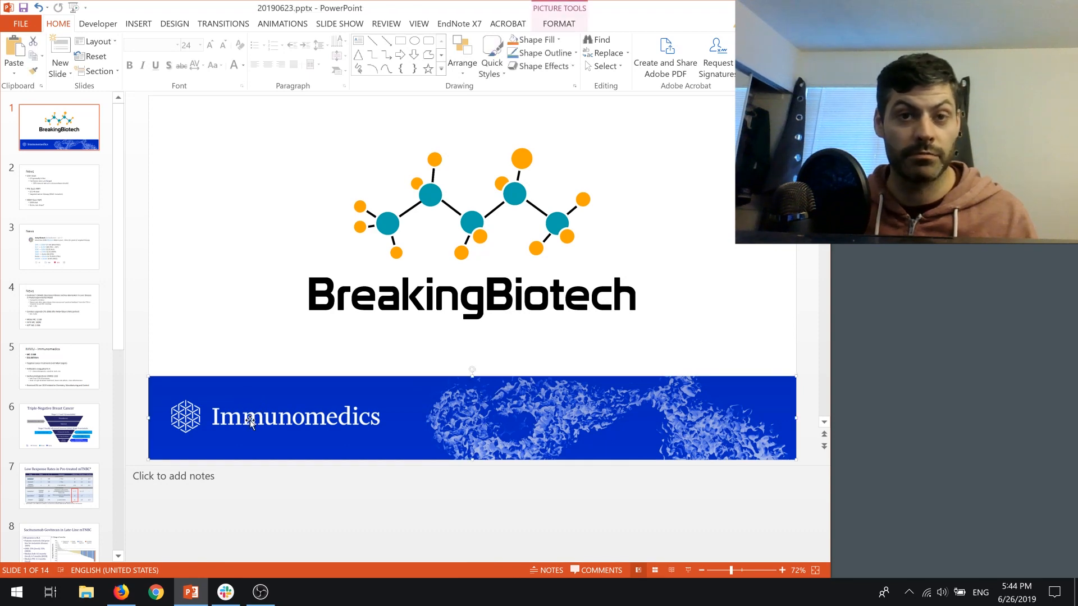
{"action": "mouse_move", "coordinate": [178, 354]}
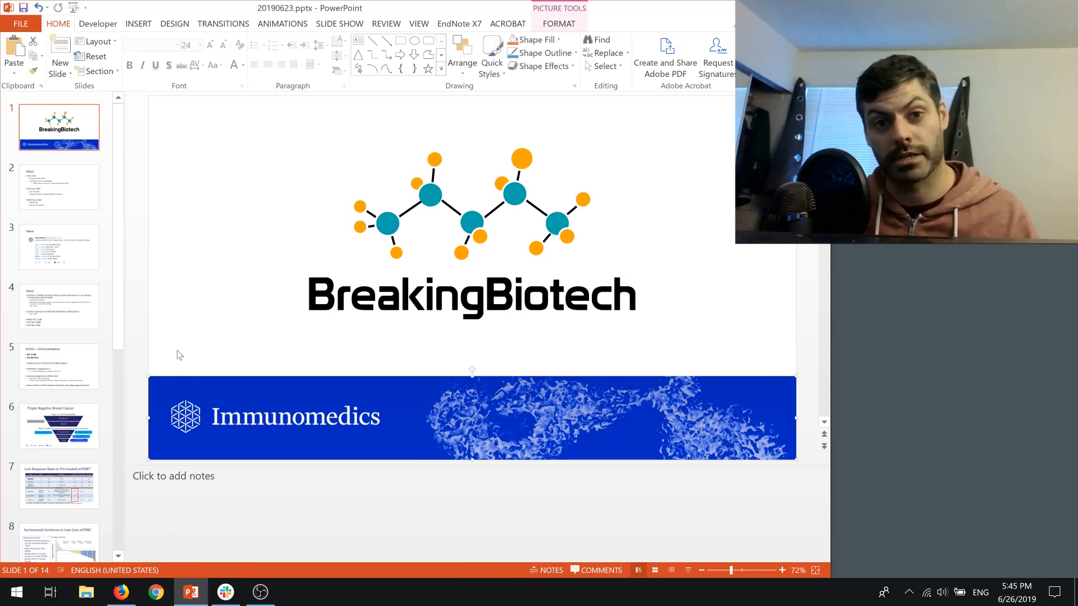
{"action": "mouse_move", "coordinate": [155, 258]}
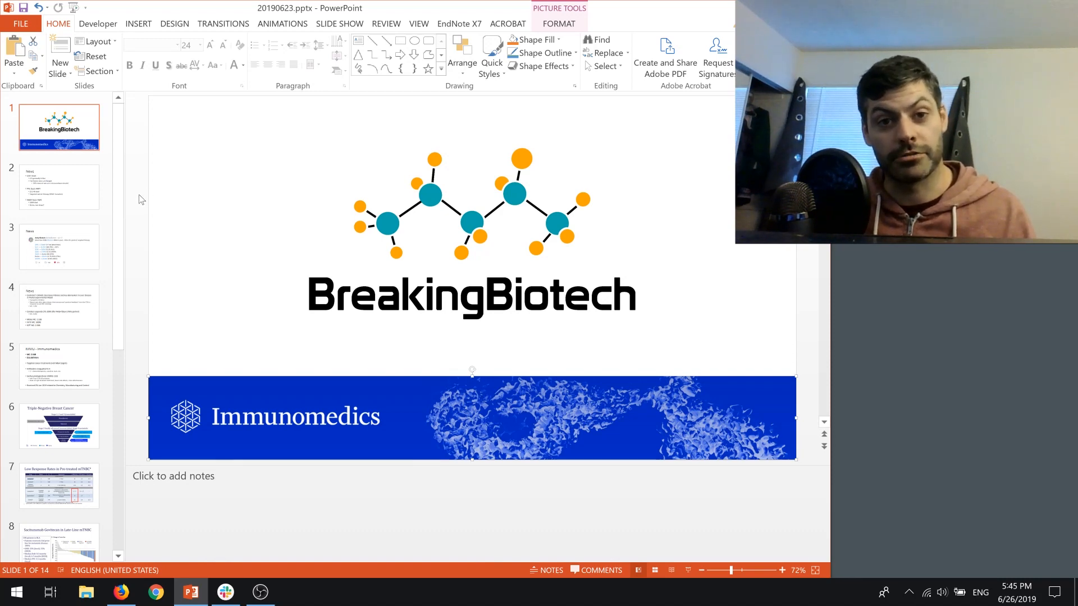
{"action": "mouse_move", "coordinate": [145, 209]}
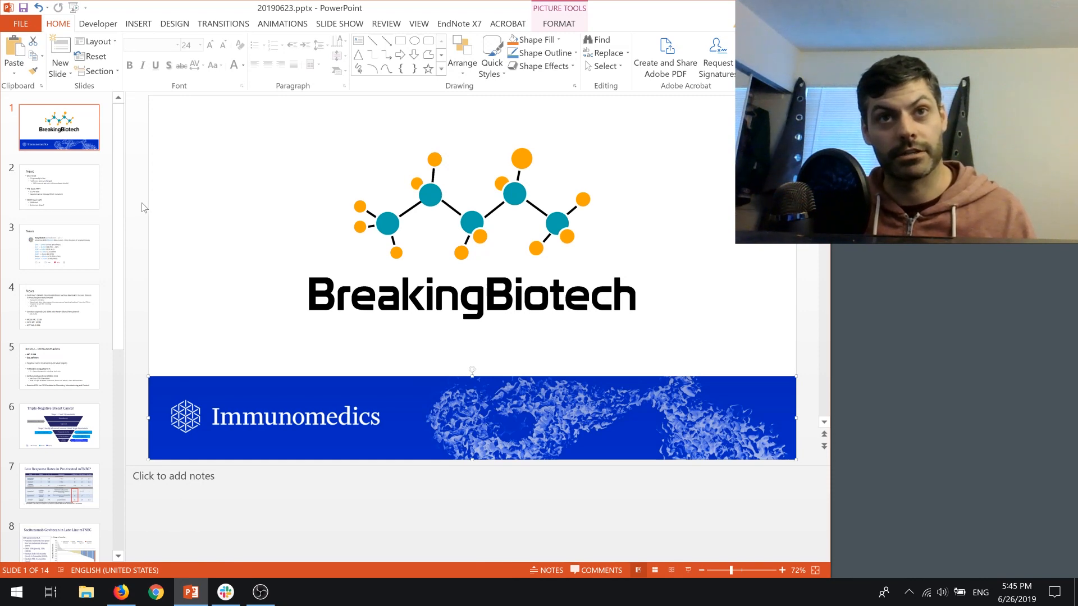
{"action": "left_click", "coordinate": [59, 186]}
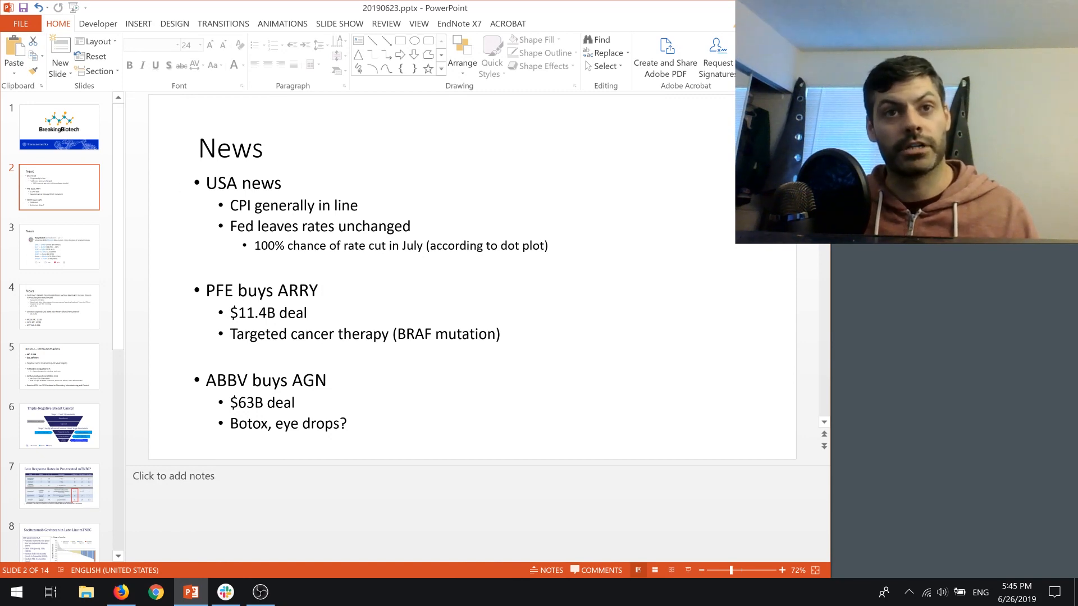
{"action": "double_click", "coordinate": [240, 205]}
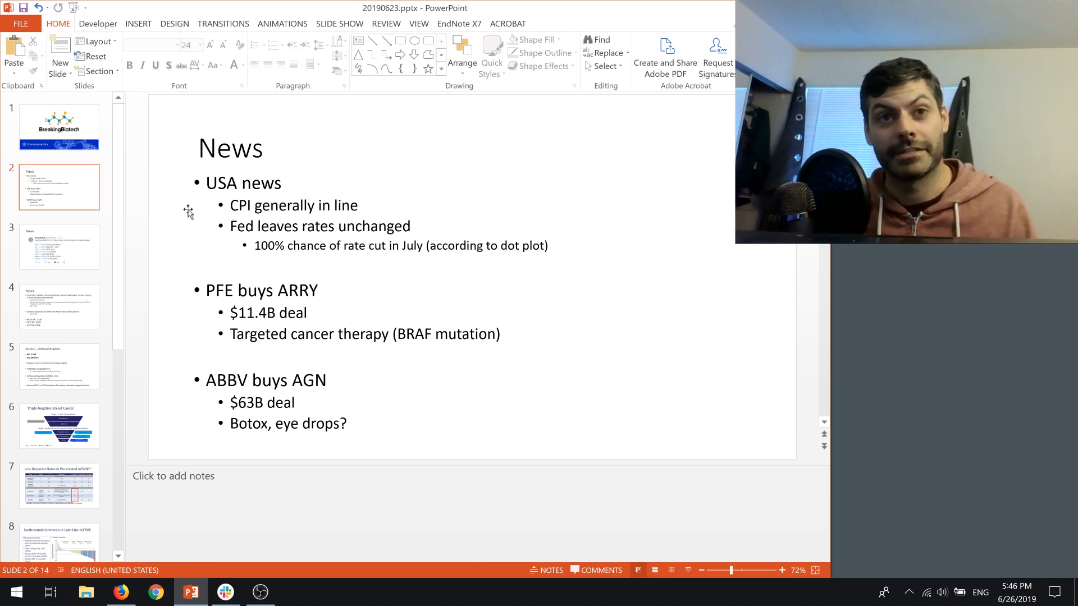
{"action": "mouse_move", "coordinate": [170, 228]}
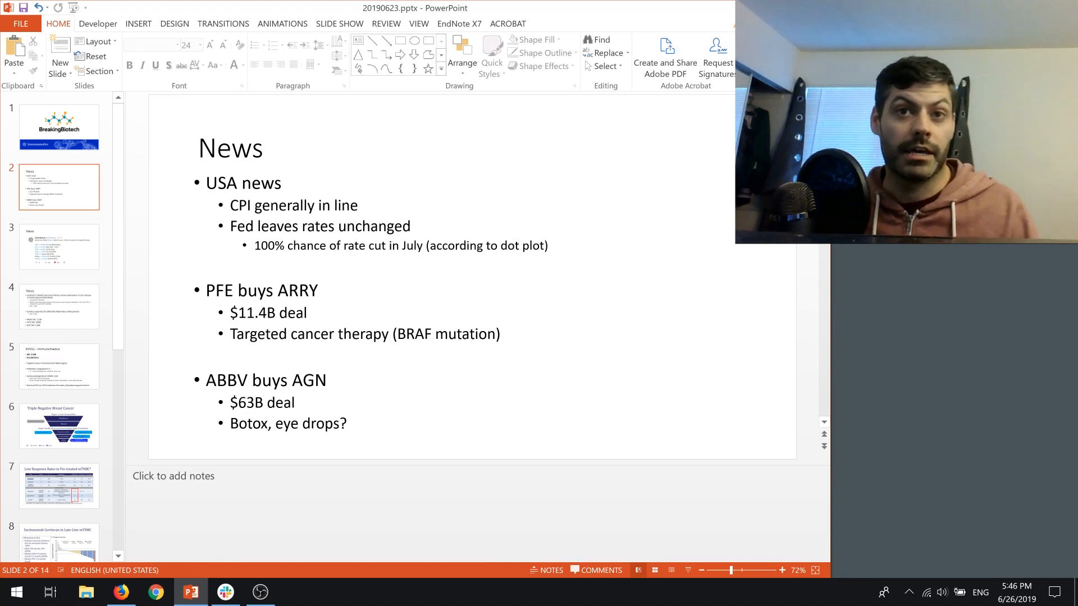
{"action": "mouse_move", "coordinate": [689, 256]}
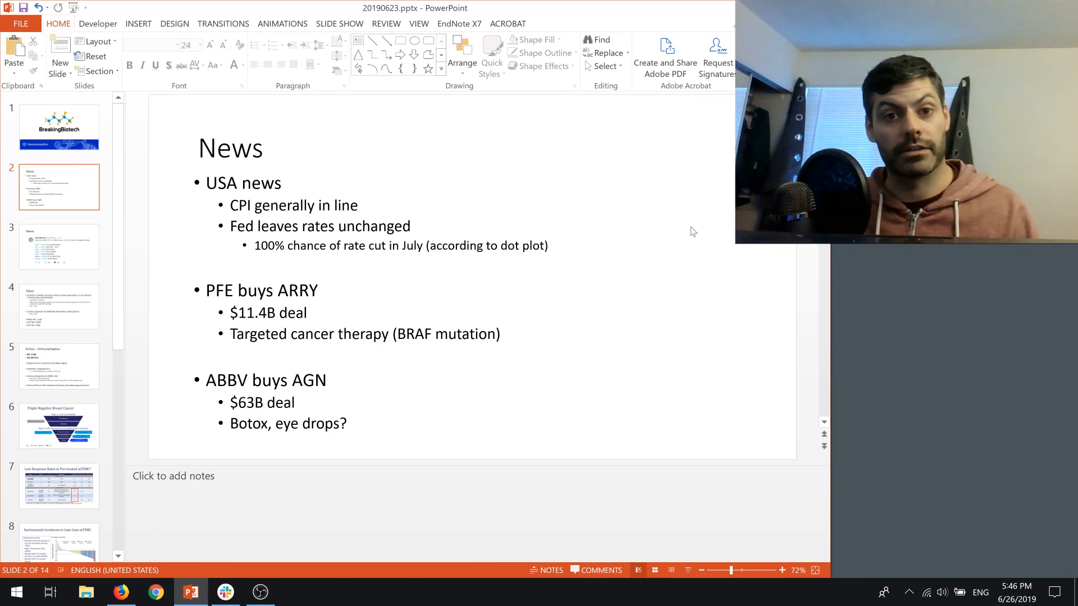
{"action": "mouse_move", "coordinate": [708, 211]}
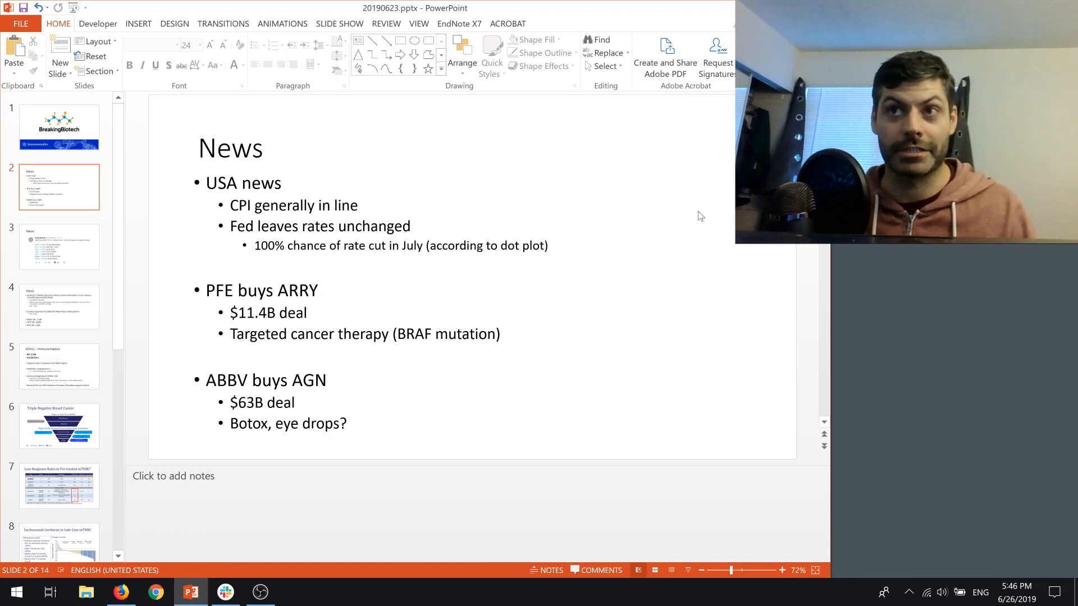
{"action": "mouse_move", "coordinate": [582, 256]}
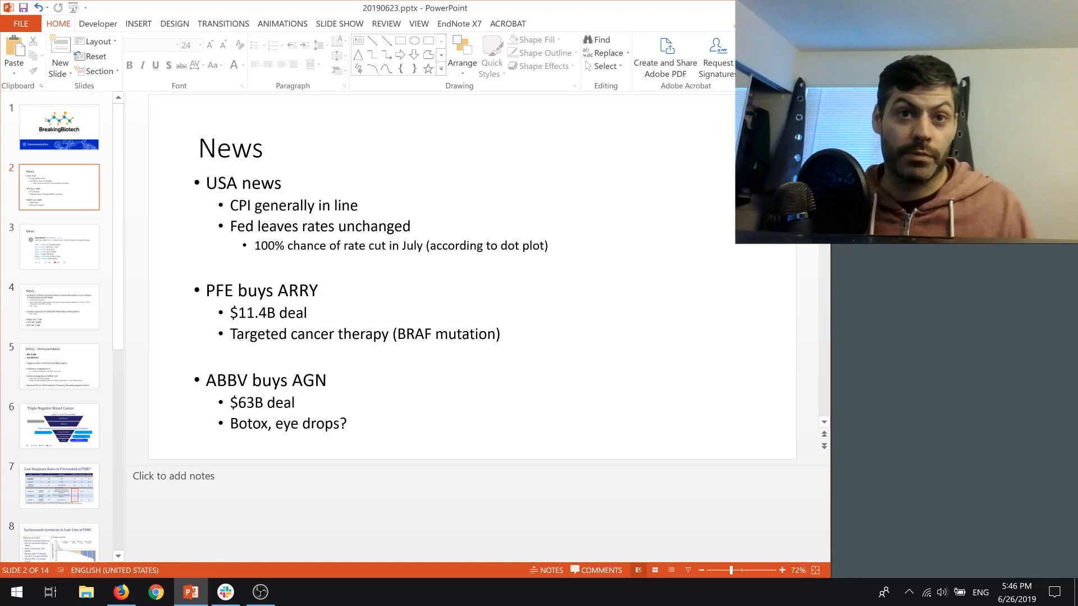
Select words in the US news, Pfizer–Array and AbbVie–Allergan bullets, then deselect.
{"action": "double_click", "coordinate": [261, 290]}
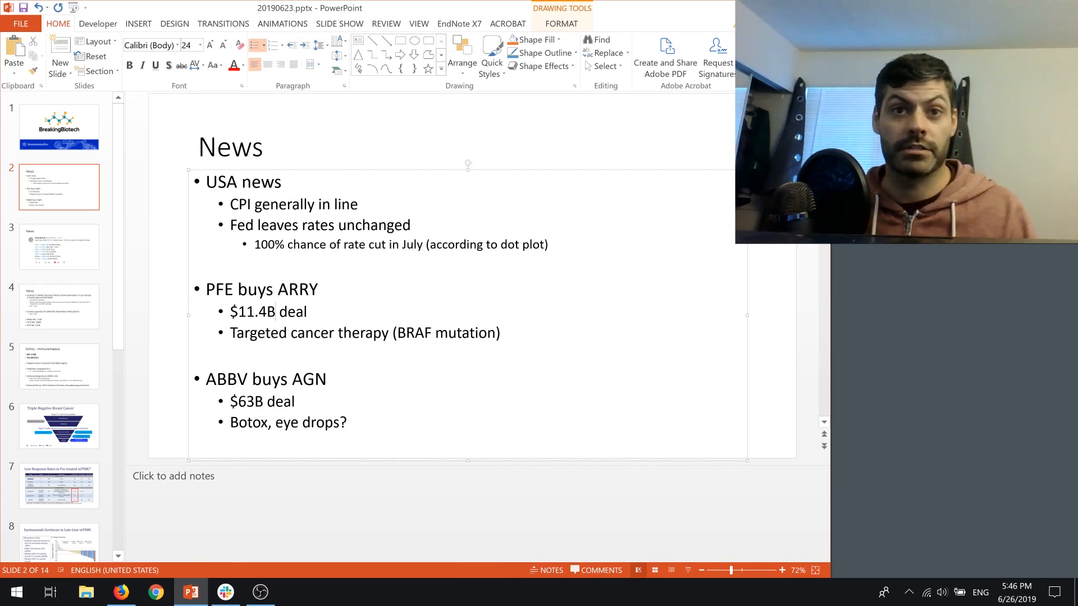
{"action": "double_click", "coordinate": [414, 333]}
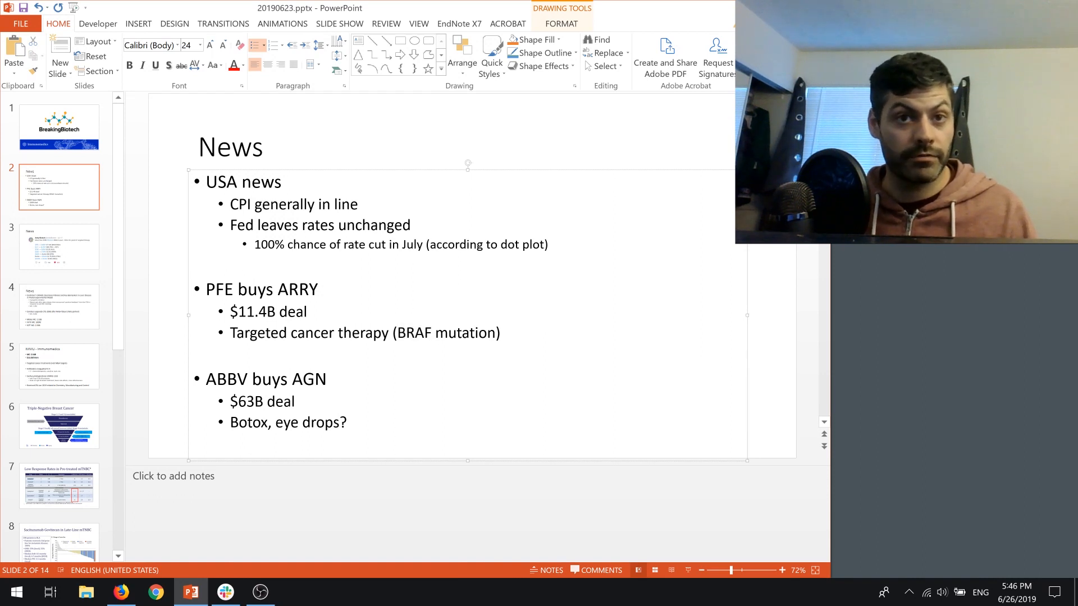
{"action": "left_click", "coordinate": [431, 333]}
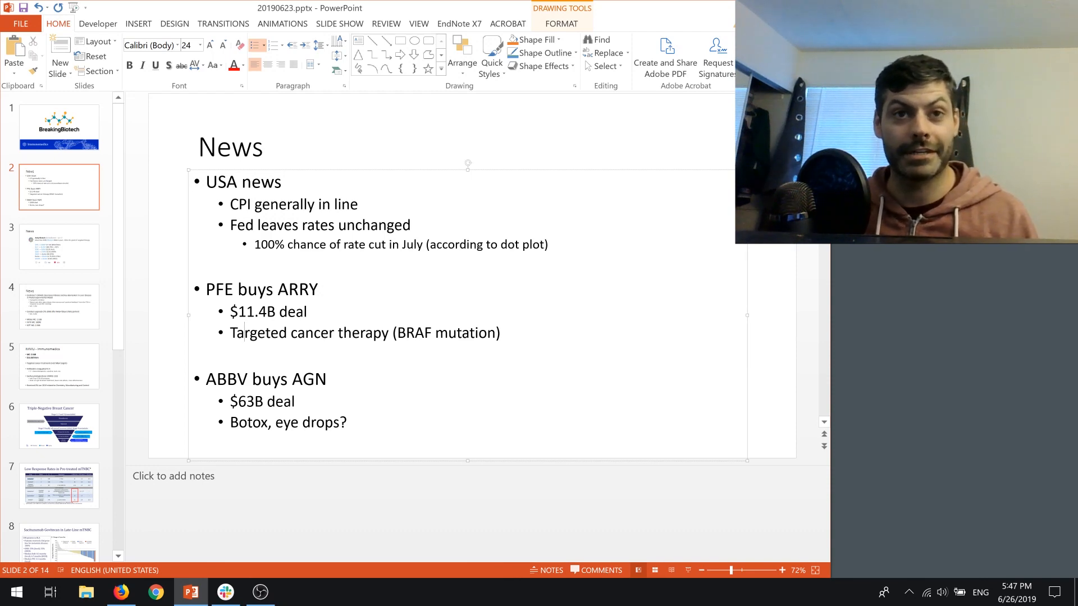
{"action": "left_click", "coordinate": [175, 288]}
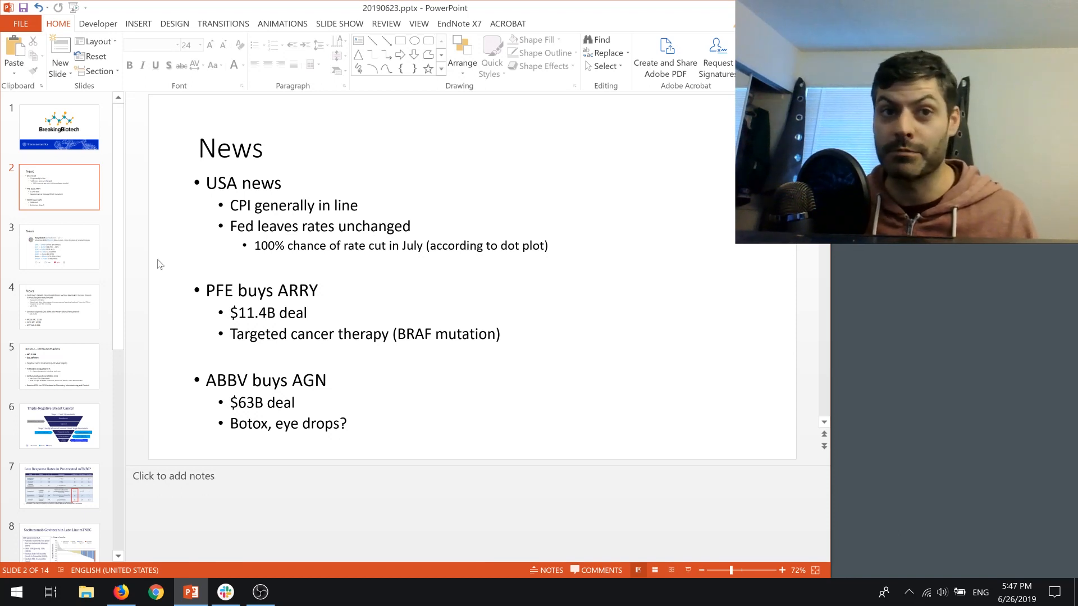
{"action": "left_click", "coordinate": [59, 246]}
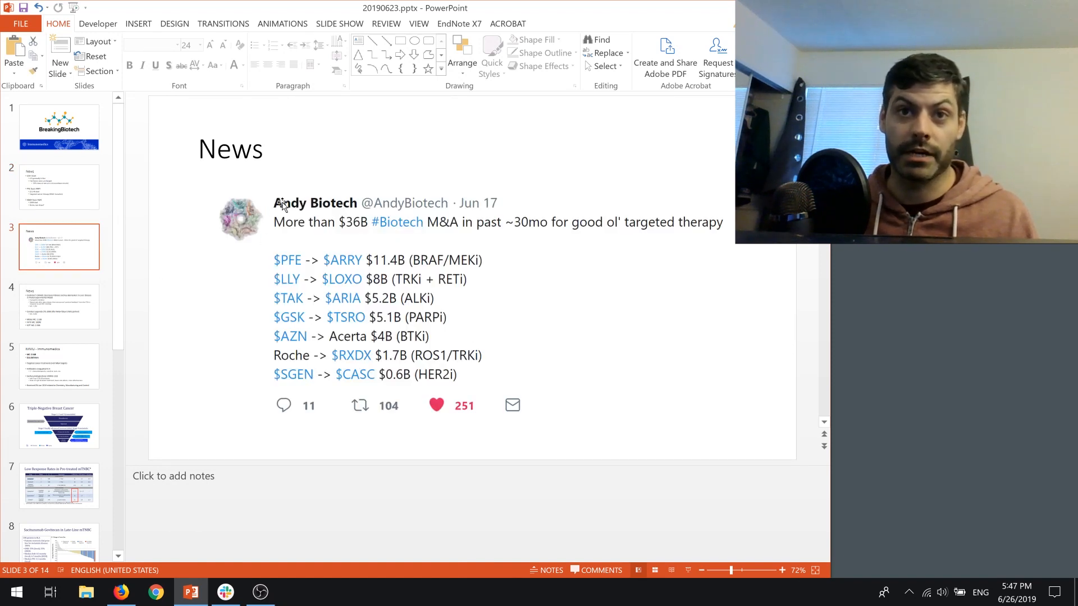
{"action": "mouse_move", "coordinate": [624, 336]}
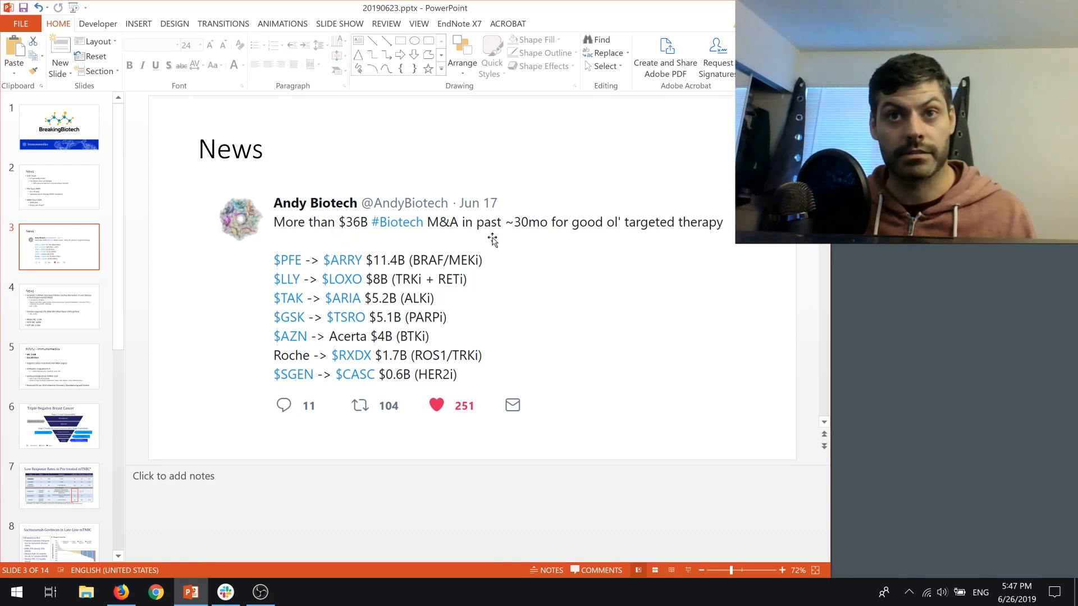
{"action": "mouse_move", "coordinate": [569, 328]}
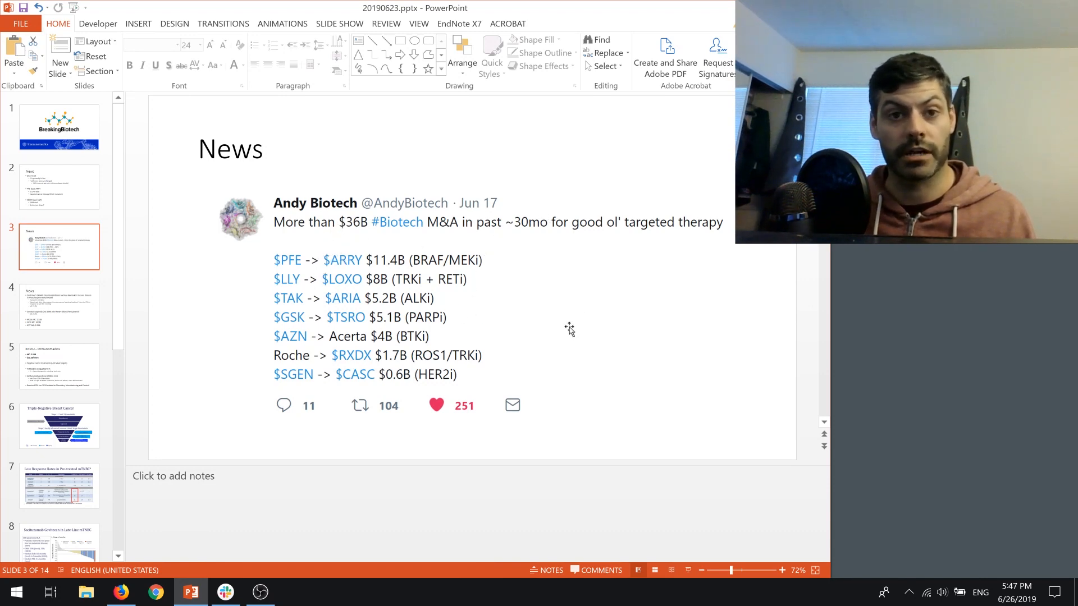
{"action": "mouse_move", "coordinate": [459, 272]}
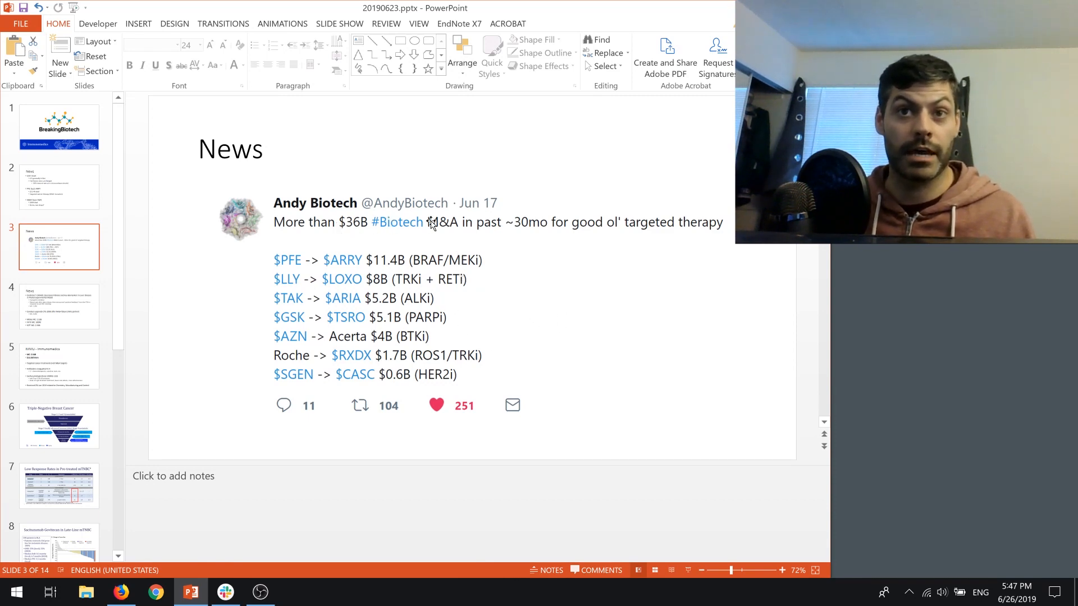
{"action": "mouse_move", "coordinate": [496, 260]}
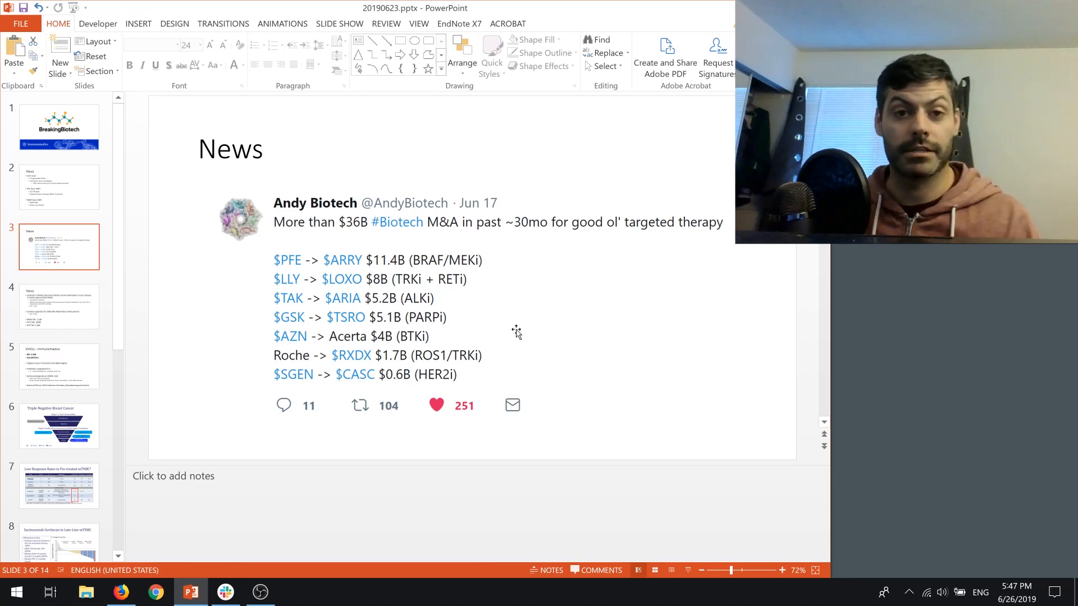
{"action": "mouse_move", "coordinate": [556, 336]}
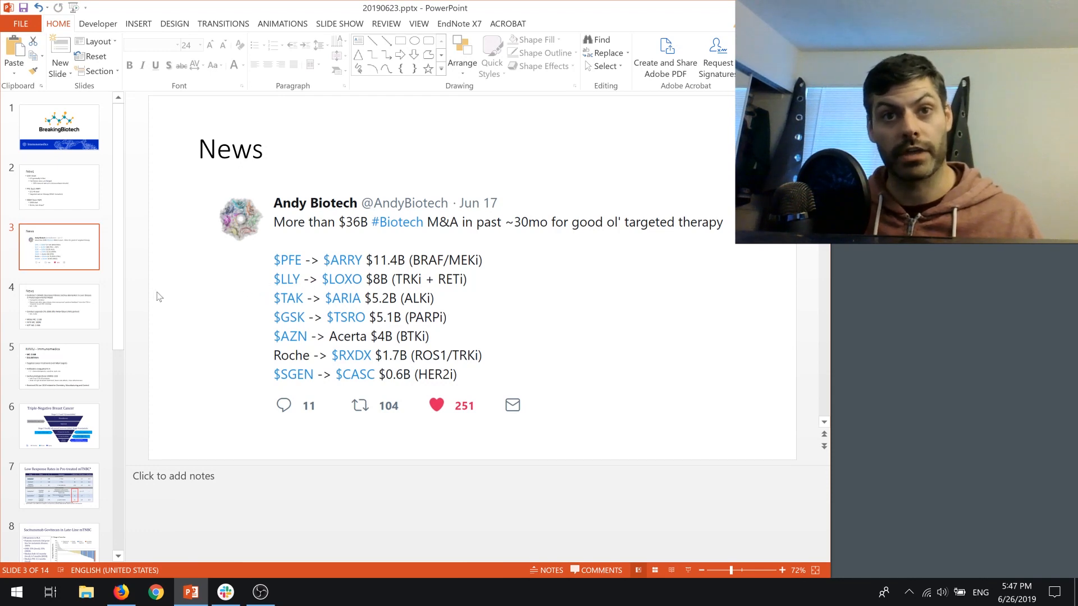
{"action": "mouse_move", "coordinate": [183, 239]}
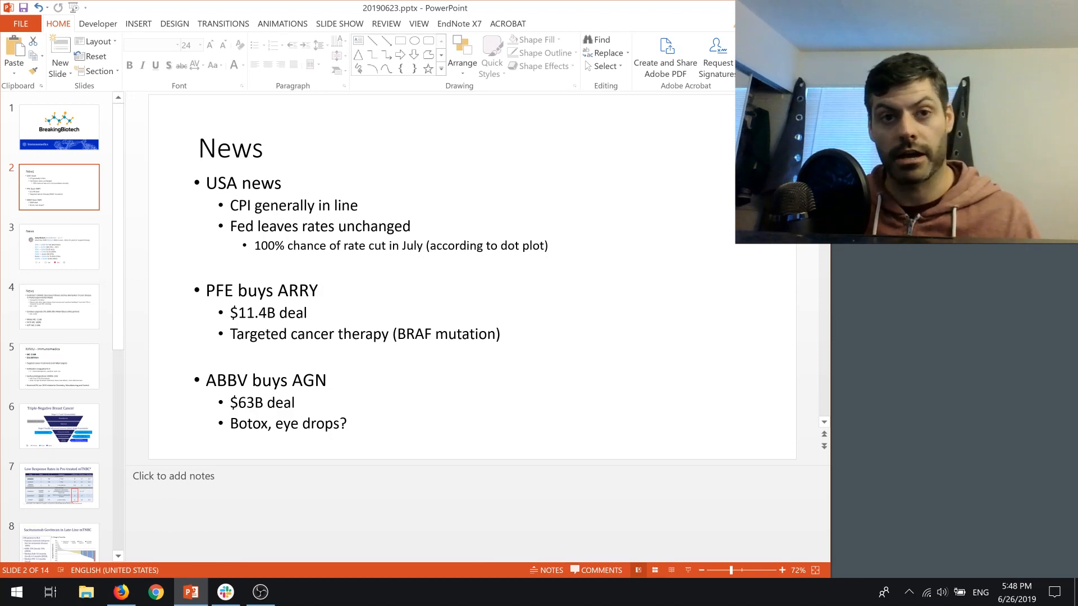
{"action": "double_click", "coordinate": [248, 422]}
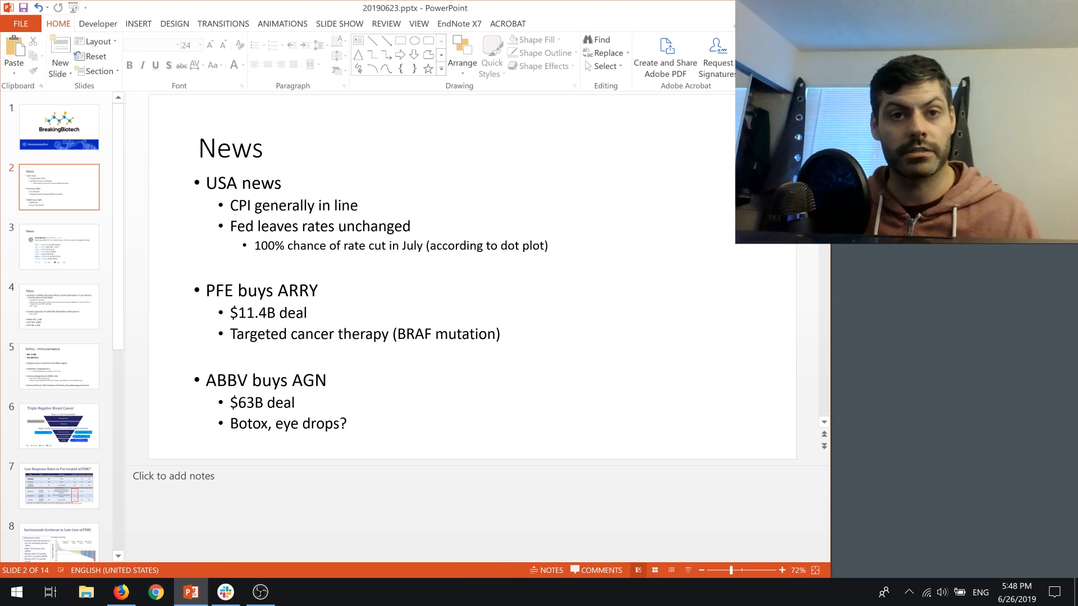
{"action": "double_click", "coordinate": [248, 423]}
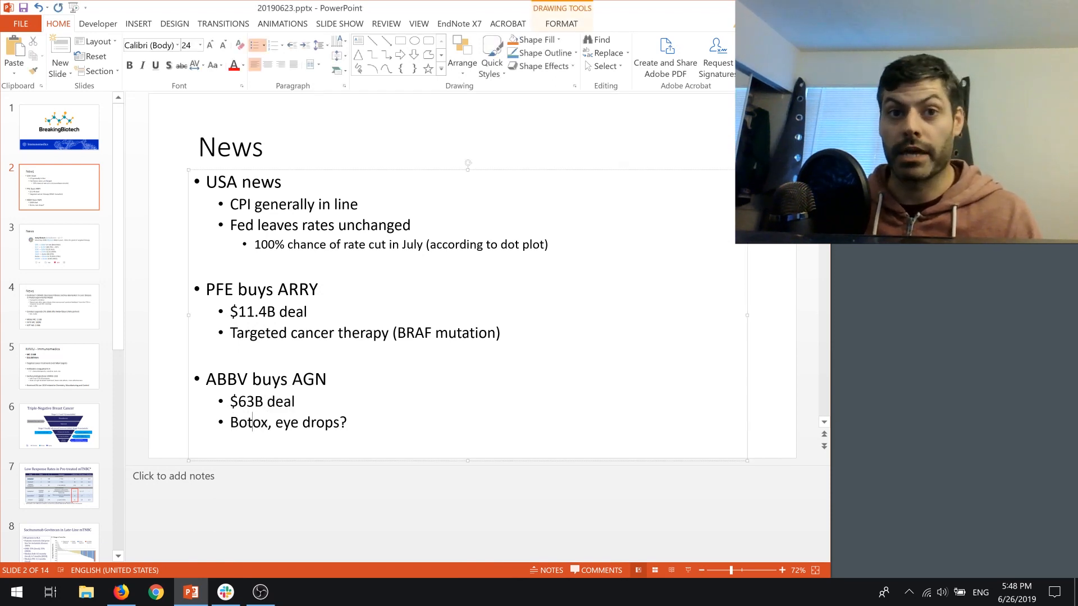
{"action": "double_click", "coordinate": [248, 422]}
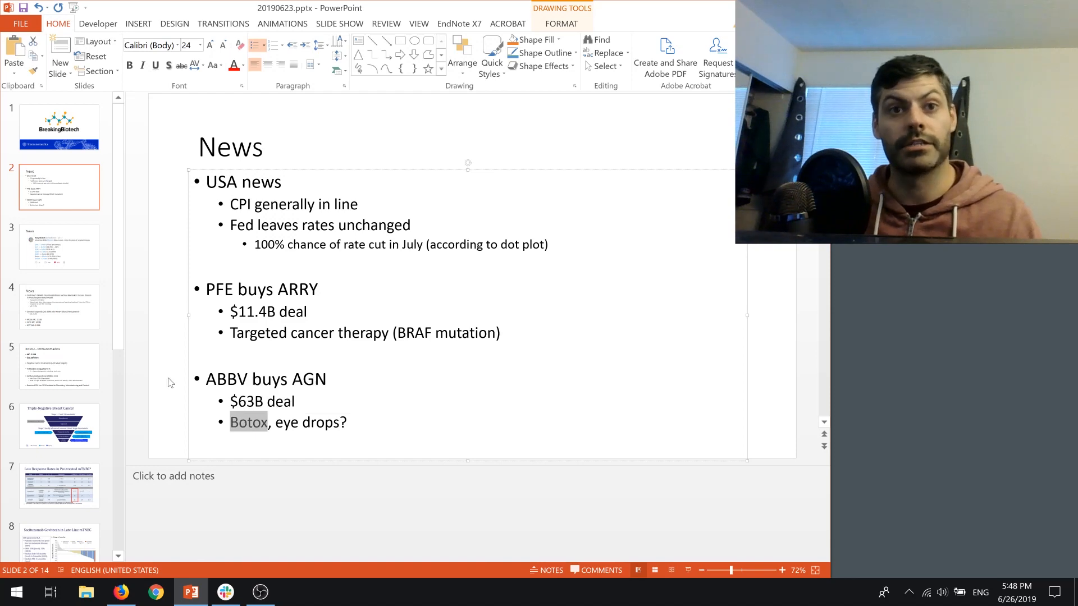
{"action": "left_click", "coordinate": [170, 383]}
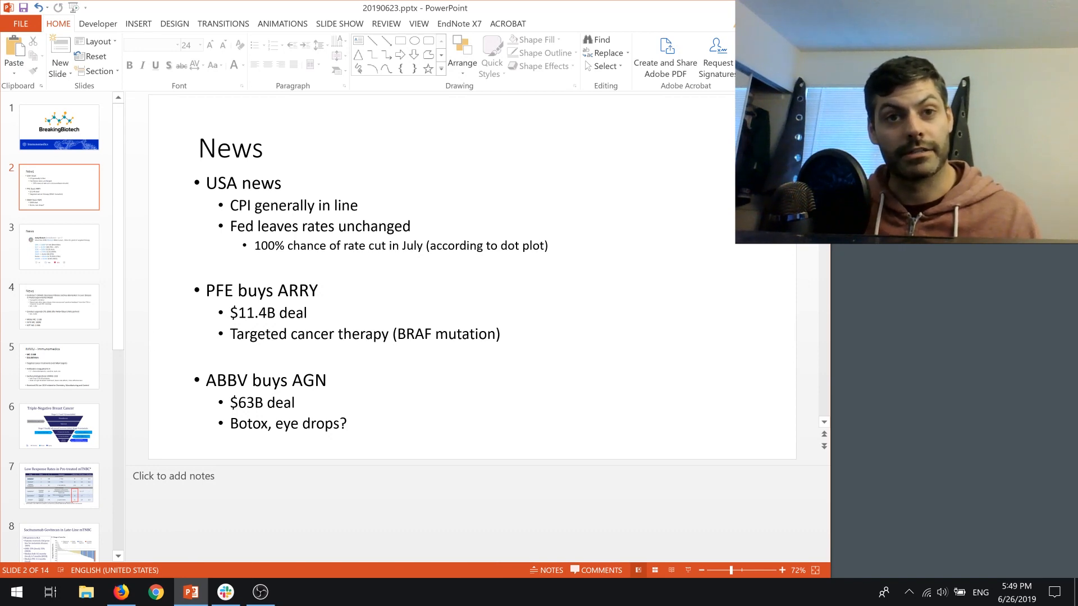
Show slide 4 and click into the ContraVir news text, then deselect it.
{"action": "left_click", "coordinate": [59, 307]}
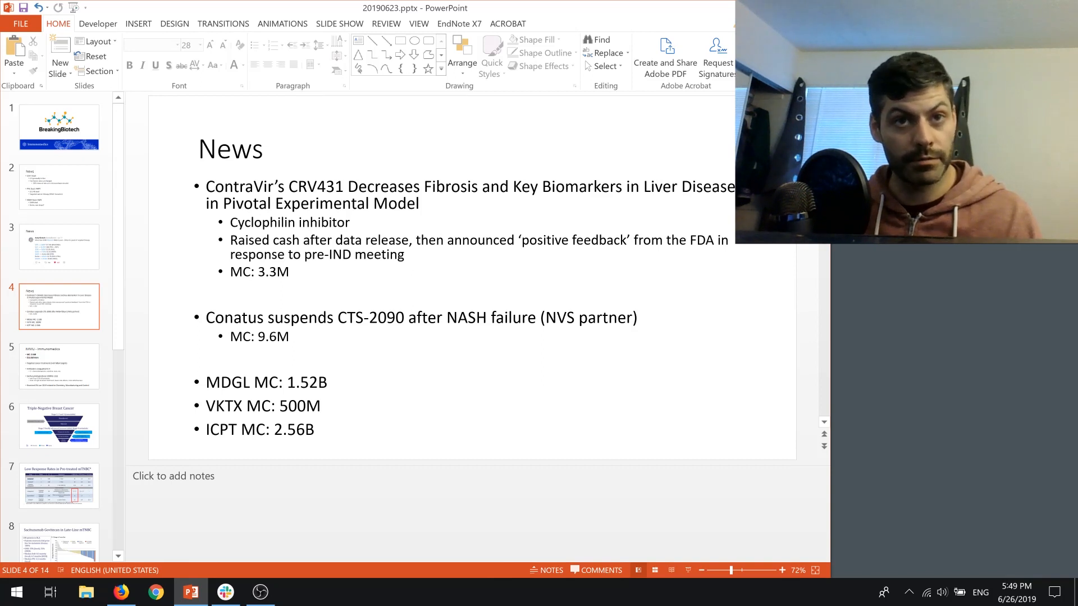
{"action": "left_click", "coordinate": [288, 222]}
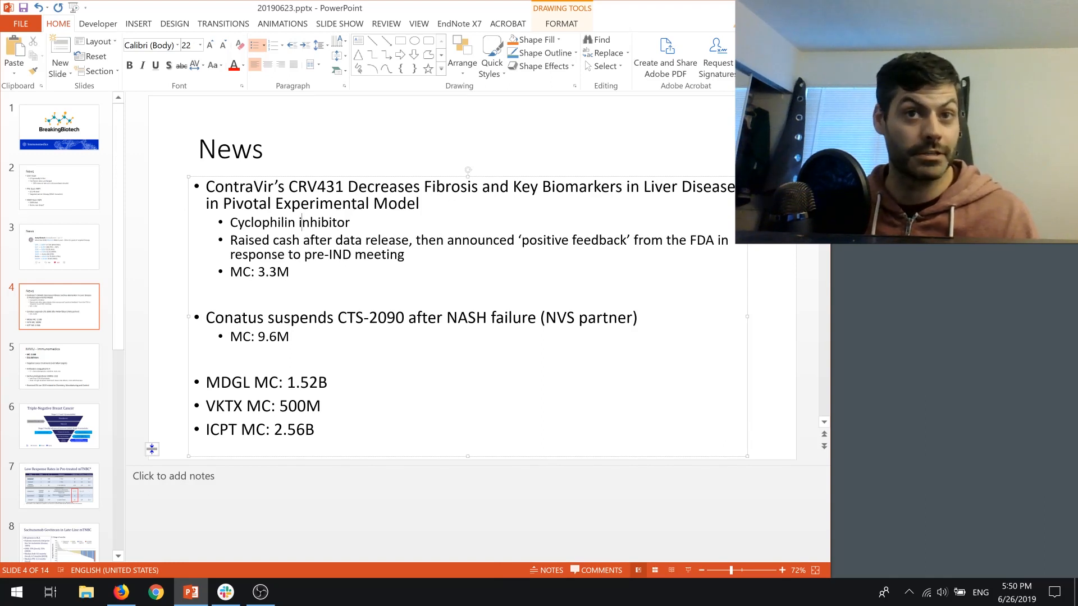
{"action": "double_click", "coordinate": [269, 271]}
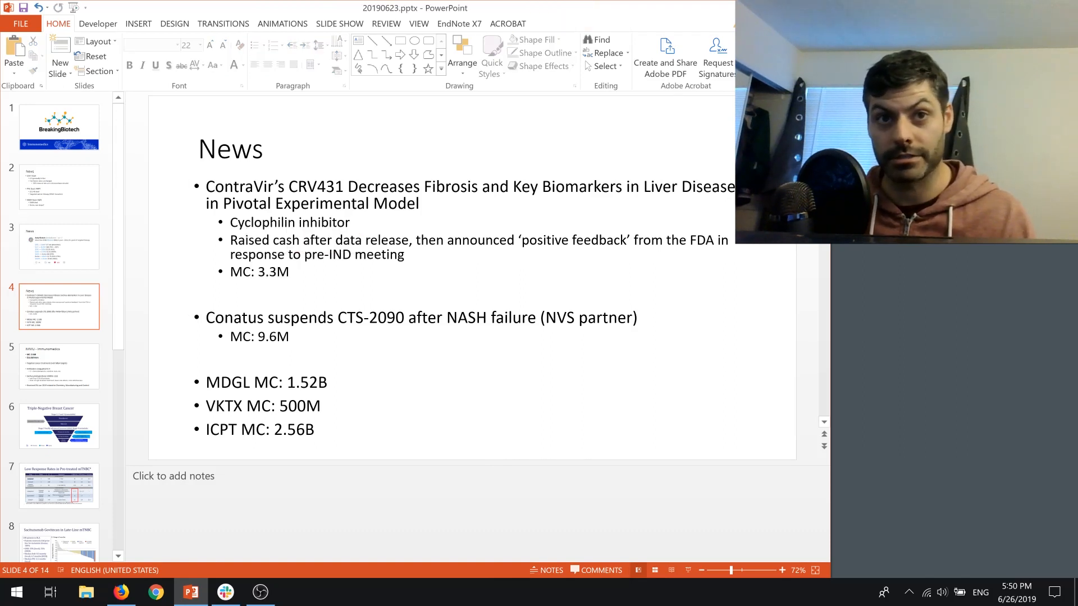
{"action": "left_click", "coordinate": [245, 271]}
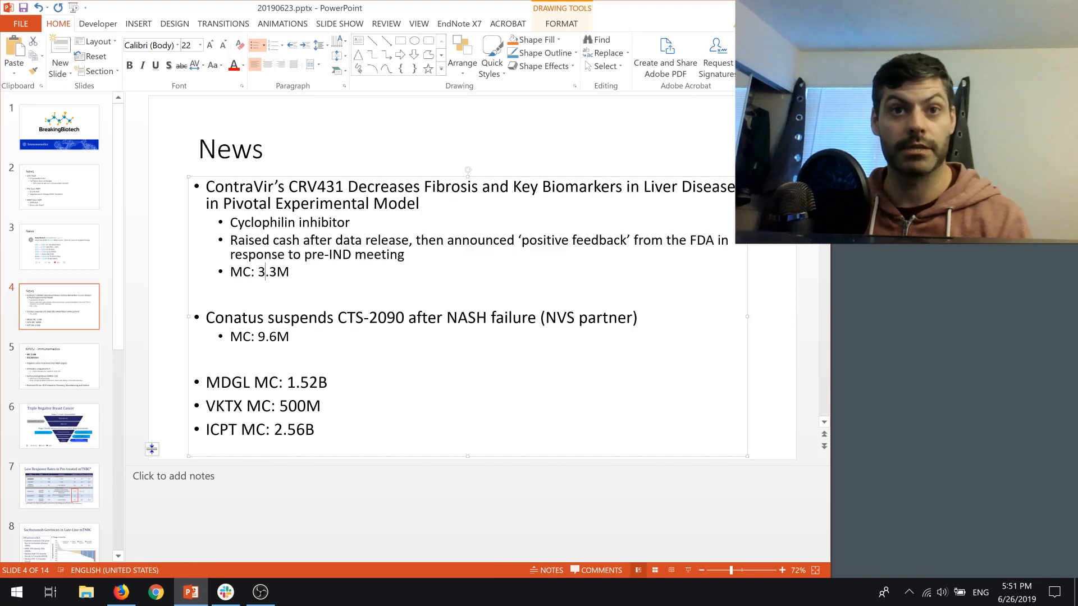
Highlight the 3.3 market cap figure and other NASH company text.
{"action": "double_click", "coordinate": [266, 272]}
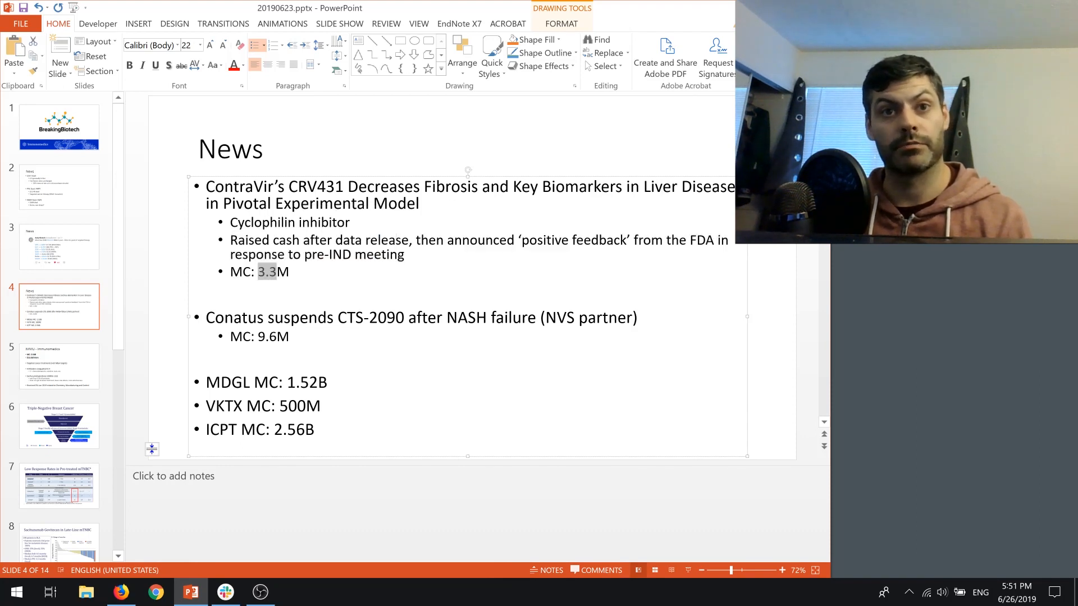
{"action": "left_click", "coordinate": [275, 272]}
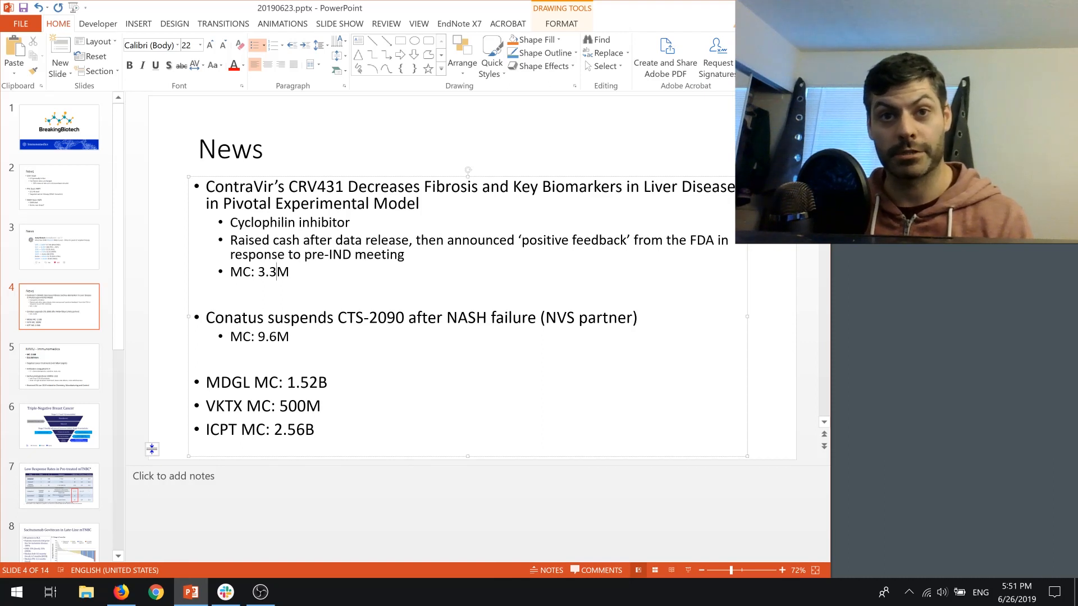
{"action": "double_click", "coordinate": [370, 317]}
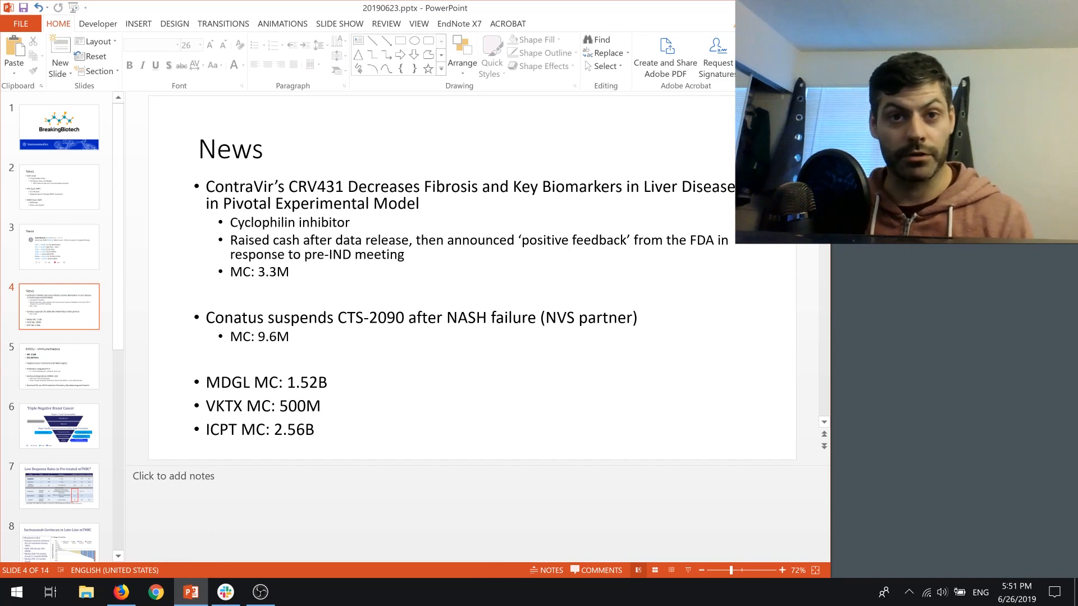
{"action": "left_click_drag", "start_coordinate": [205, 382], "coordinate": [327, 405]}
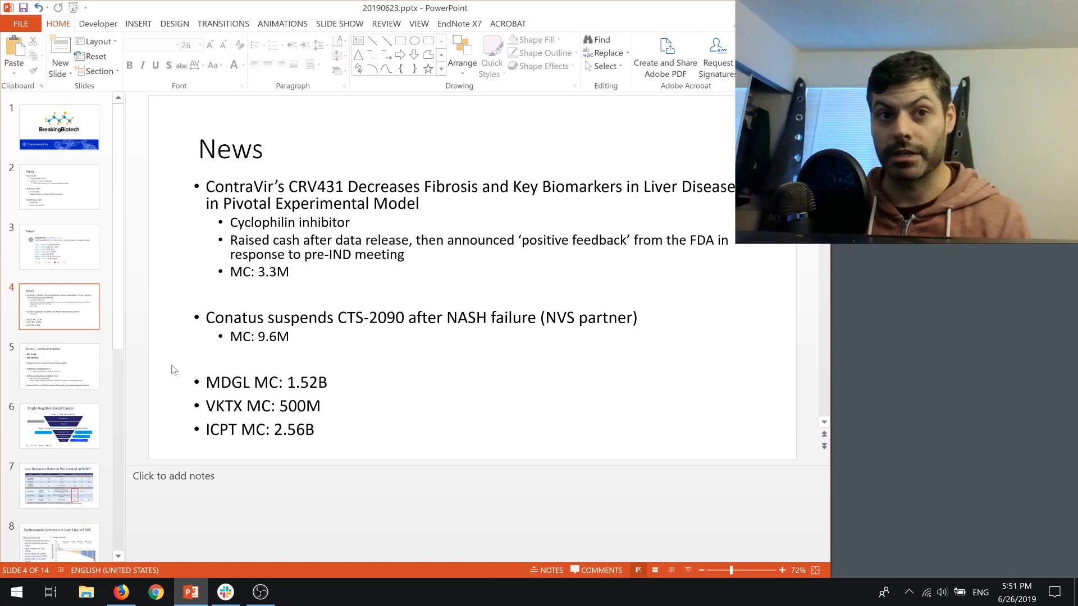
Show slide 5 on Immunomedics and highlight lines of its antibody-conjugate bullets.
{"action": "left_click", "coordinate": [59, 365]}
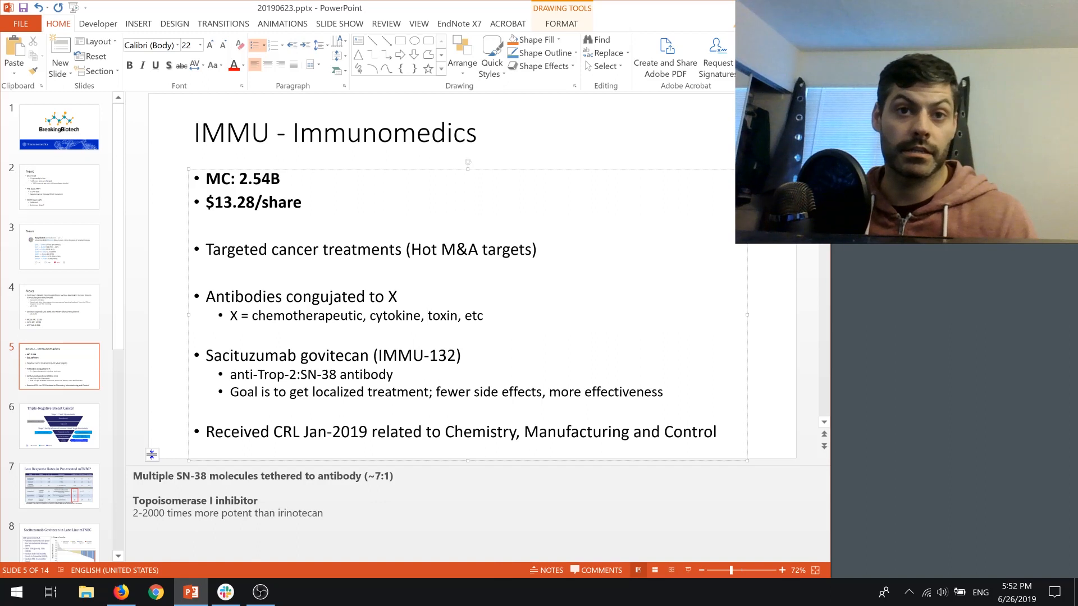
{"action": "double_click", "coordinate": [279, 374]}
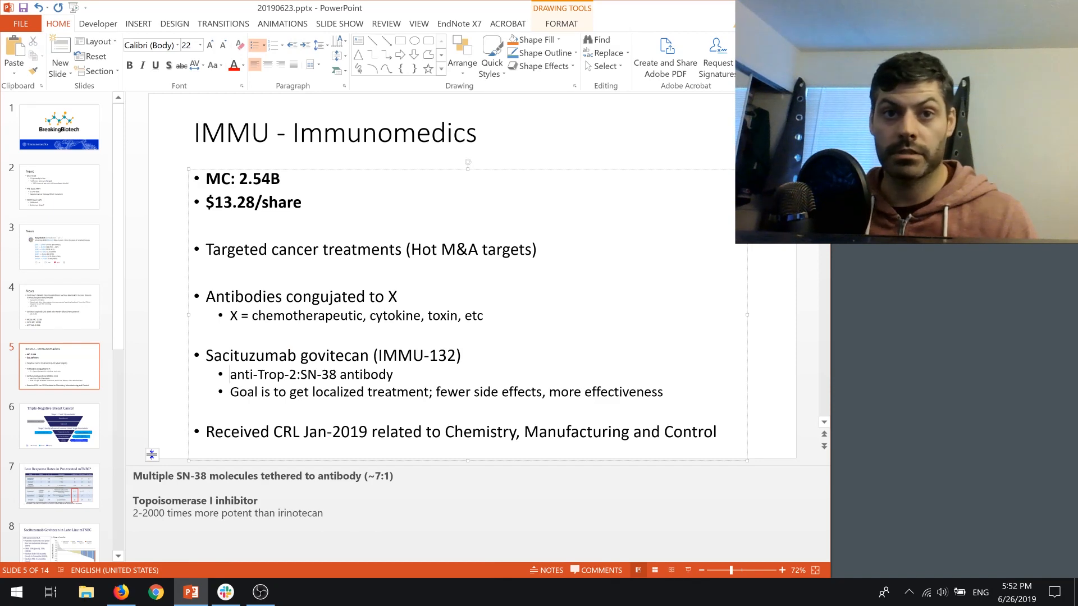
{"action": "double_click", "coordinate": [309, 375]}
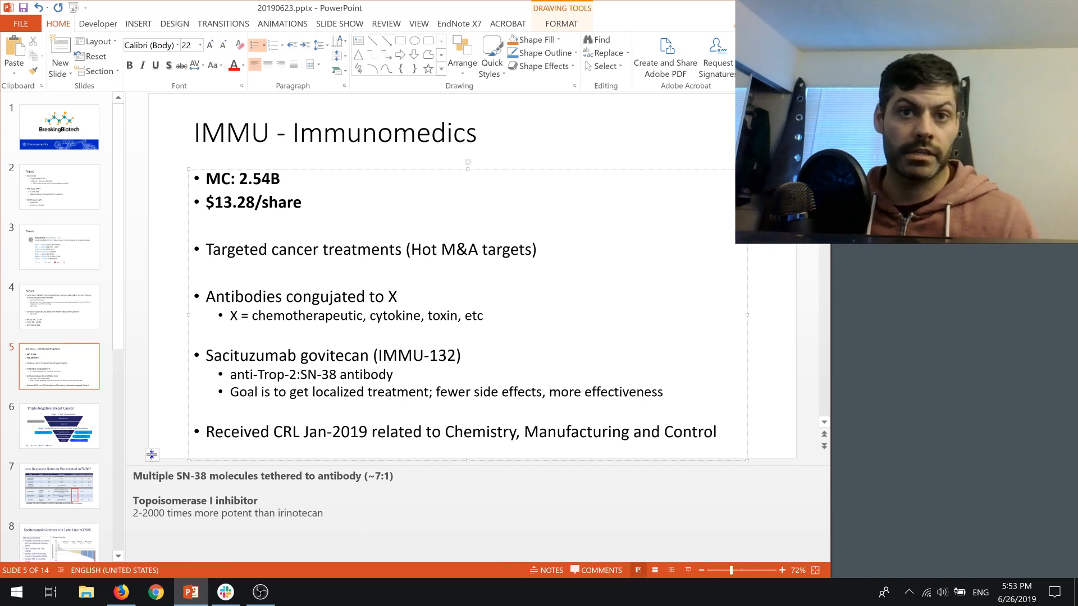
{"action": "double_click", "coordinate": [317, 374]}
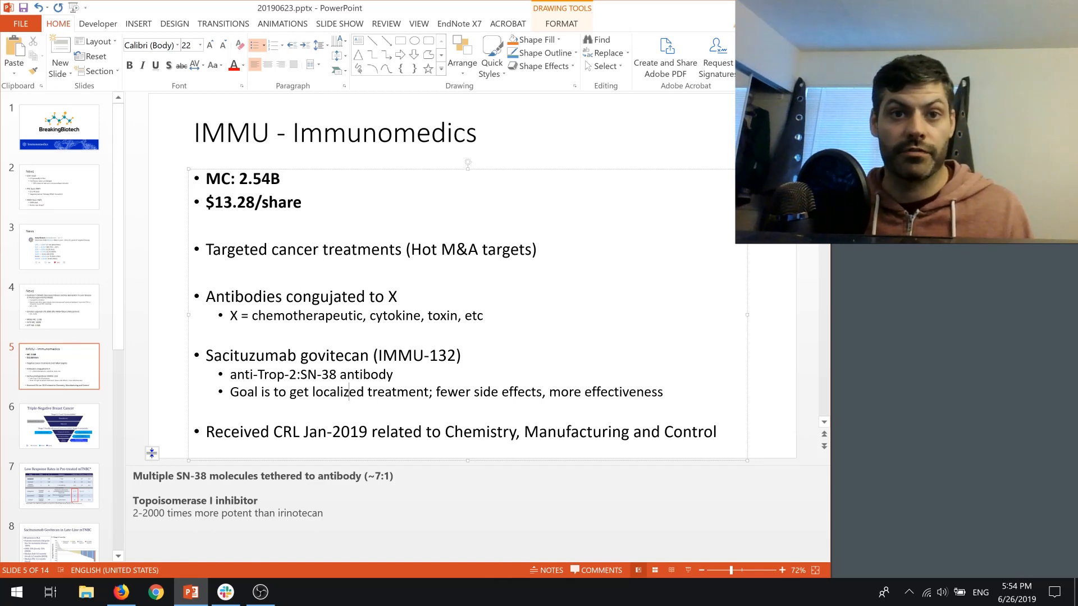
{"action": "left_click", "coordinate": [171, 377]}
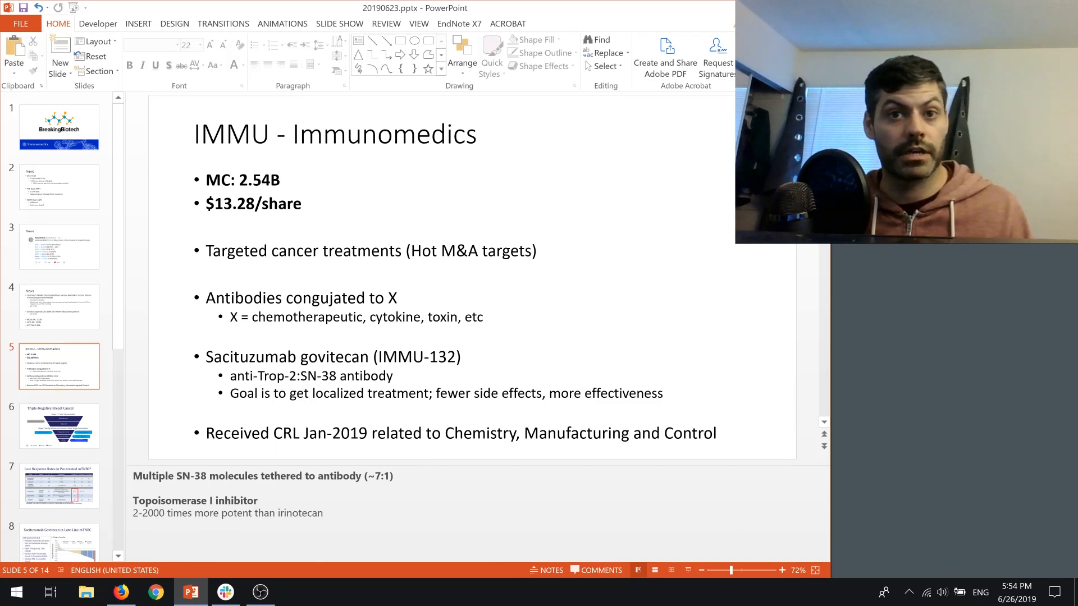
{"action": "double_click", "coordinate": [332, 432]}
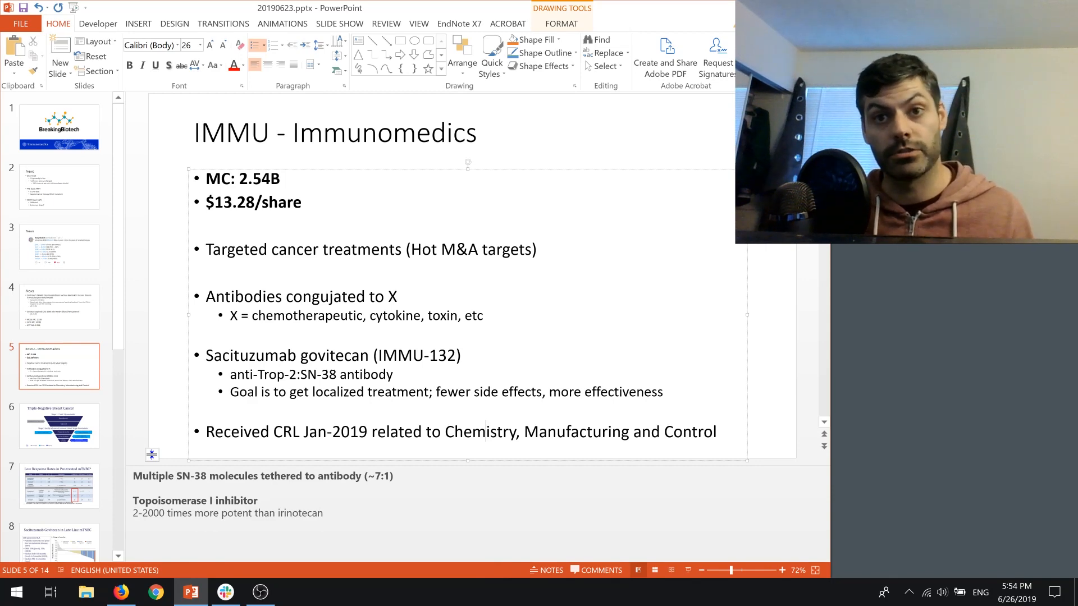
{"action": "left_click", "coordinate": [162, 344]}
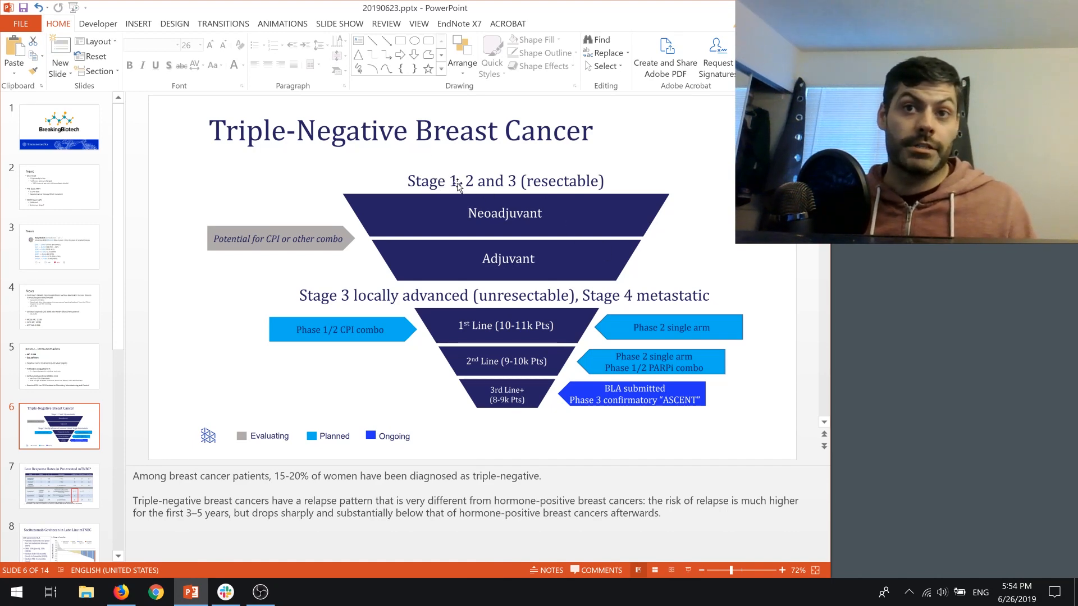
{"action": "mouse_move", "coordinate": [589, 187]}
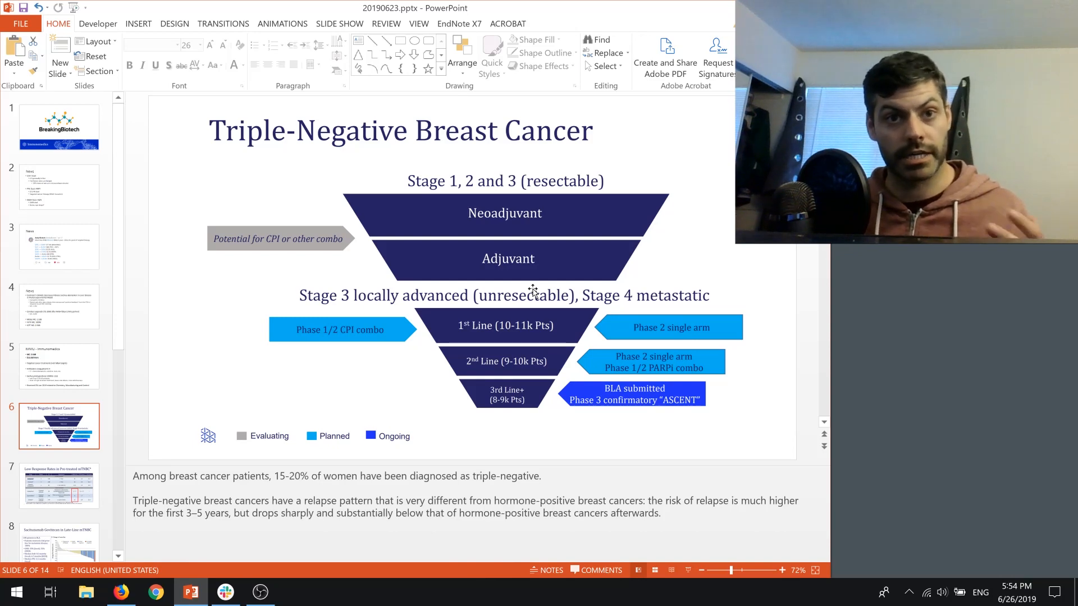
{"action": "mouse_move", "coordinate": [529, 329]}
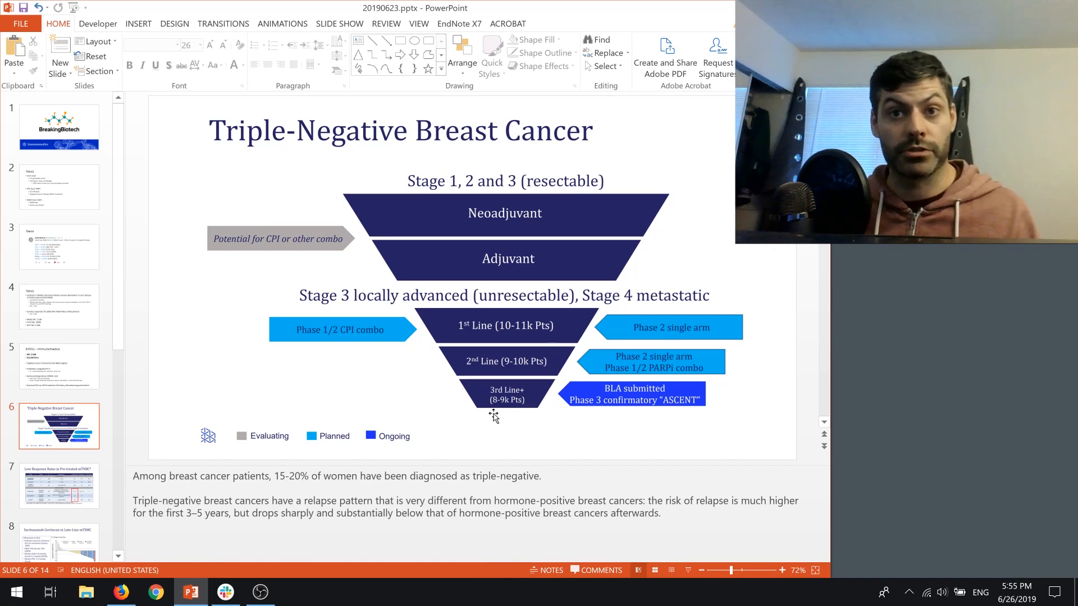
{"action": "mouse_move", "coordinate": [542, 401]}
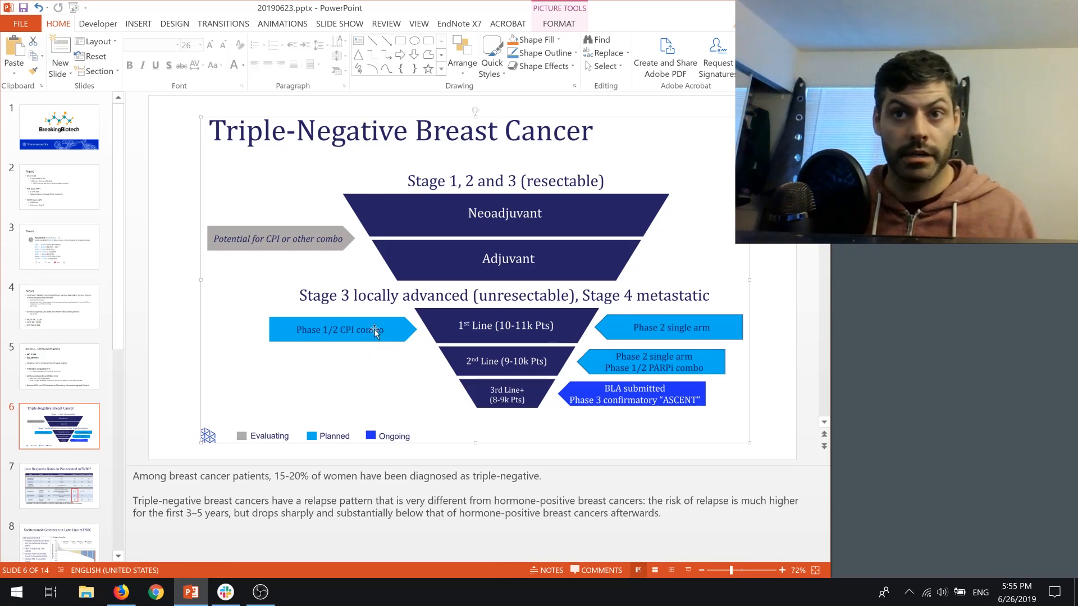
{"action": "mouse_move", "coordinate": [766, 370]}
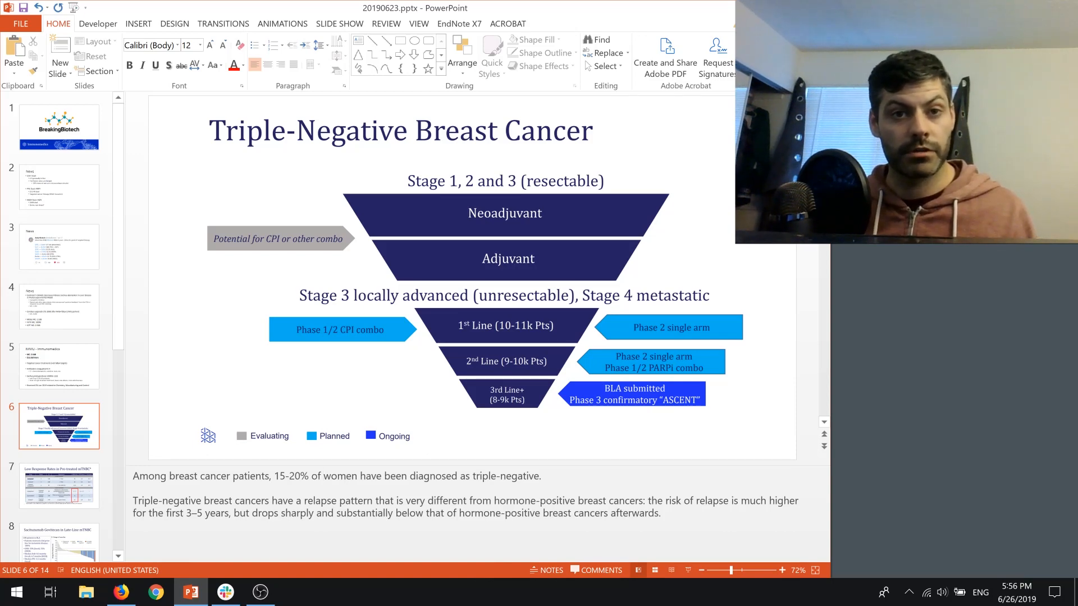
{"action": "left_click", "coordinate": [323, 476]}
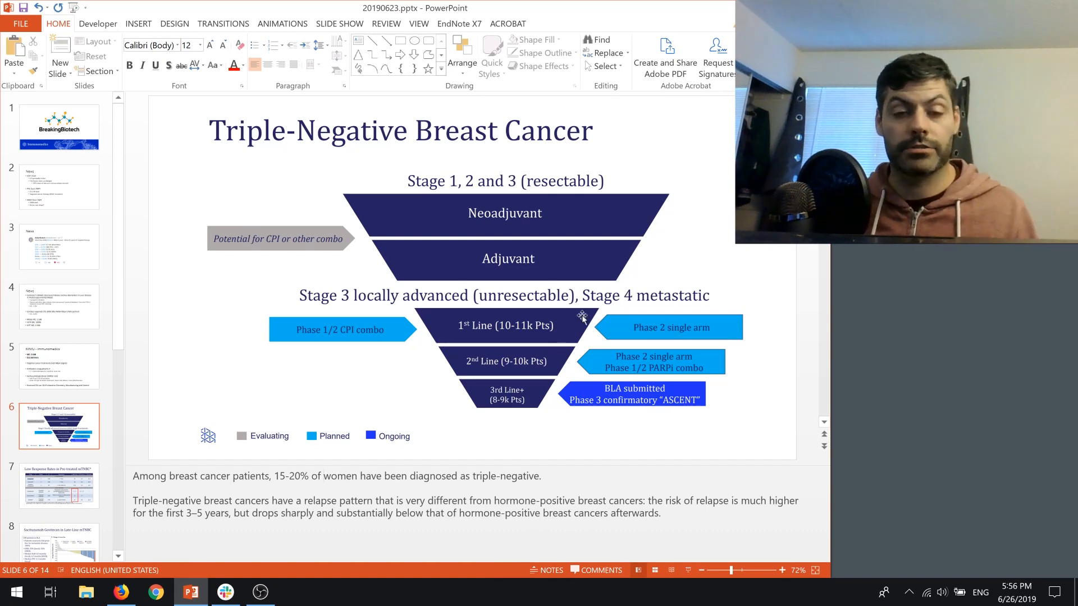
{"action": "mouse_move", "coordinate": [558, 330]}
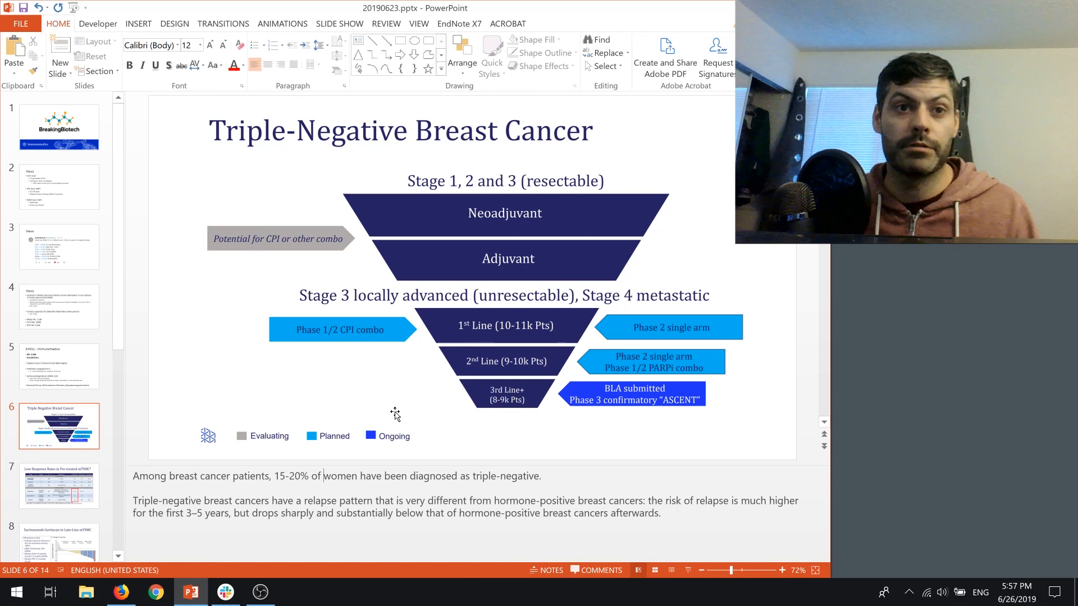
{"action": "scroll", "scroll_direction": "down", "scroll_amount": 3}
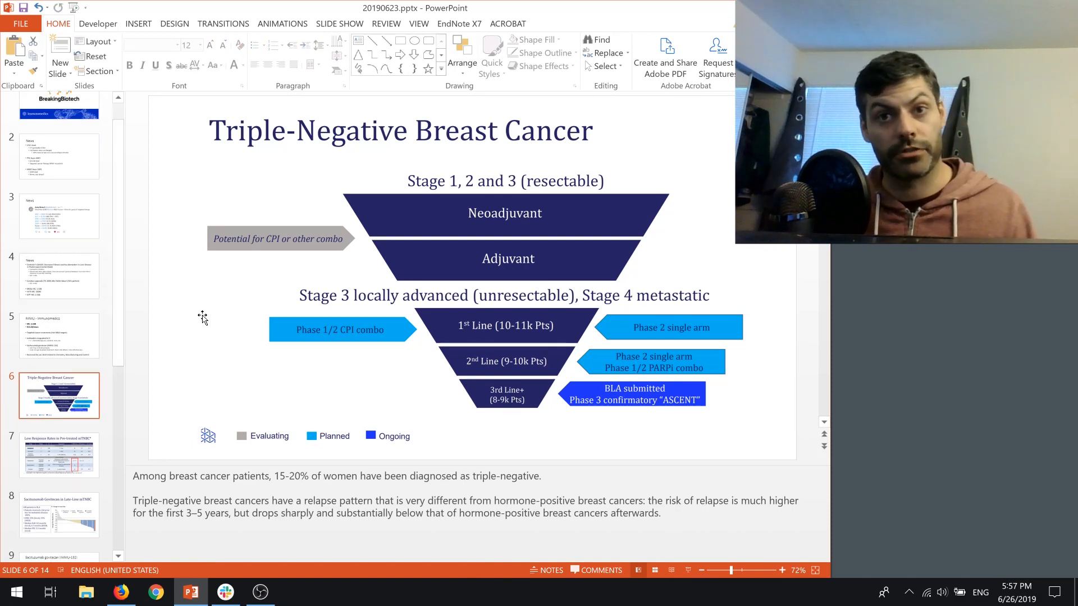
{"action": "left_click", "coordinate": [59, 454]}
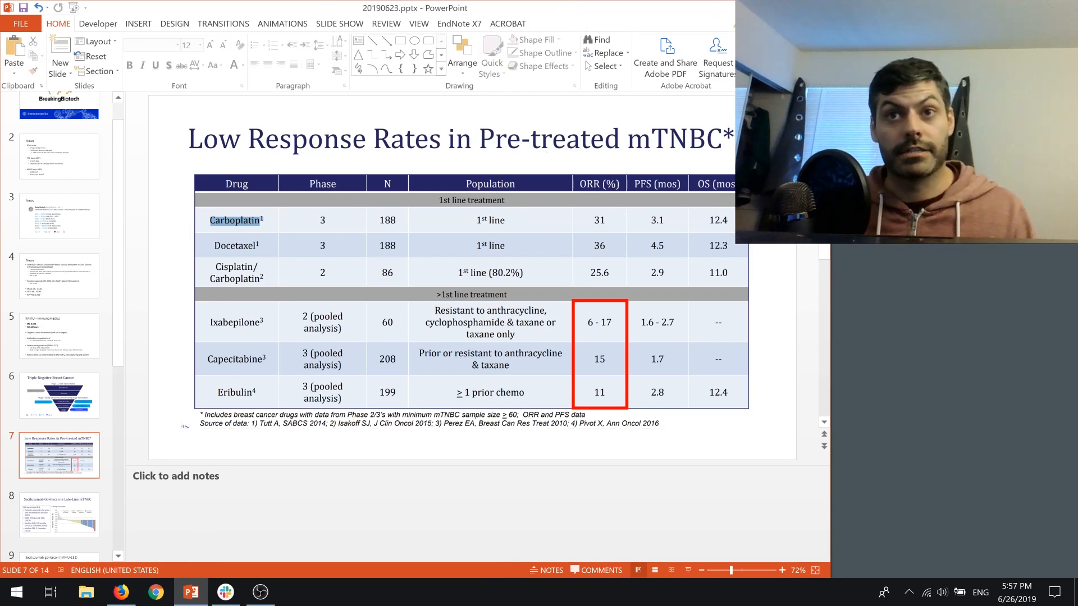
{"action": "mouse_move", "coordinate": [522, 165]}
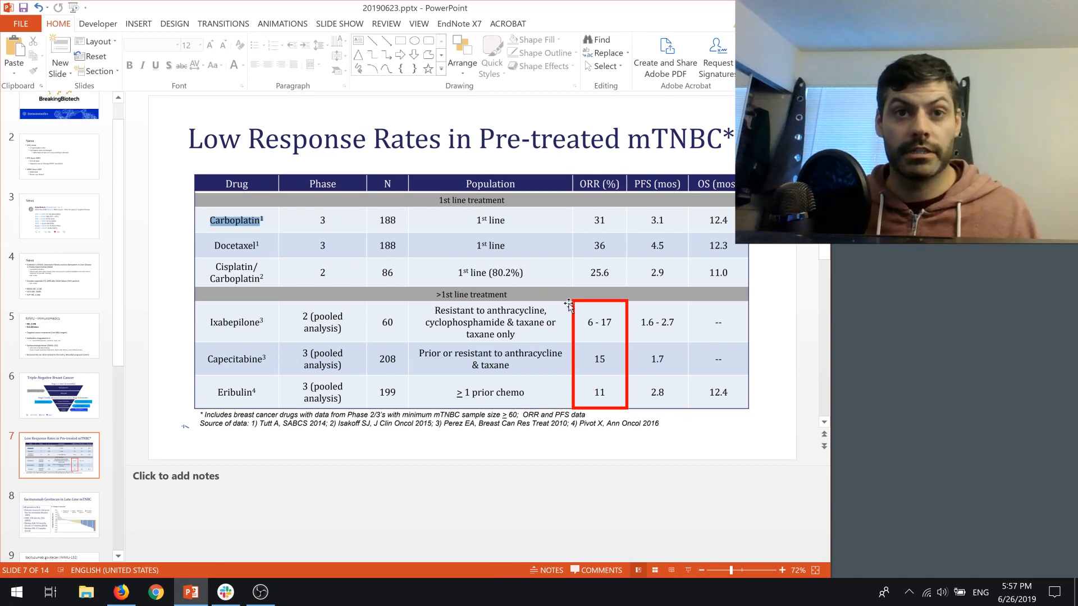
{"action": "mouse_move", "coordinate": [628, 251]}
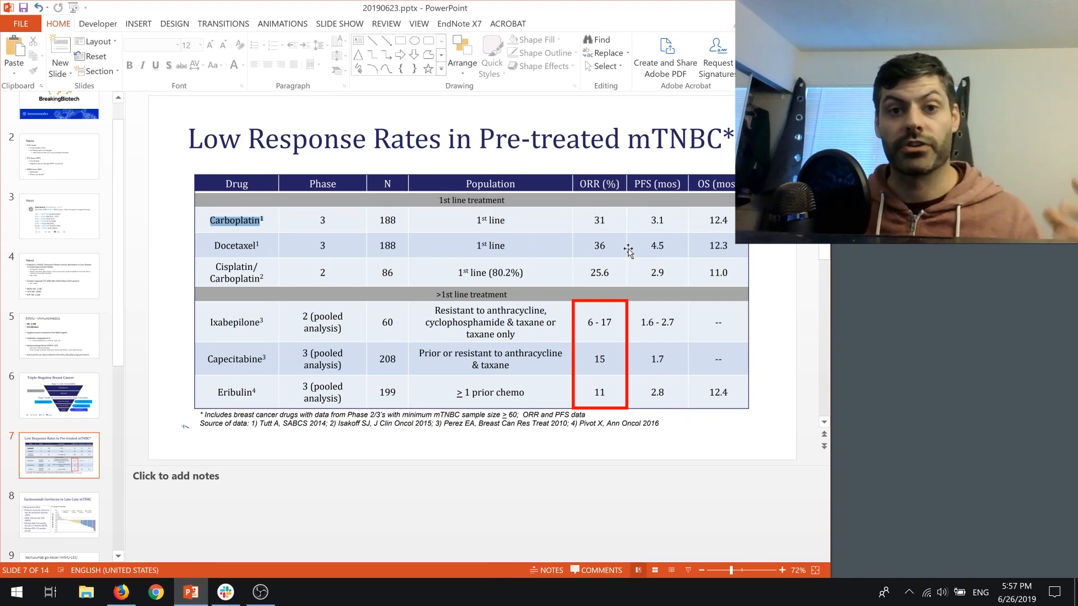
{"action": "mouse_move", "coordinate": [573, 199]}
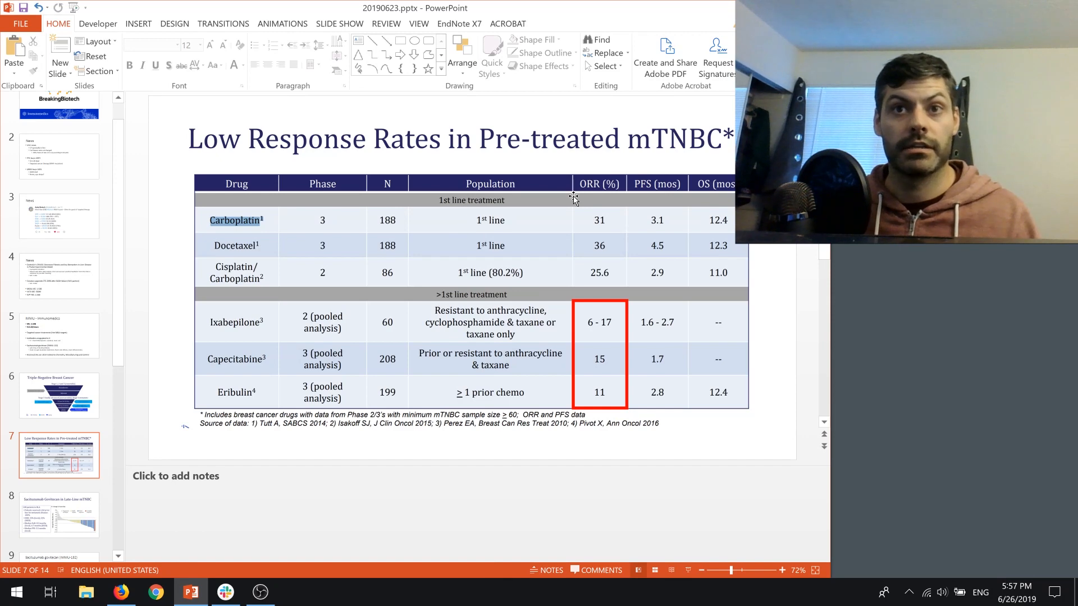
{"action": "mouse_move", "coordinate": [636, 228]}
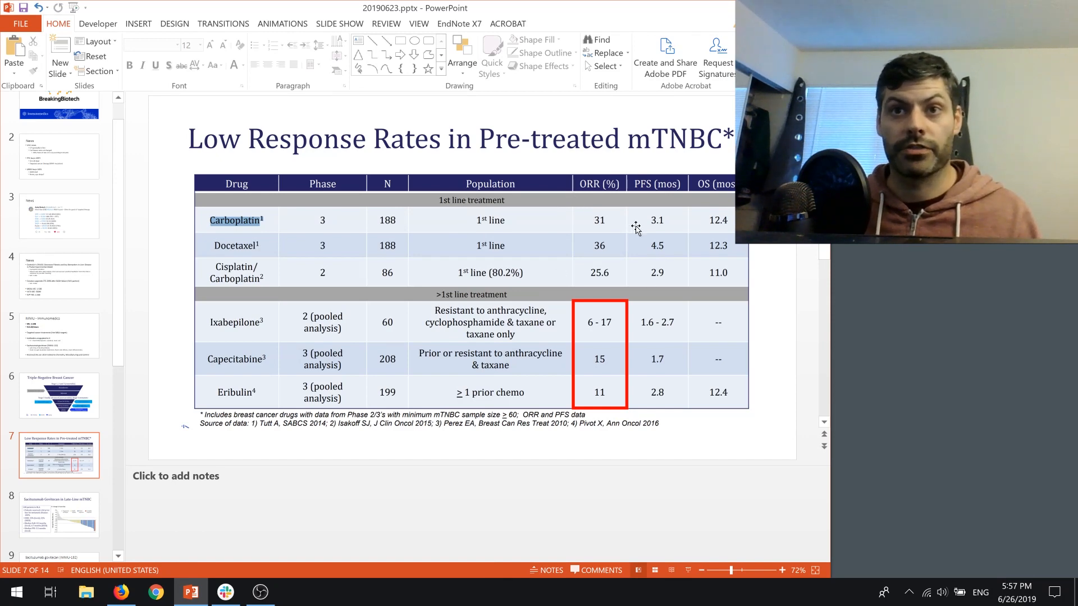
{"action": "mouse_move", "coordinate": [653, 183]}
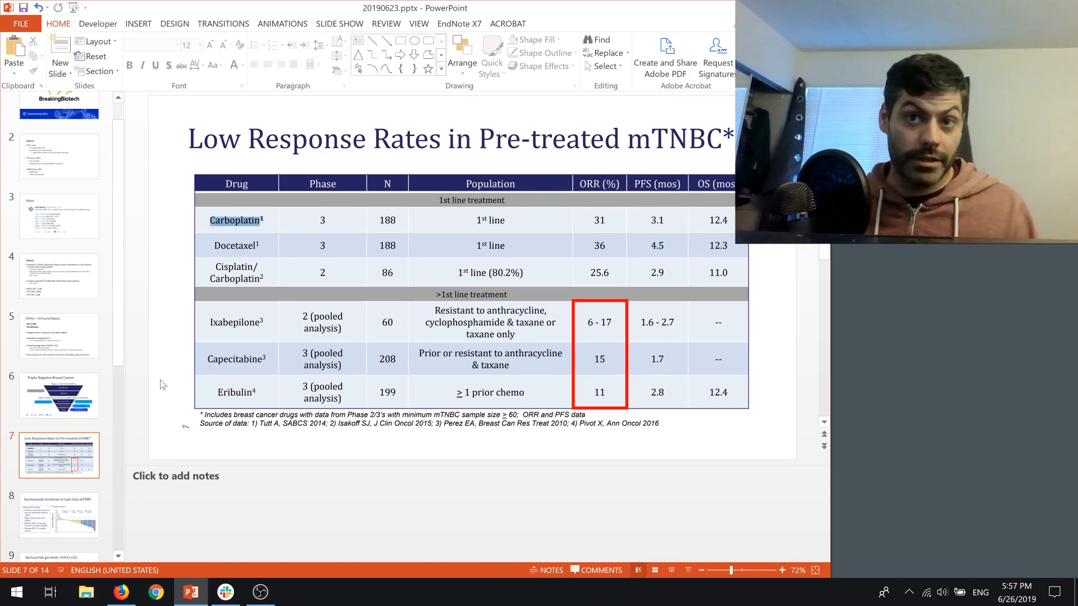
{"action": "mouse_move", "coordinate": [599, 283]}
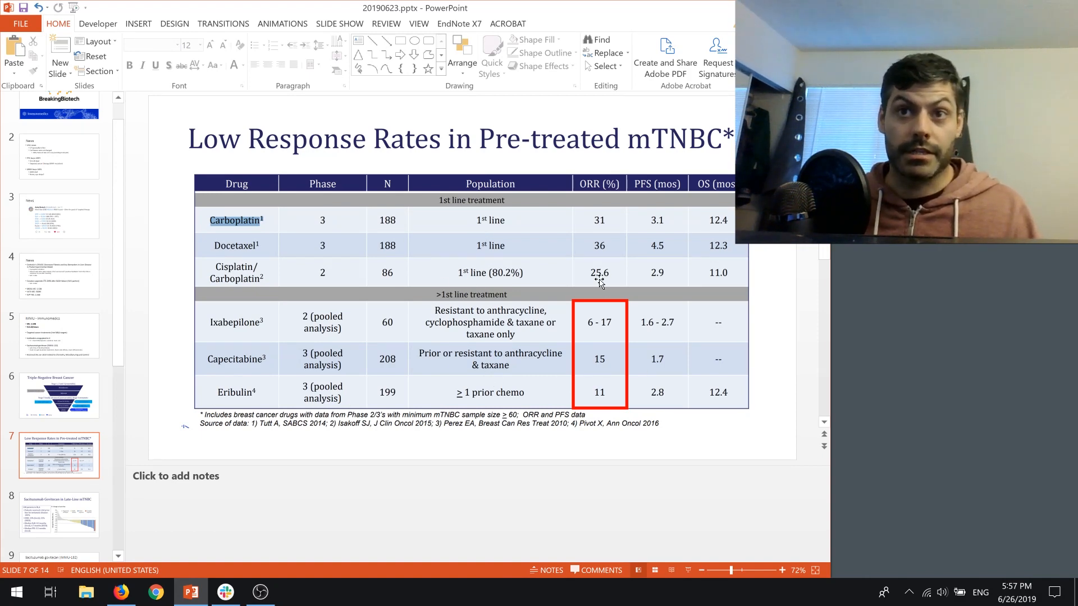
{"action": "mouse_move", "coordinate": [610, 296]}
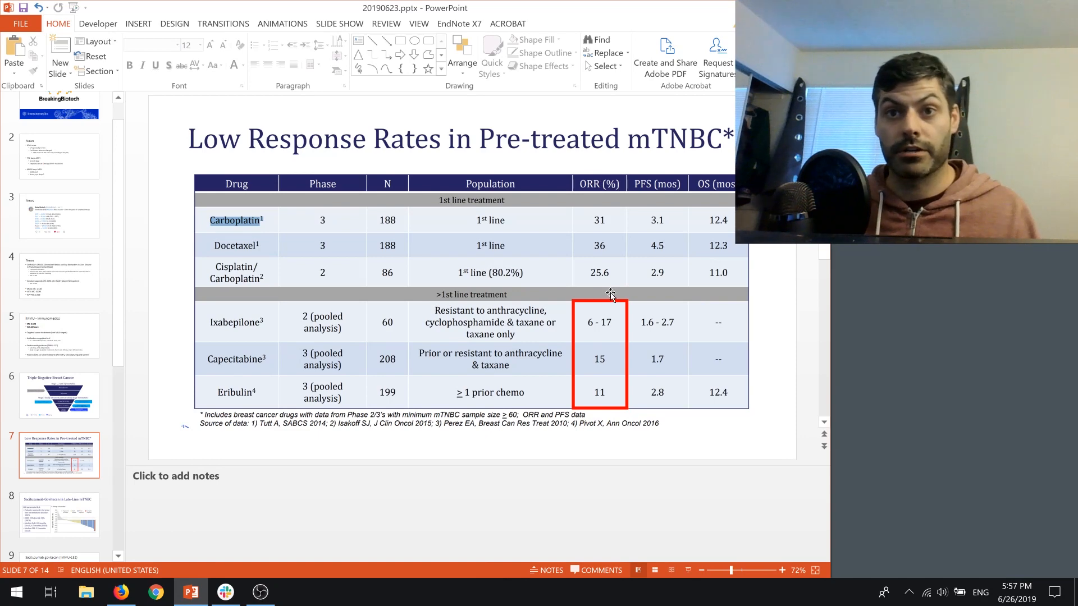
{"action": "mouse_move", "coordinate": [602, 343]}
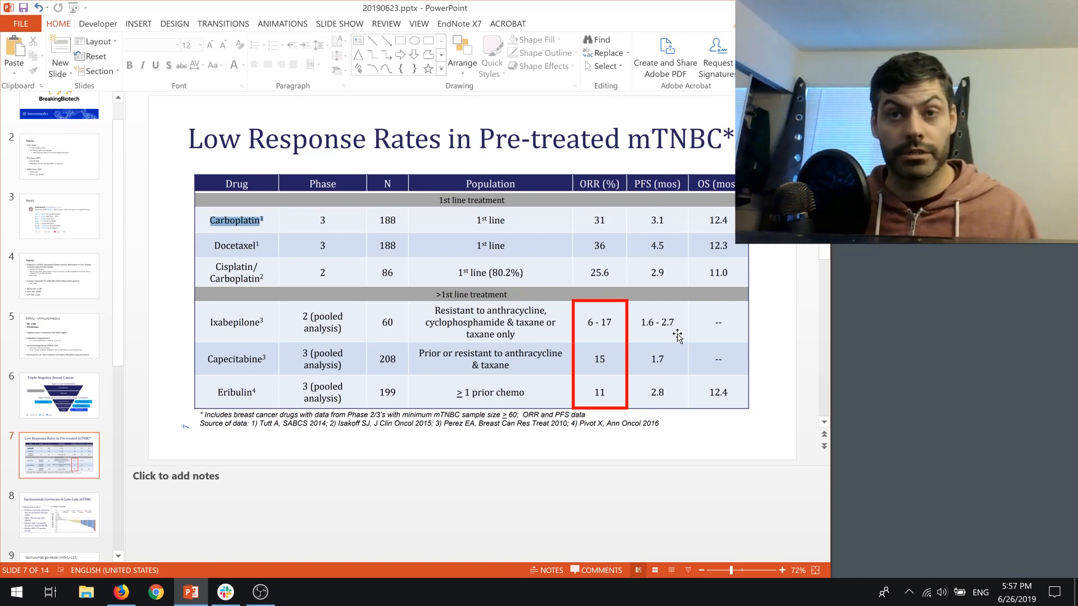
{"action": "mouse_move", "coordinate": [686, 332]}
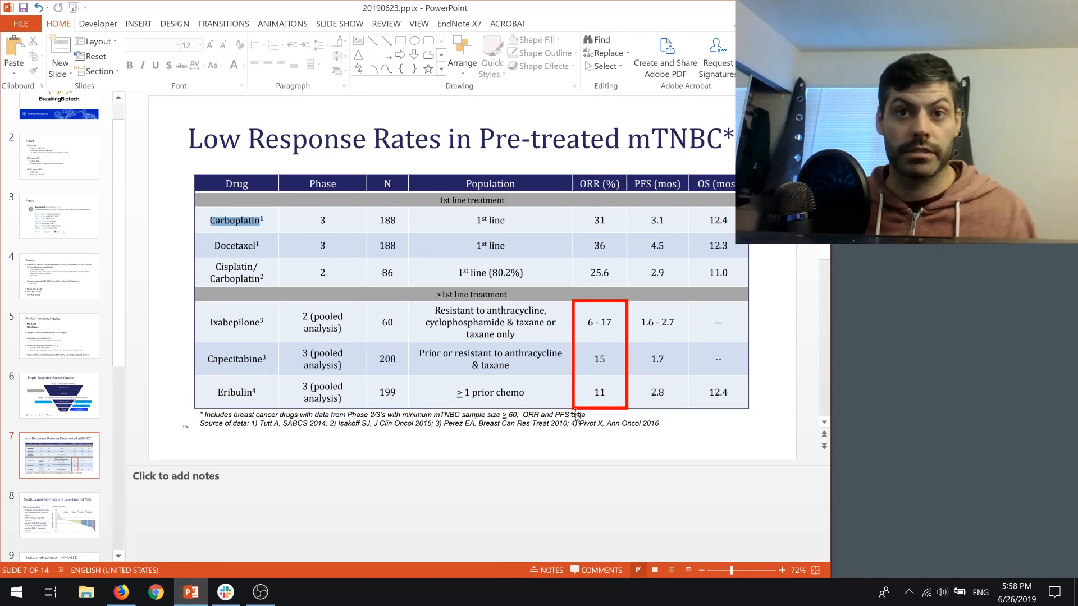
{"action": "mouse_move", "coordinate": [721, 383]}
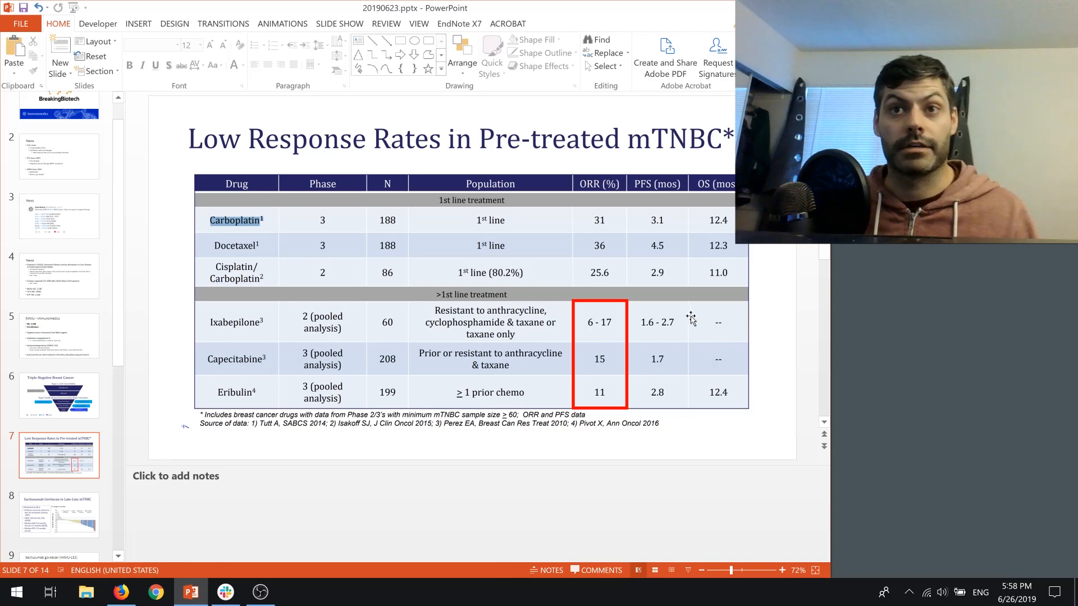
{"action": "mouse_move", "coordinate": [700, 307]}
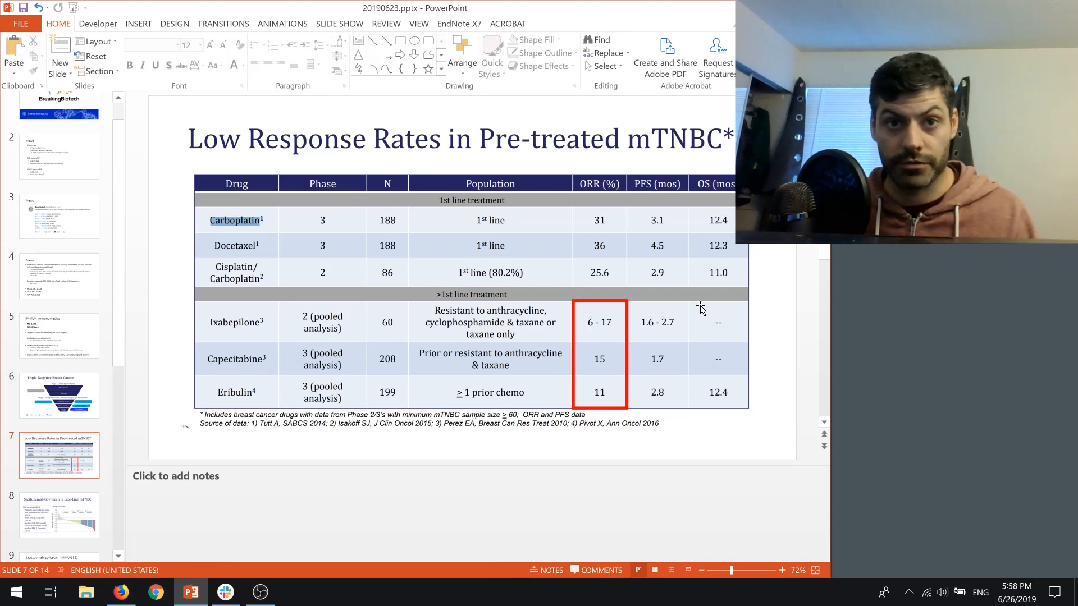
{"action": "left_click", "coordinate": [59, 514]}
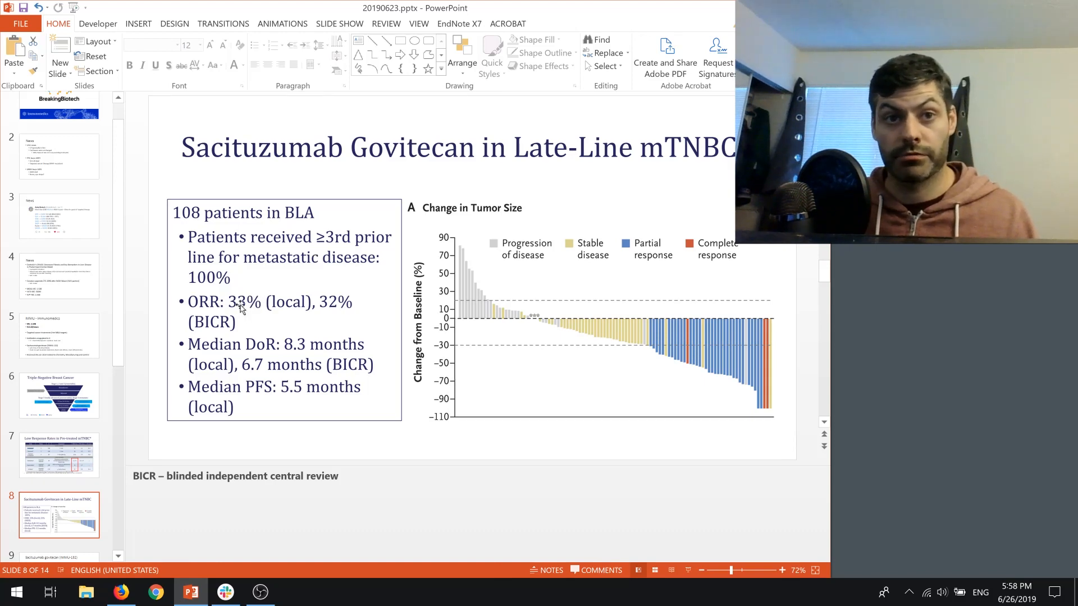
{"action": "left_click", "coordinate": [59, 455]}
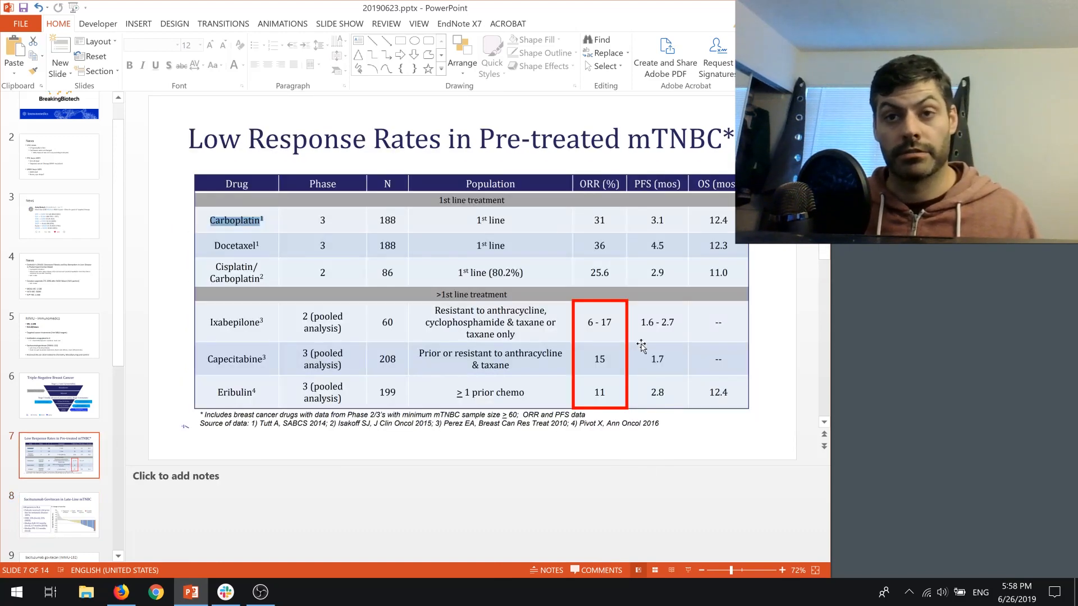
{"action": "mouse_move", "coordinate": [612, 401]}
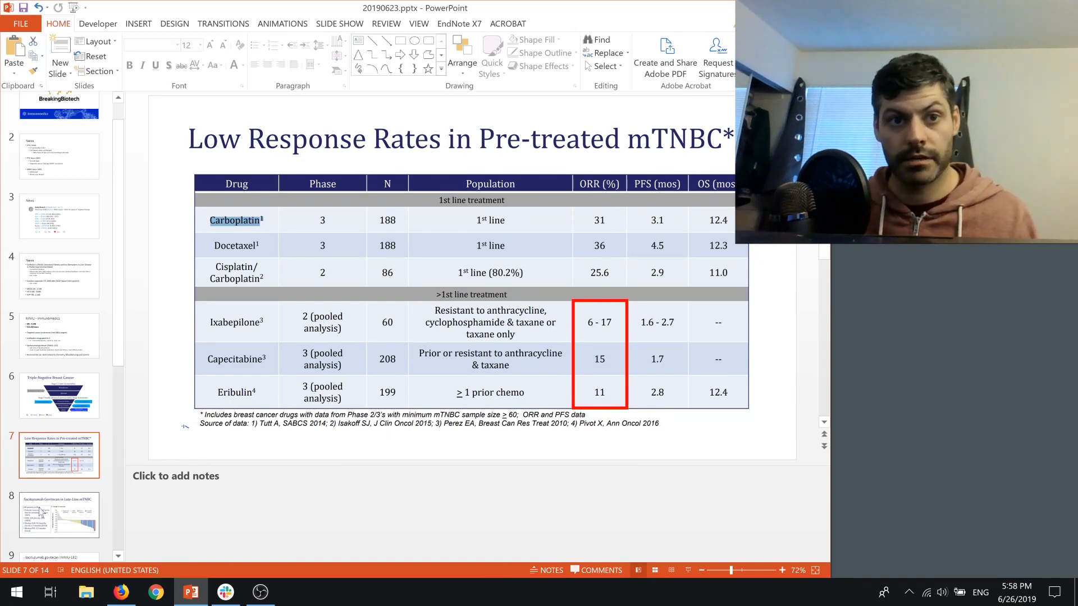
{"action": "left_click", "coordinate": [60, 515]}
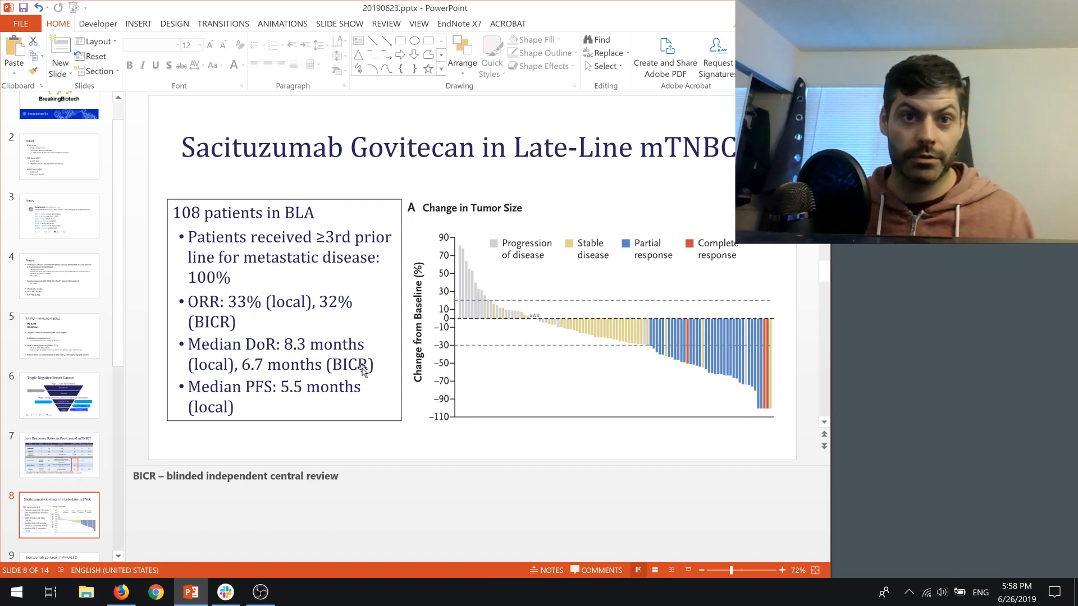
{"action": "mouse_move", "coordinate": [278, 443]}
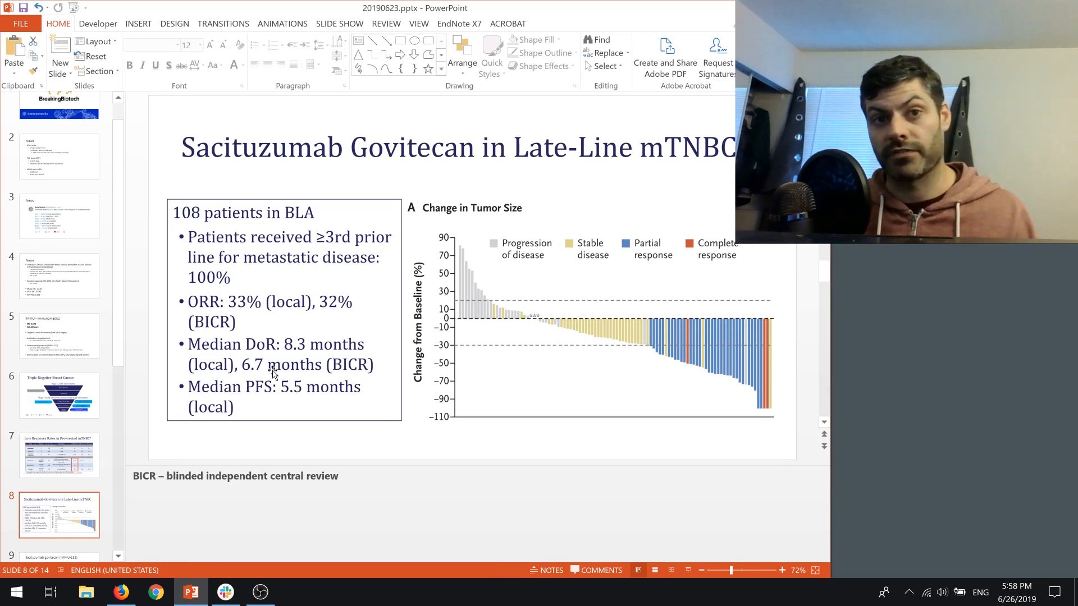
{"action": "left_click", "coordinate": [59, 455]}
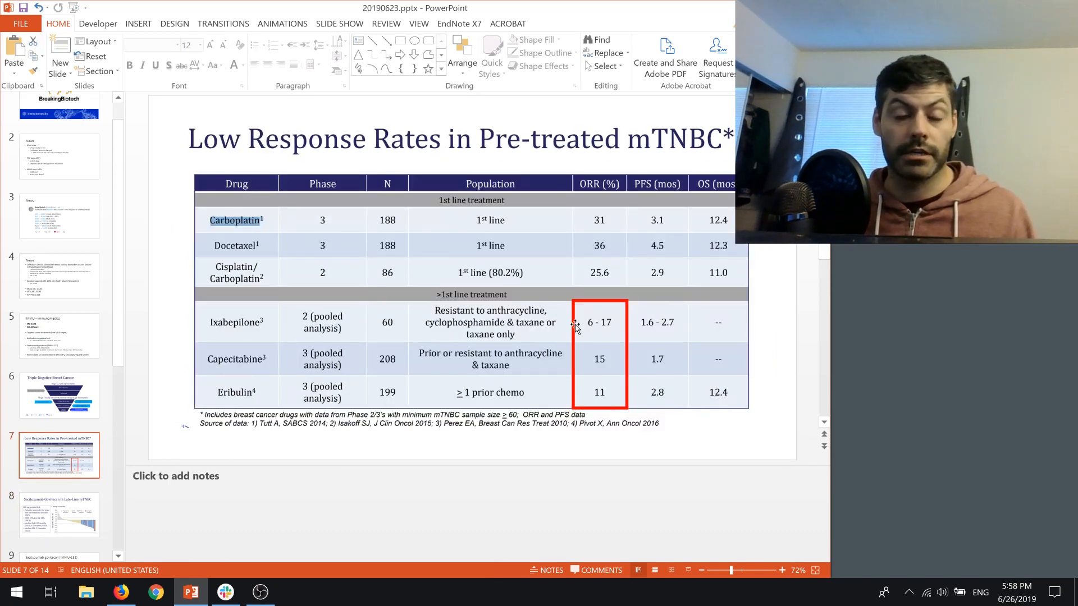
{"action": "mouse_move", "coordinate": [83, 526]}
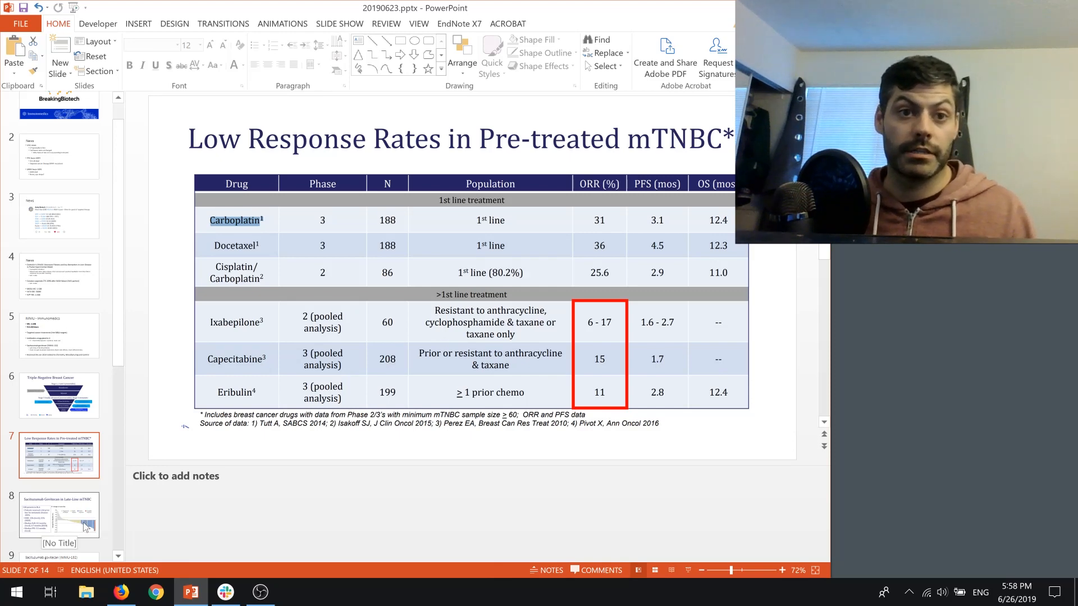
Show slide 8 on late-line mTNBC with the tumour-size waterfall chart.
{"action": "left_click", "coordinate": [59, 515]}
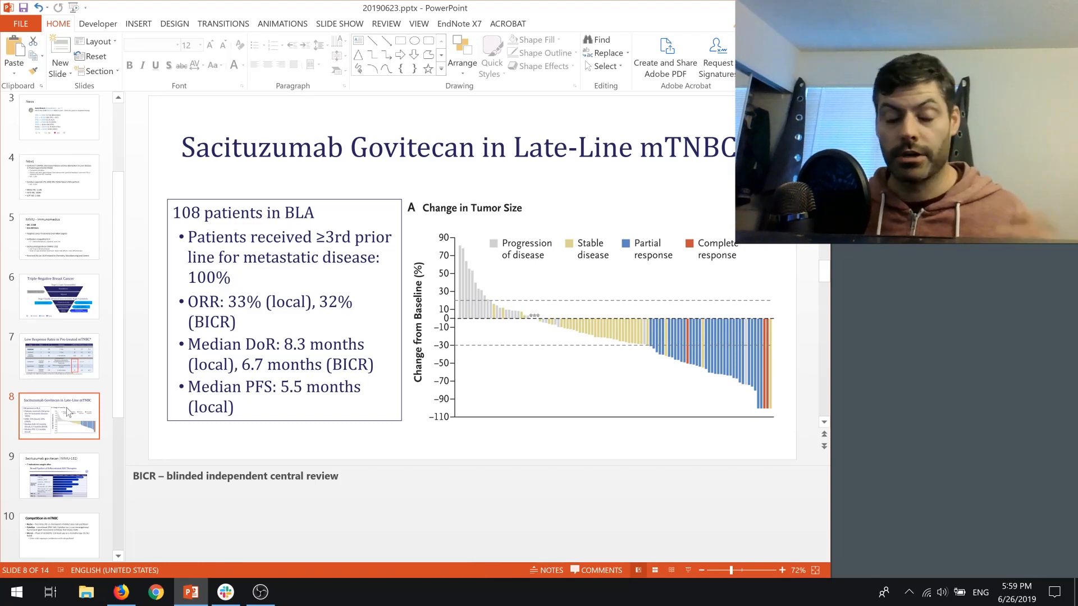
{"action": "mouse_move", "coordinate": [65, 454]}
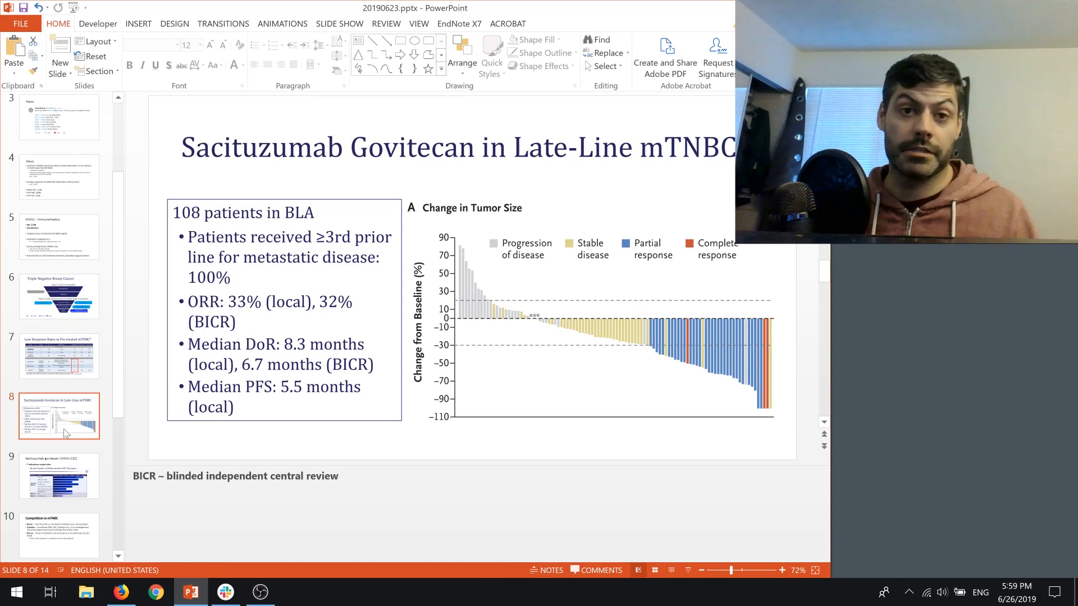
{"action": "mouse_move", "coordinate": [118, 420]}
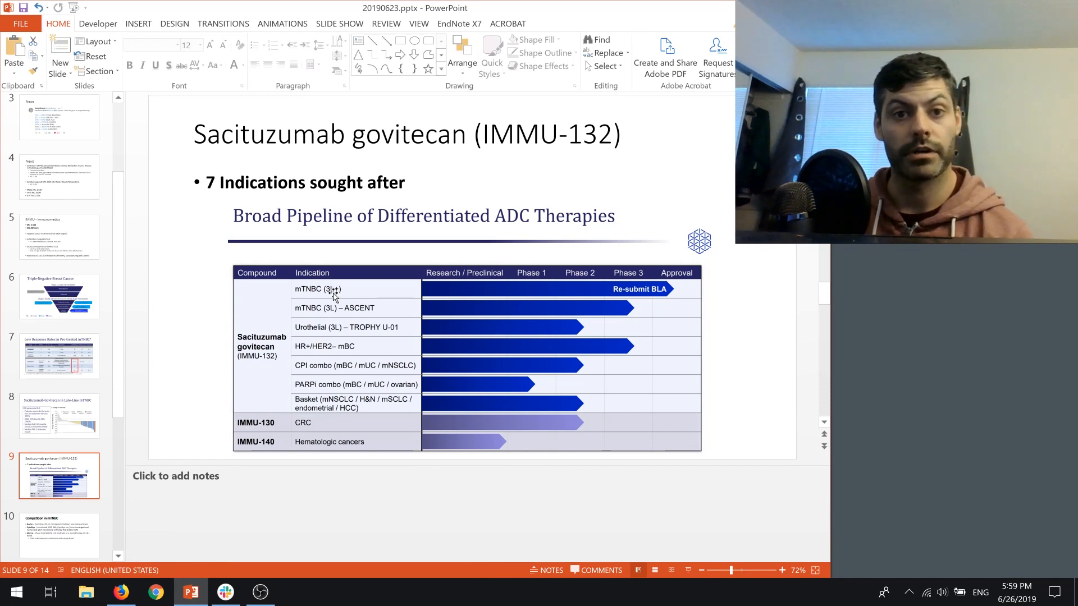
{"action": "mouse_move", "coordinate": [374, 299]}
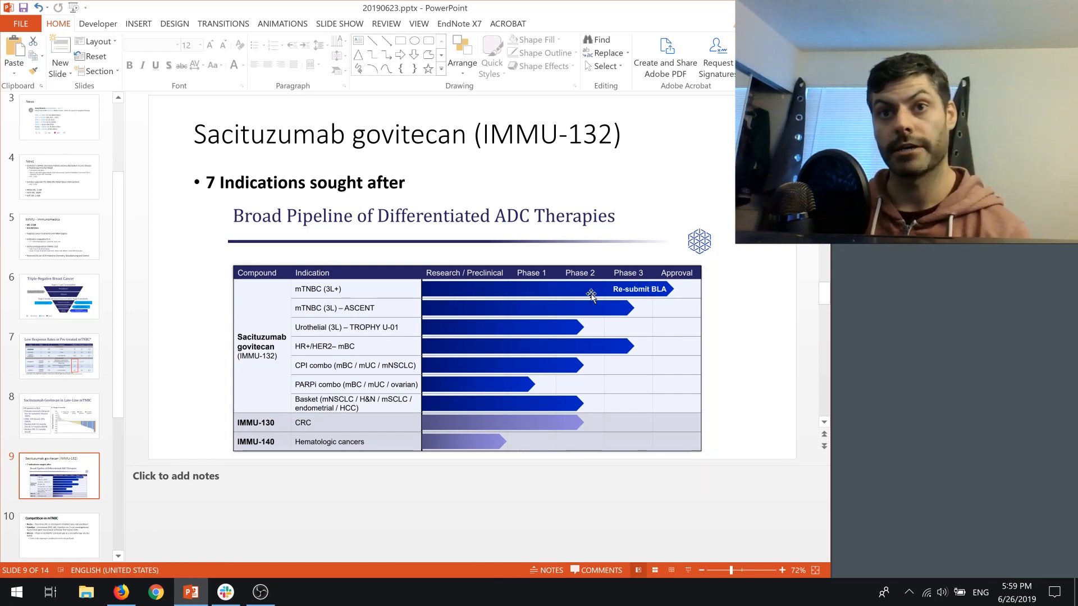
{"action": "mouse_move", "coordinate": [590, 313]}
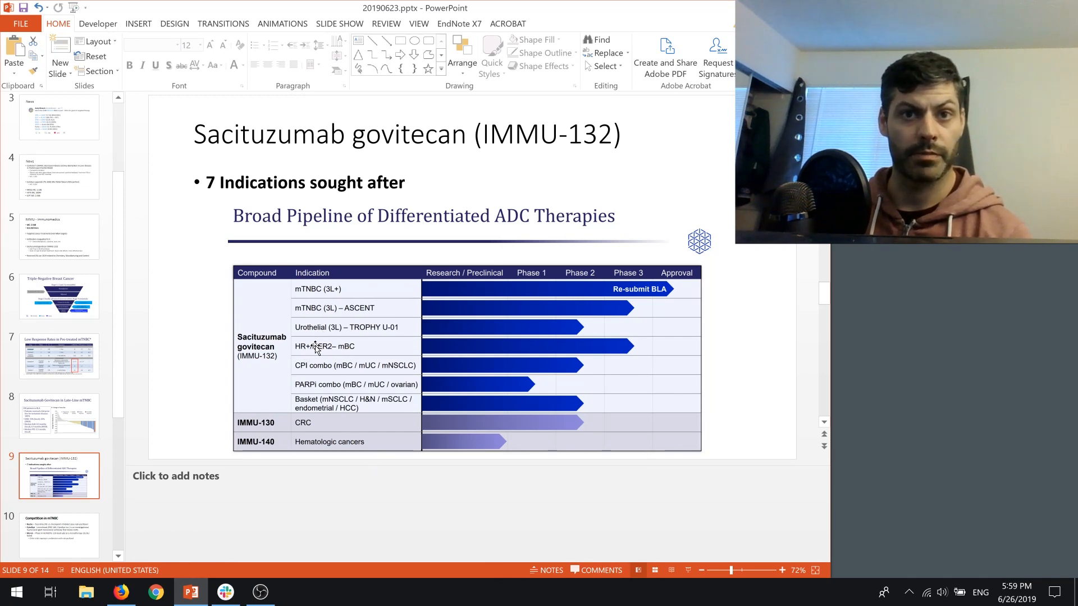
{"action": "mouse_move", "coordinate": [357, 355]}
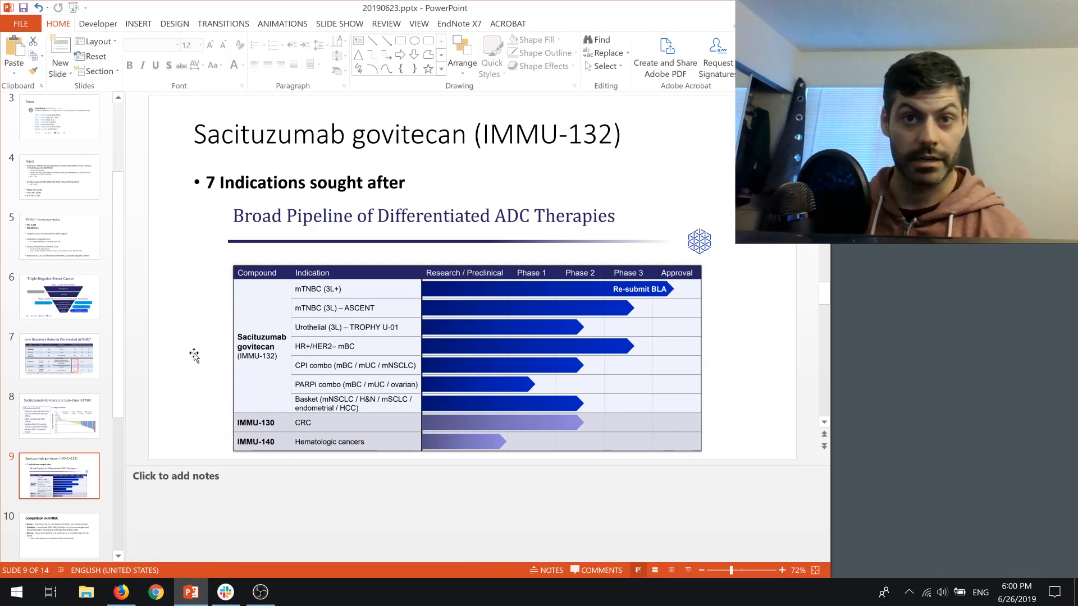
{"action": "mouse_move", "coordinate": [291, 405]}
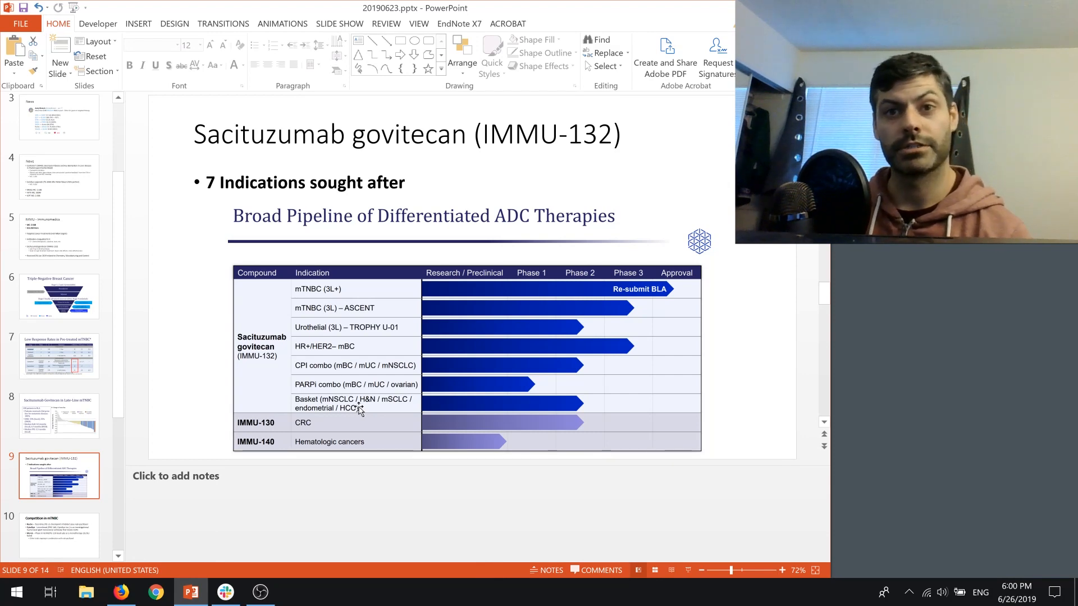
{"action": "mouse_move", "coordinate": [434, 367]}
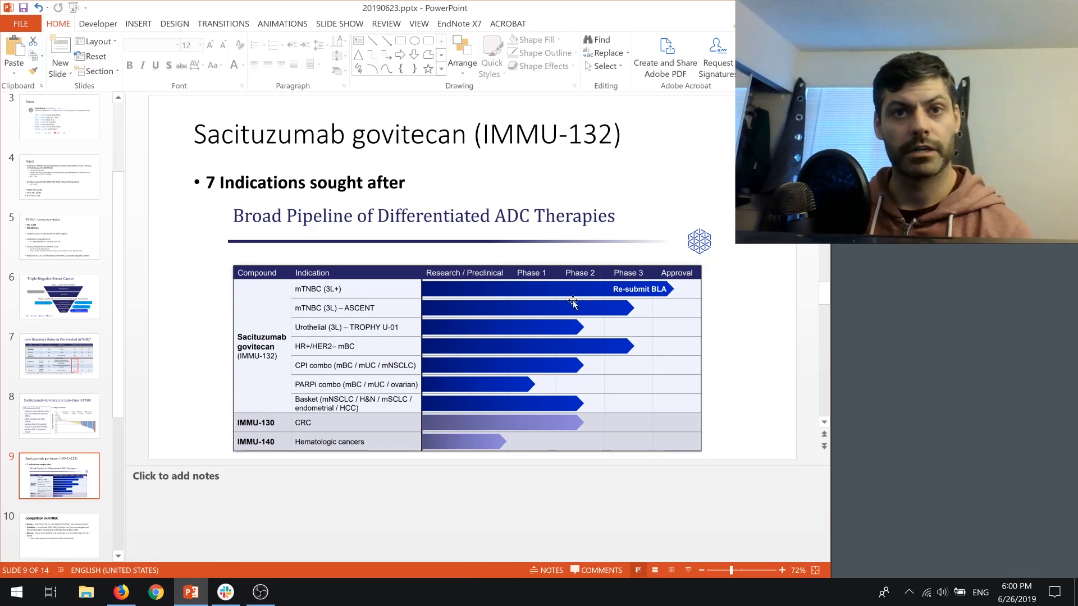
{"action": "mouse_move", "coordinate": [445, 434]}
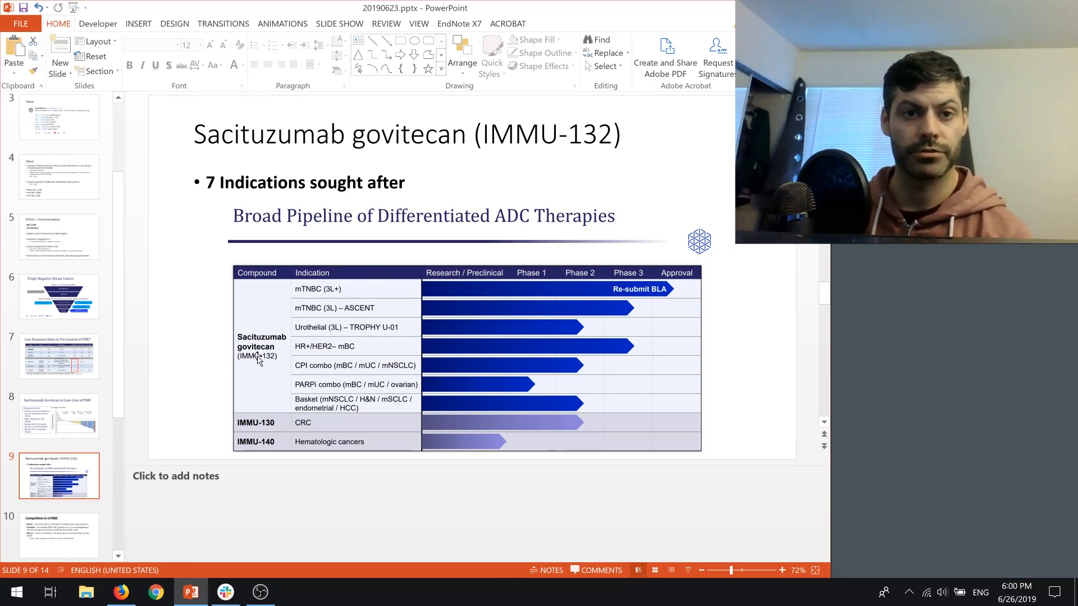
{"action": "mouse_move", "coordinate": [498, 394]}
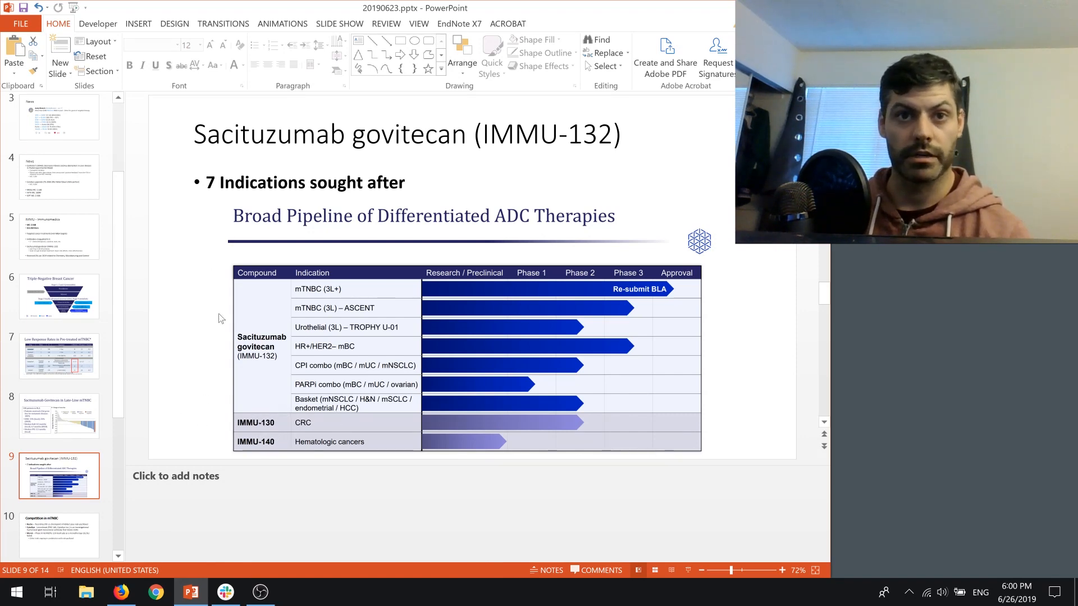
{"action": "mouse_move", "coordinate": [452, 398]}
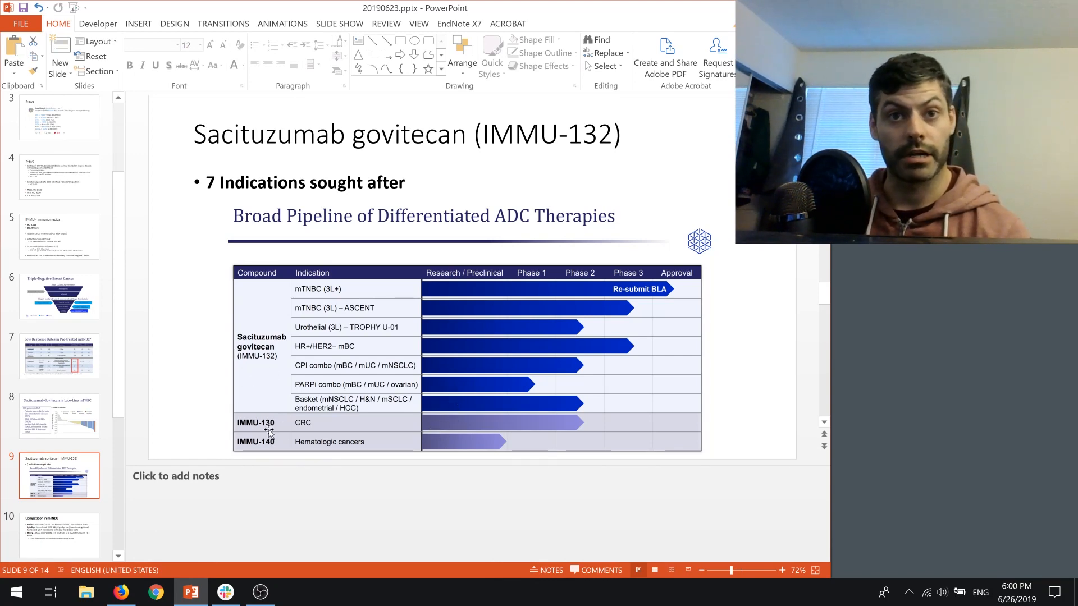
{"action": "mouse_move", "coordinate": [222, 441]}
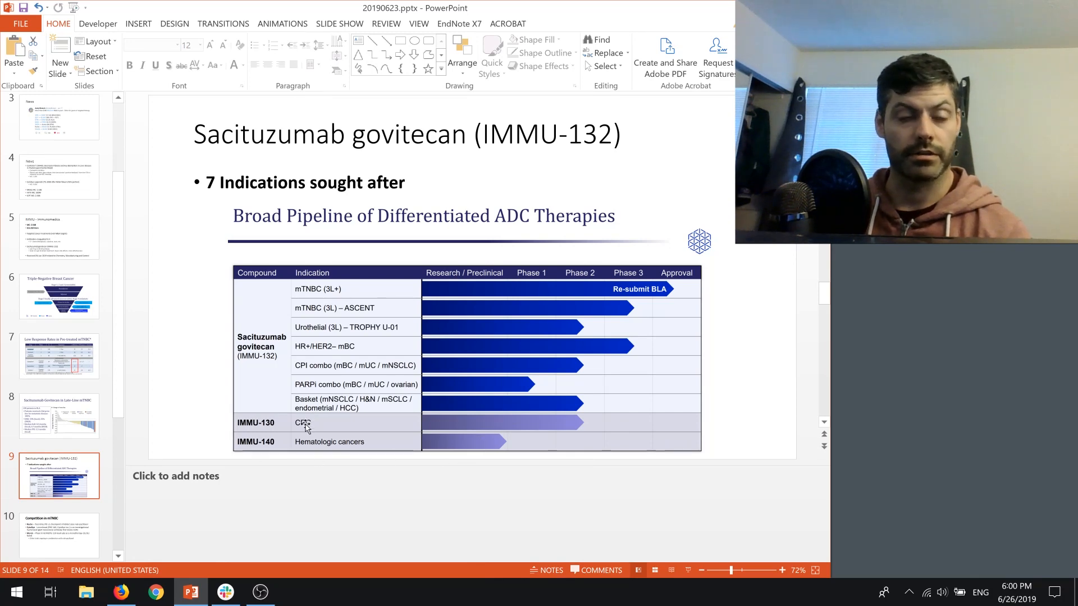
{"action": "mouse_move", "coordinate": [393, 428]}
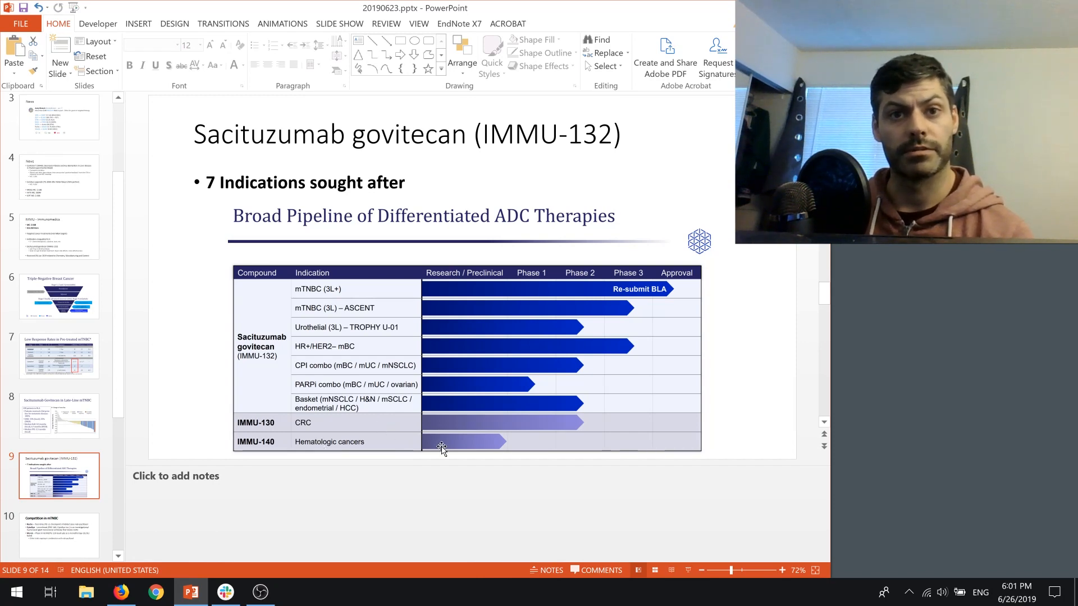
{"action": "mouse_move", "coordinate": [188, 450]}
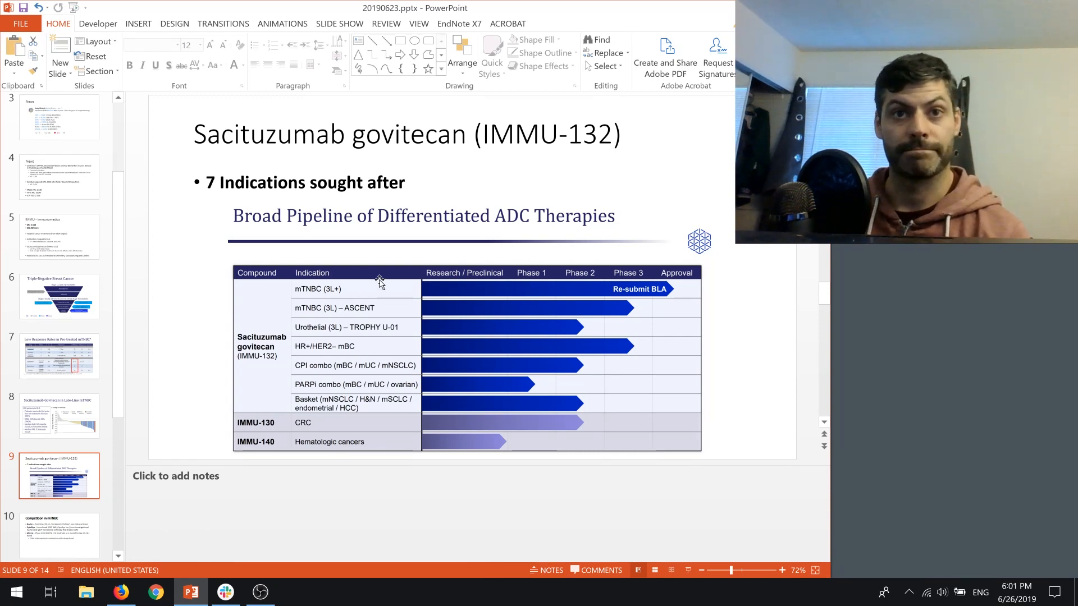
{"action": "mouse_move", "coordinate": [593, 288]}
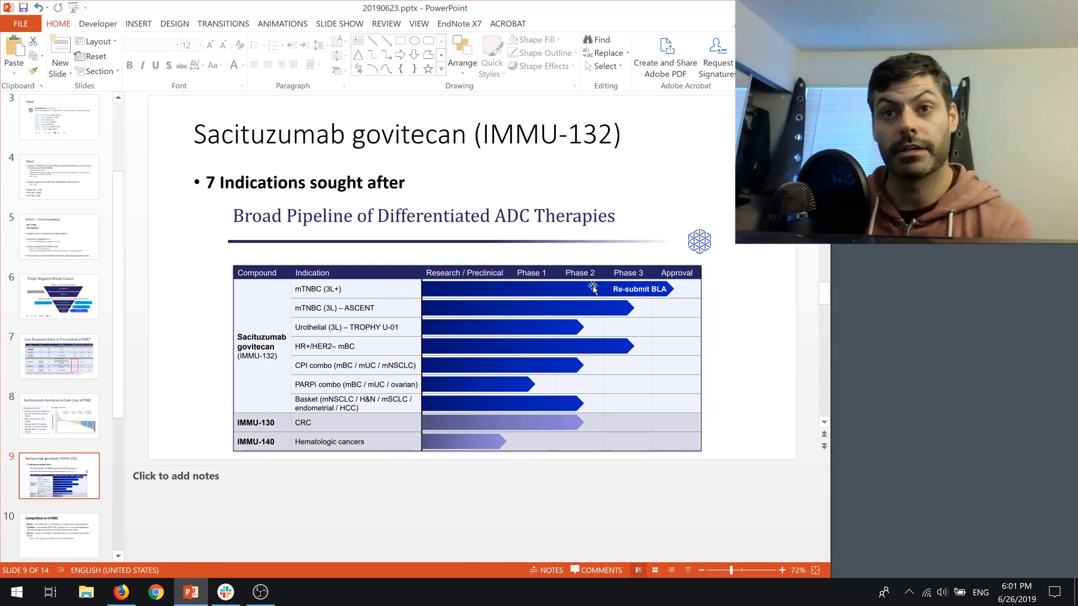
{"action": "mouse_move", "coordinate": [234, 413]}
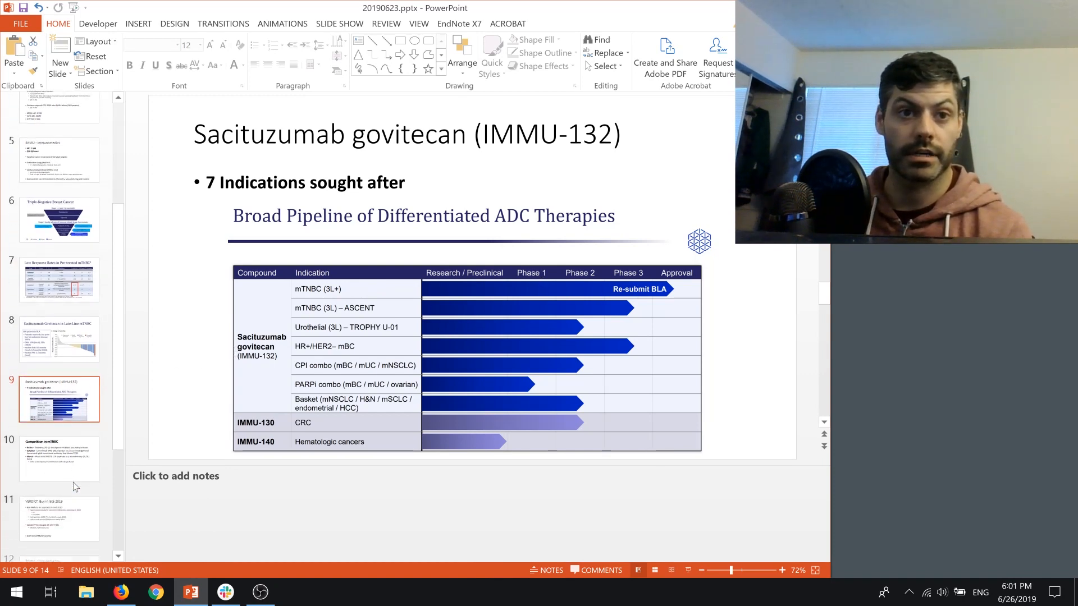
Show slide 10, highlight the Roche, CytoDyn and Merck bullets, then deselect.
{"action": "left_click", "coordinate": [59, 457]}
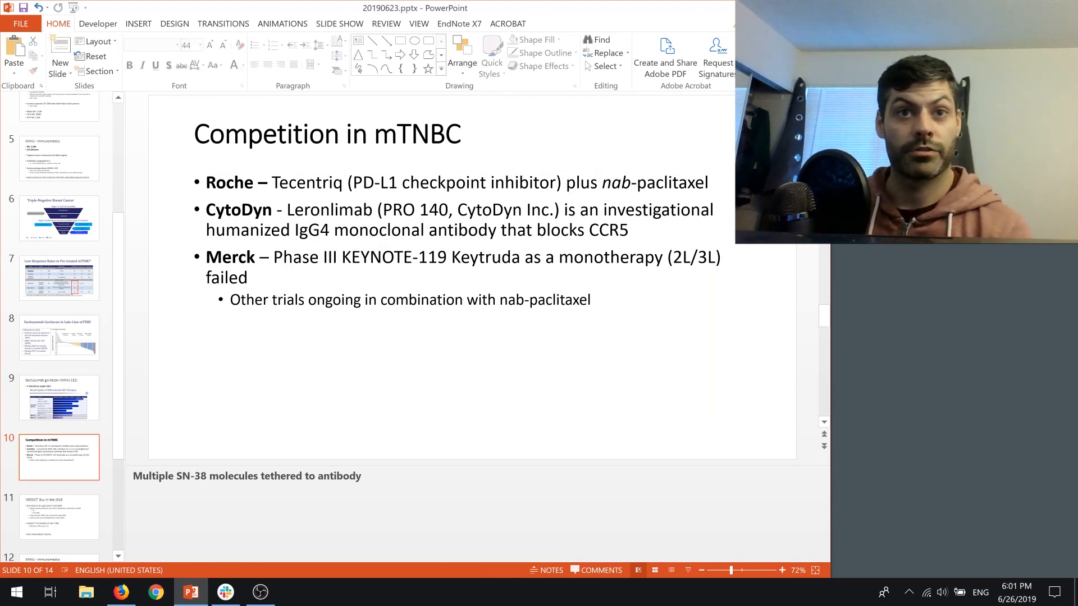
{"action": "left_click_drag", "start_coordinate": [205, 182], "coordinate": [313, 254]}
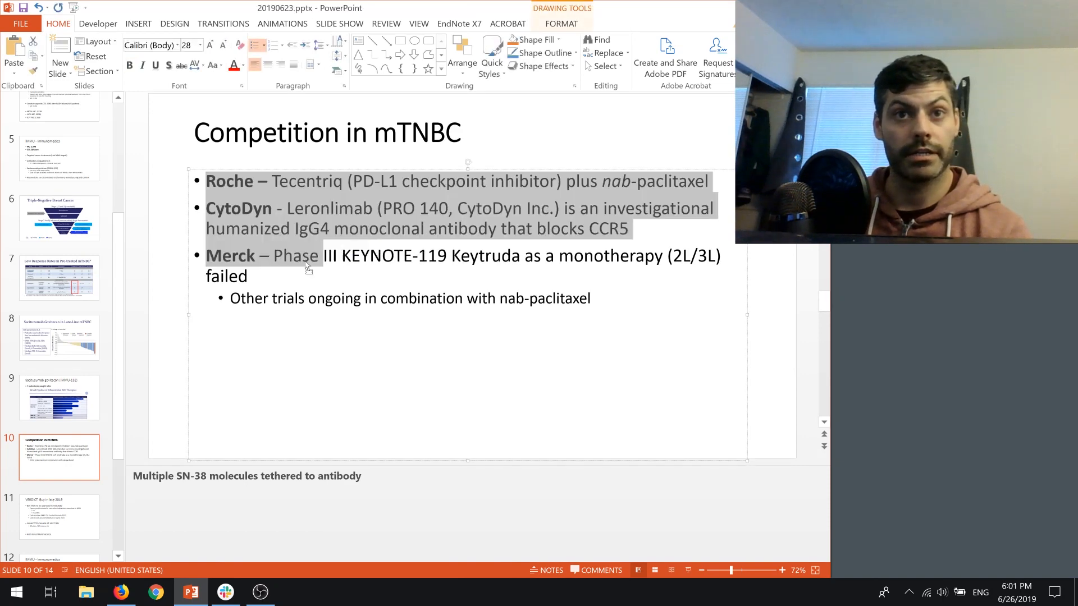
{"action": "left_click", "coordinate": [300, 256]}
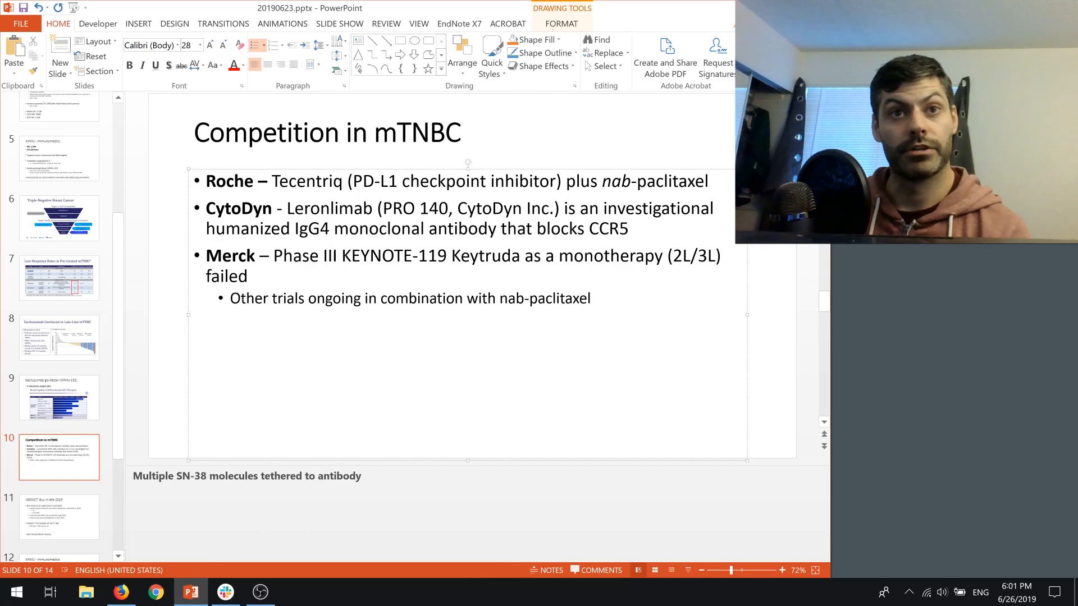
{"action": "left_click", "coordinate": [397, 181]}
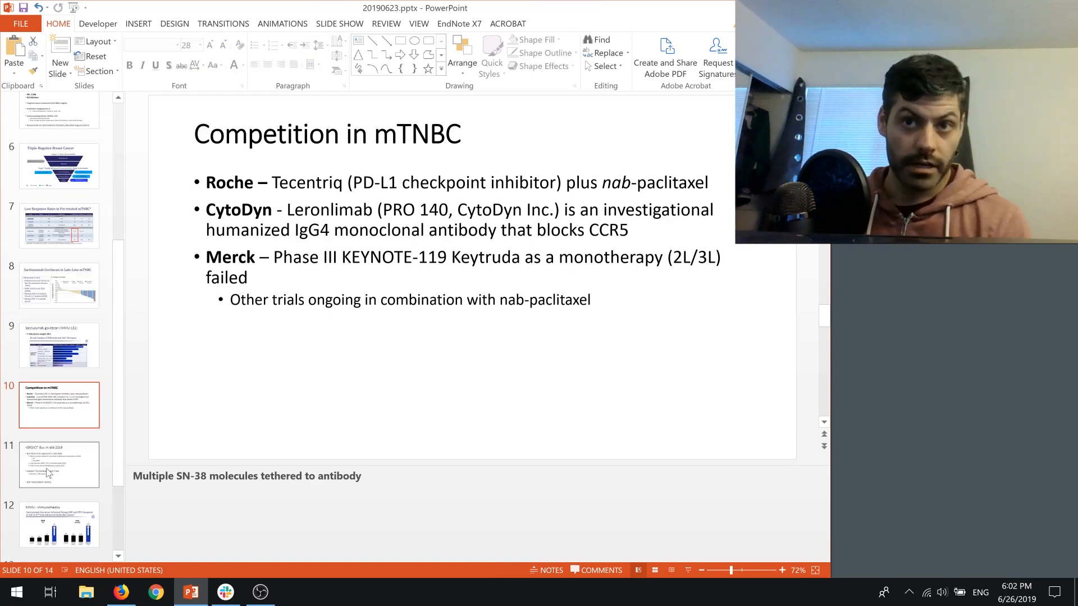
Change slide 11's exit bullet from $30 to $25-30/share, then show slide 12.
{"action": "left_click", "coordinate": [61, 465]}
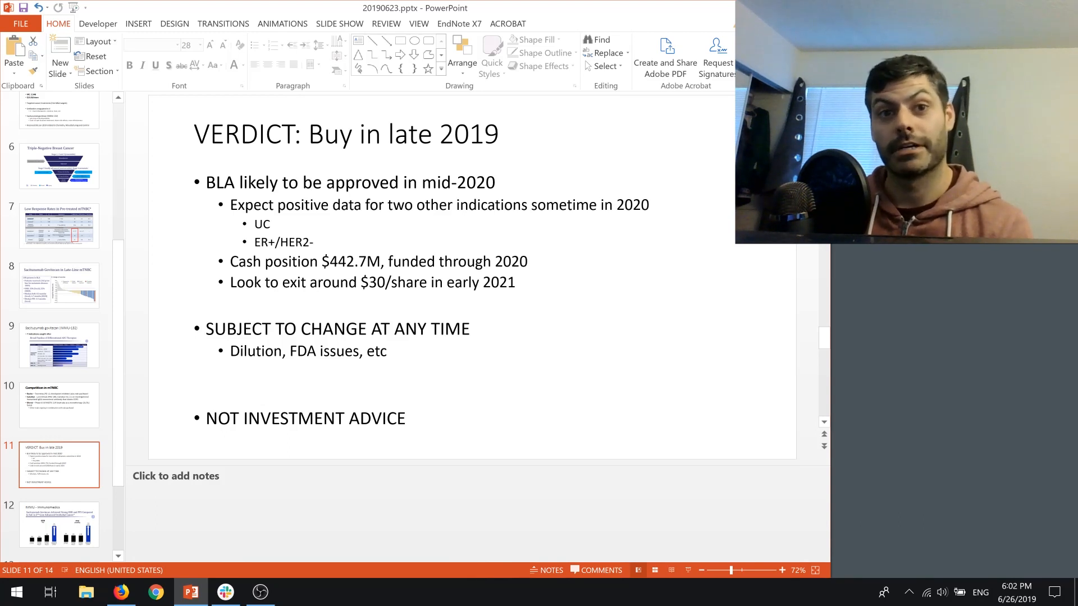
{"action": "triple_click", "coordinate": [304, 417]}
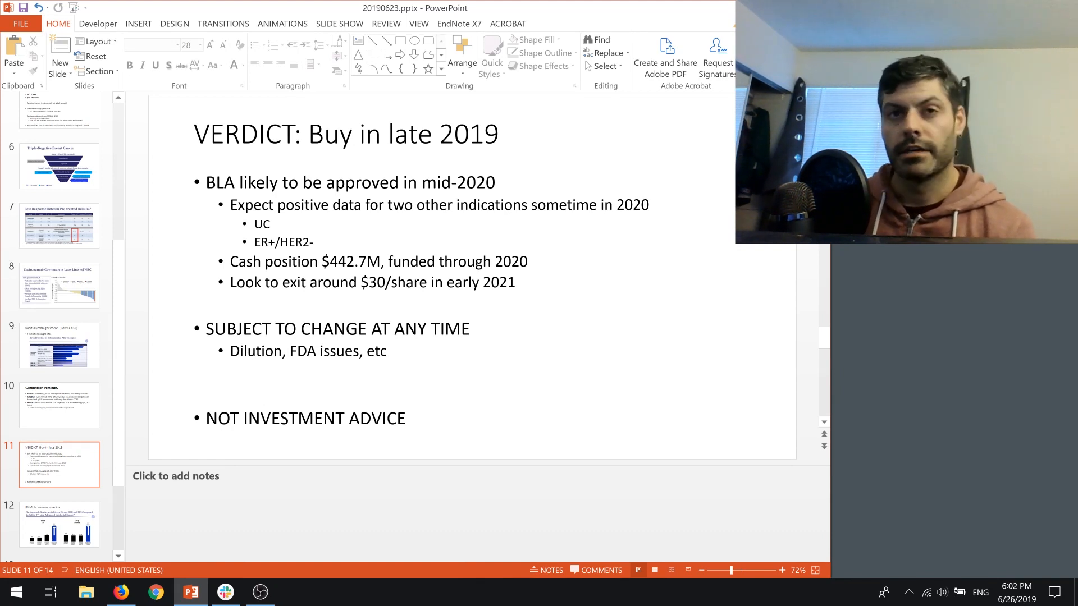
{"action": "mouse_move", "coordinate": [242, 169]}
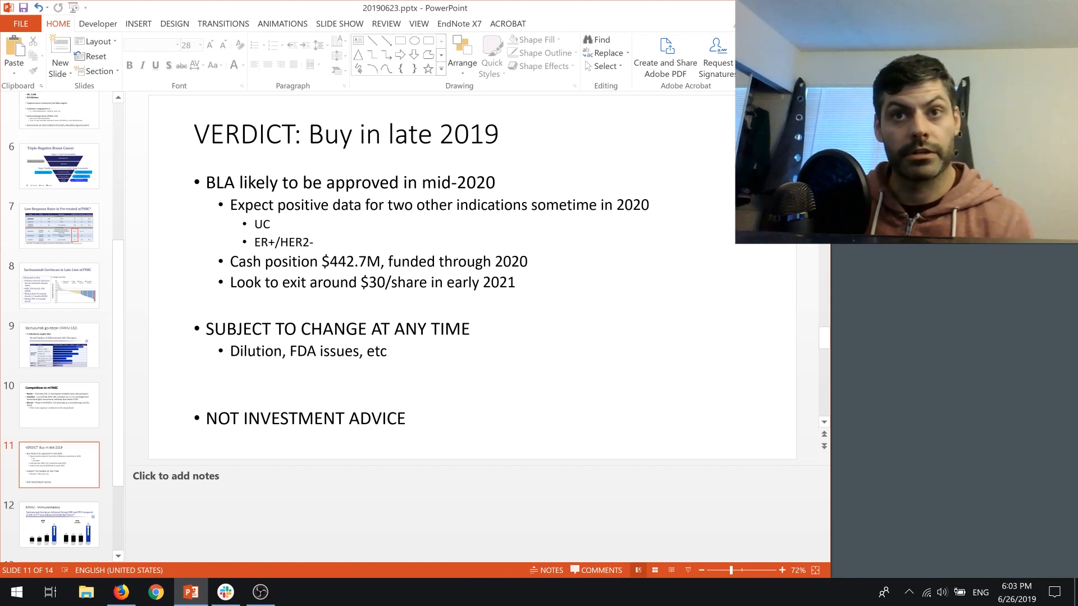
{"action": "double_click", "coordinate": [261, 223]}
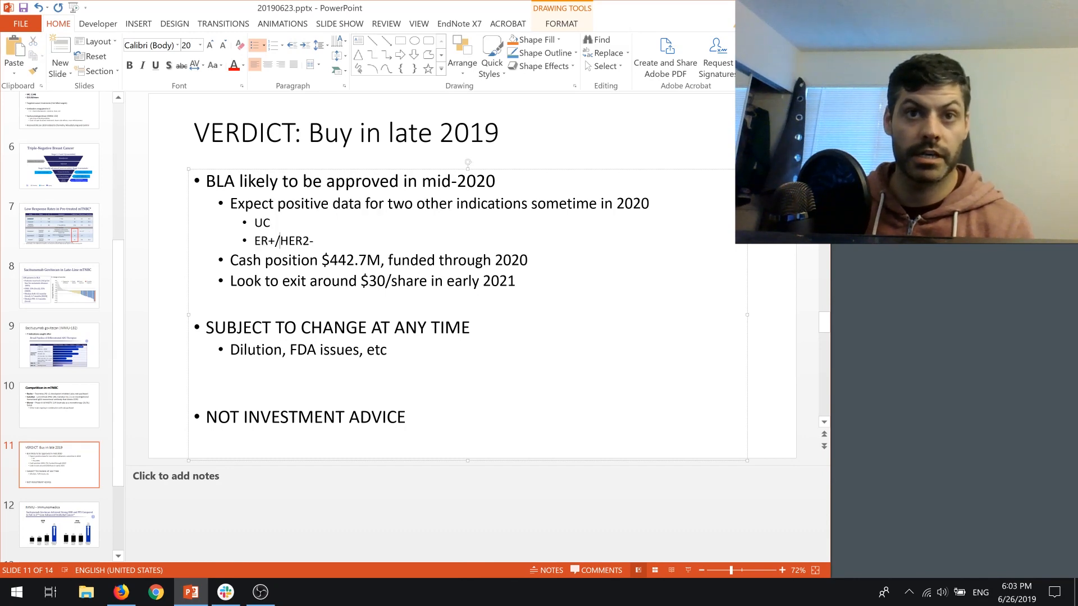
{"action": "left_click", "coordinate": [261, 223]}
{"action": "type", "text": "25-"}
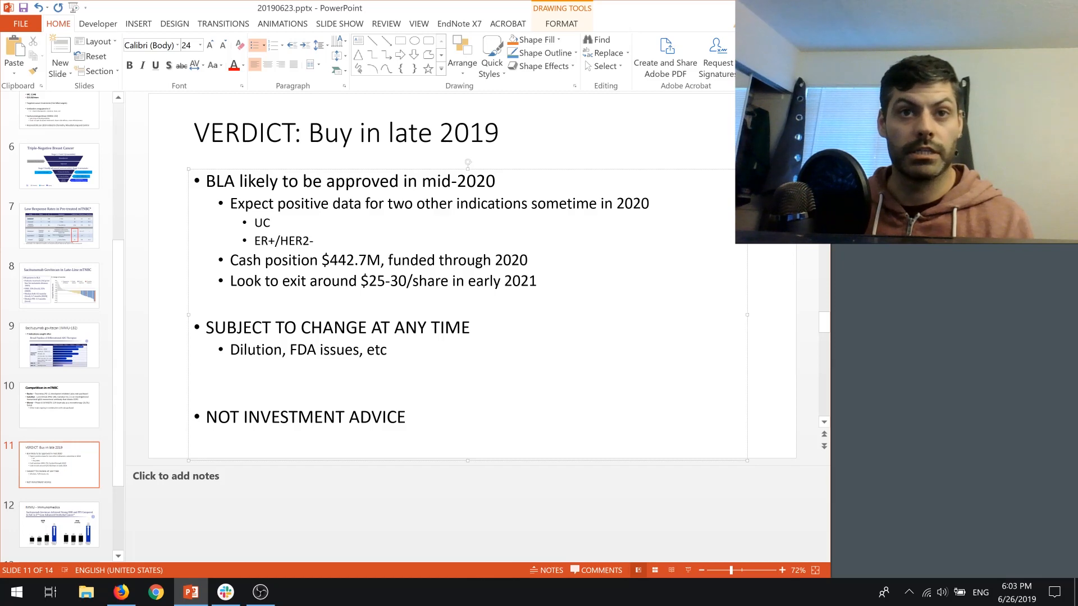
{"action": "double_click", "coordinate": [261, 223]}
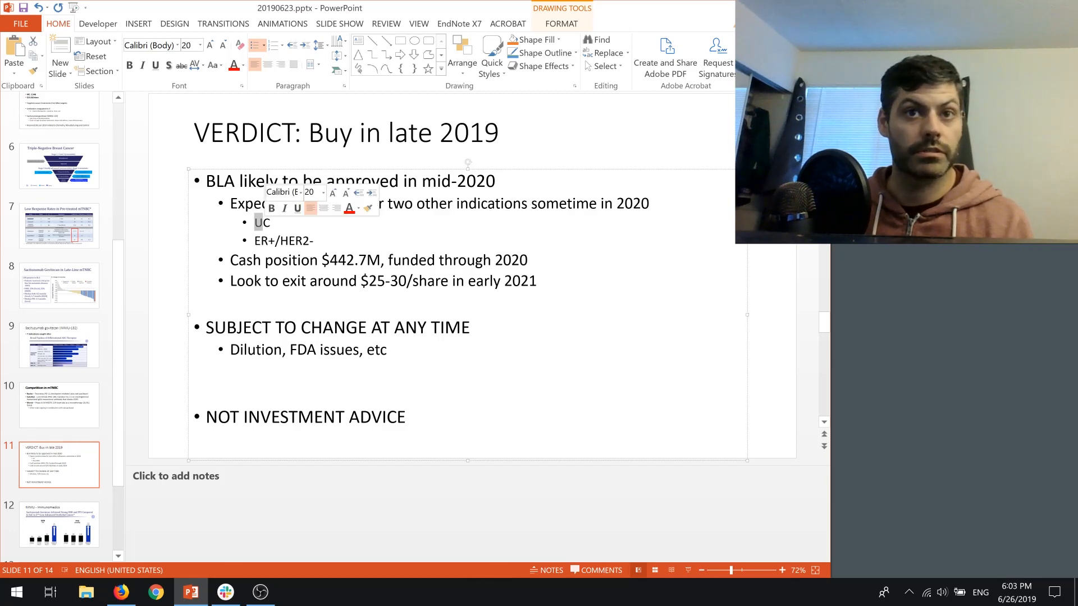
{"action": "left_click", "coordinate": [58, 525]}
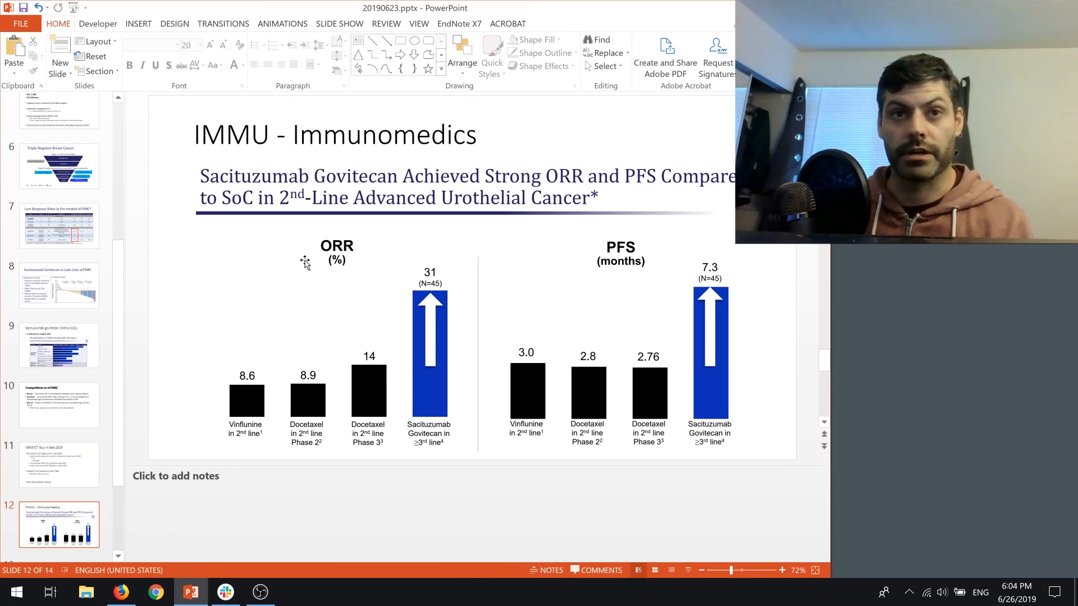
Select the urothelial cancer ORR and PFS chart picture on slide 12.
{"action": "left_click", "coordinate": [346, 303]}
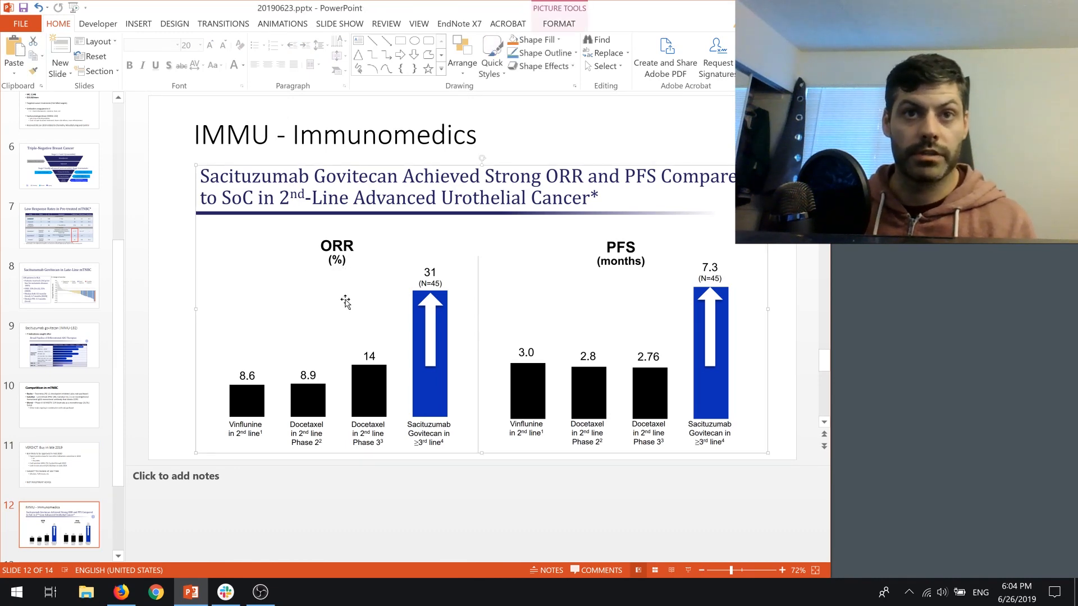
{"action": "mouse_move", "coordinate": [420, 207]}
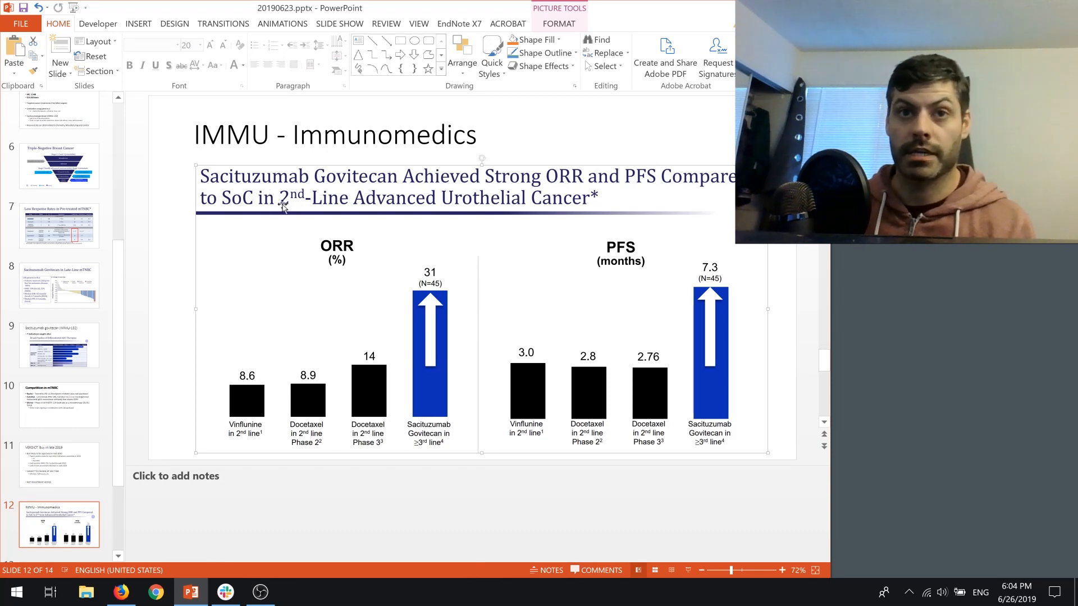
{"action": "mouse_move", "coordinate": [409, 385]}
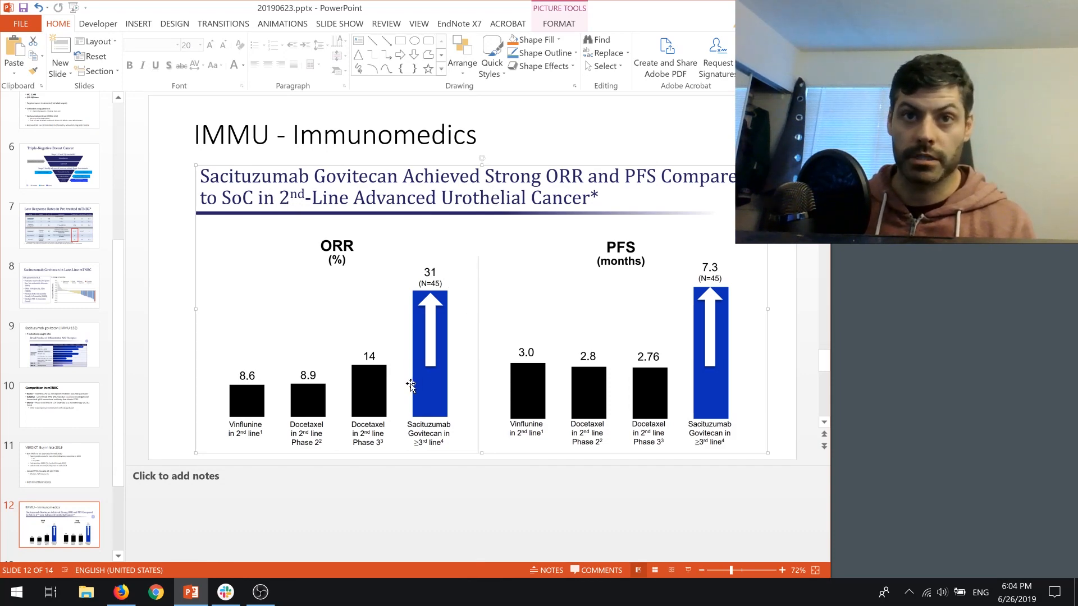
{"action": "mouse_move", "coordinate": [415, 389]}
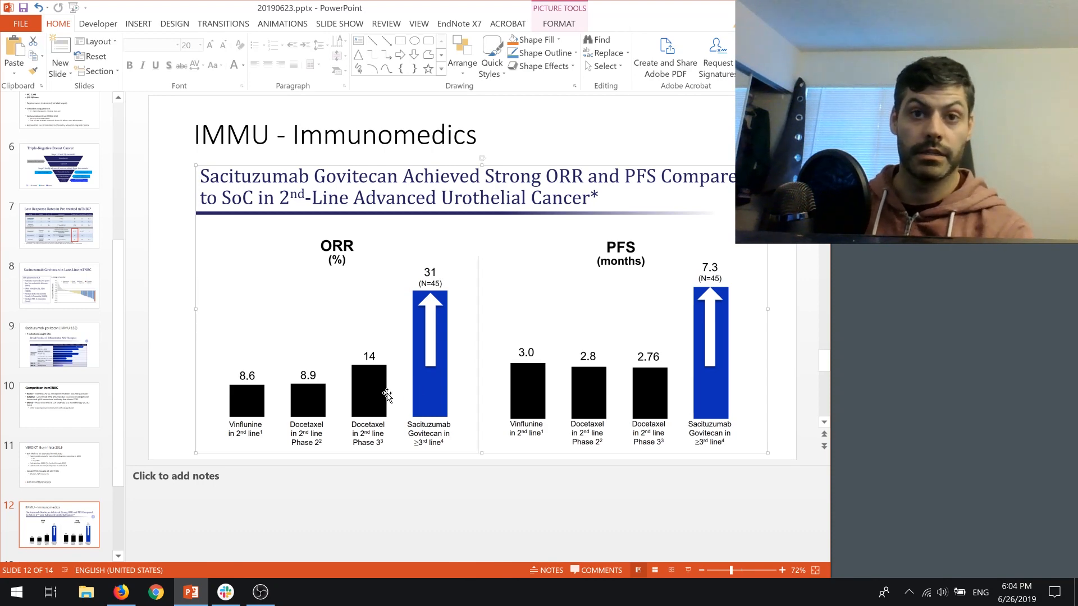
{"action": "mouse_move", "coordinate": [641, 199]}
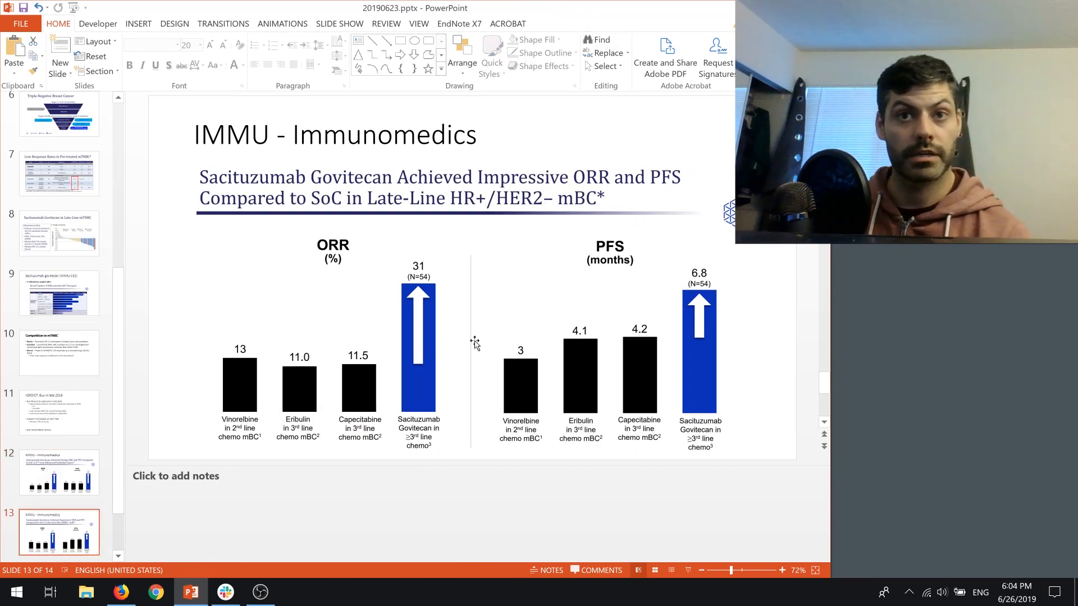
{"action": "mouse_move", "coordinate": [389, 438]}
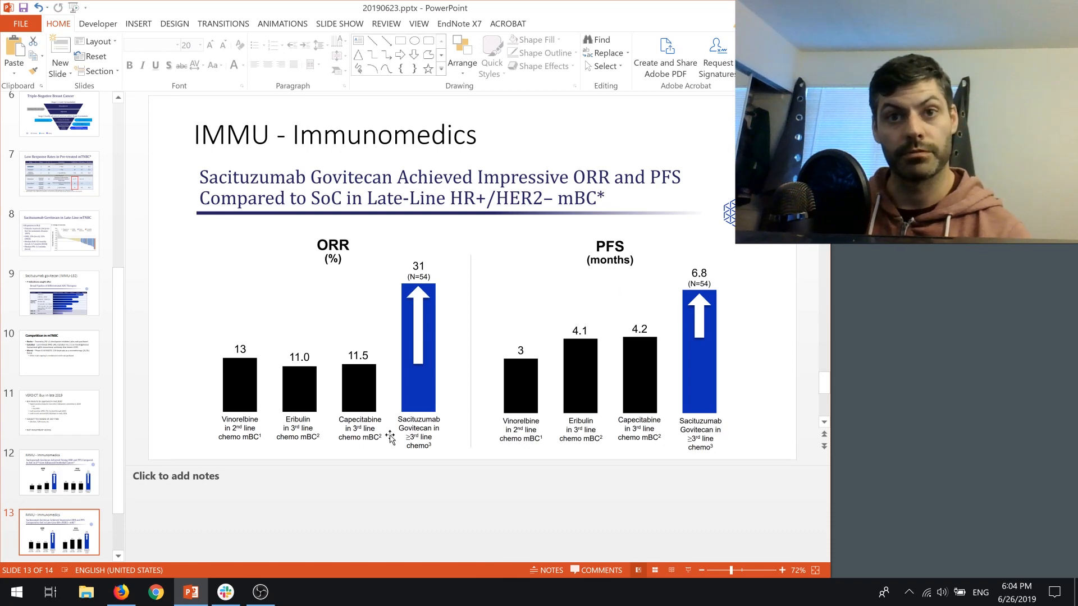
{"action": "mouse_move", "coordinate": [349, 356]}
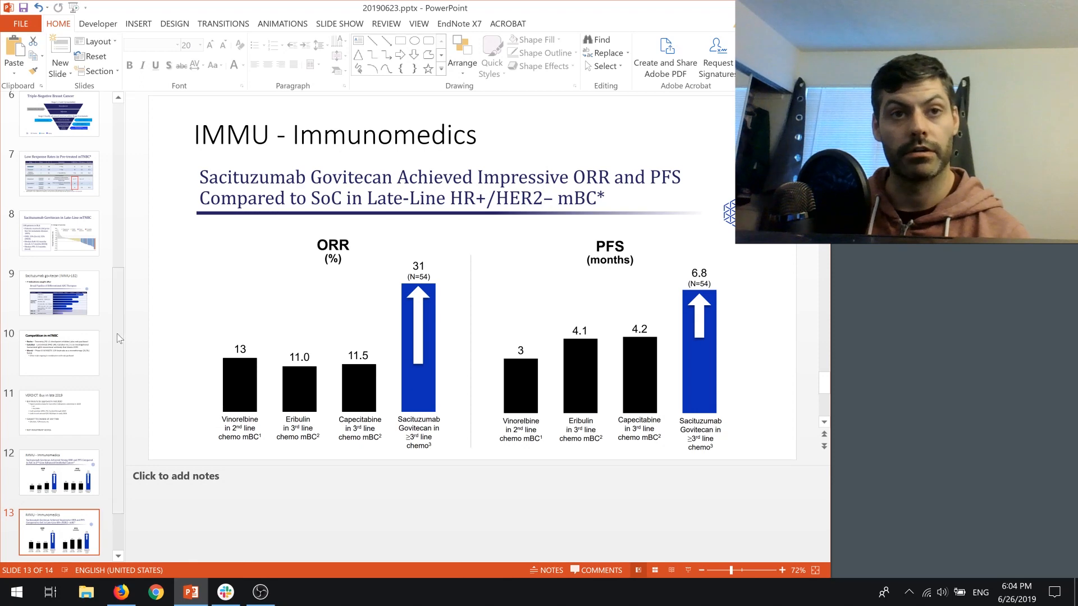
Scroll the slides pane down toward the slide 11 VERDICT thumbnail.
{"action": "scroll", "scroll_direction": "down", "scroll_amount": 3}
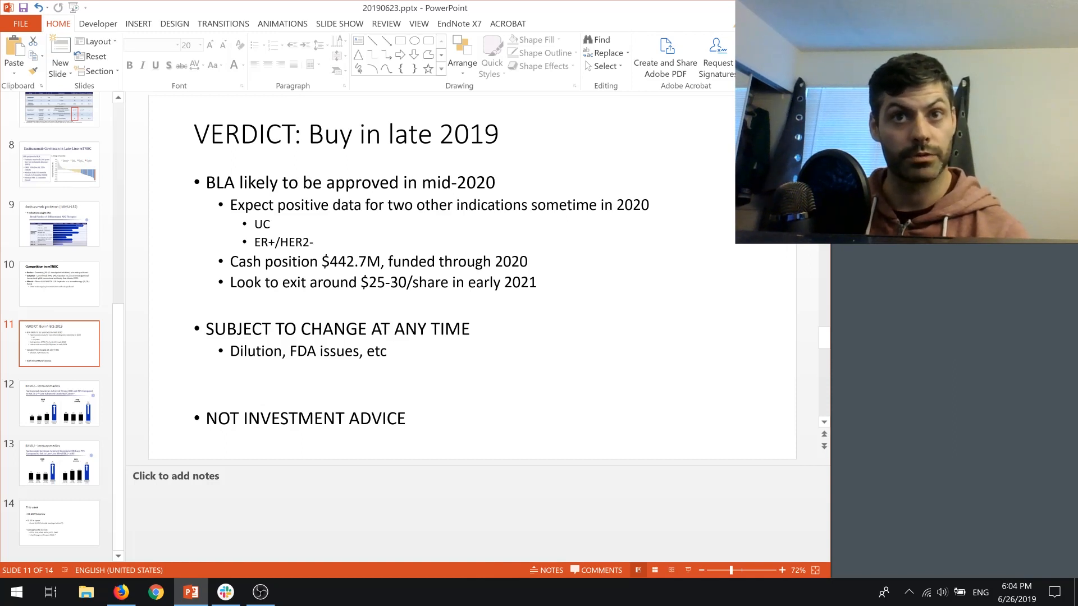
{"action": "left_click", "coordinate": [59, 523]}
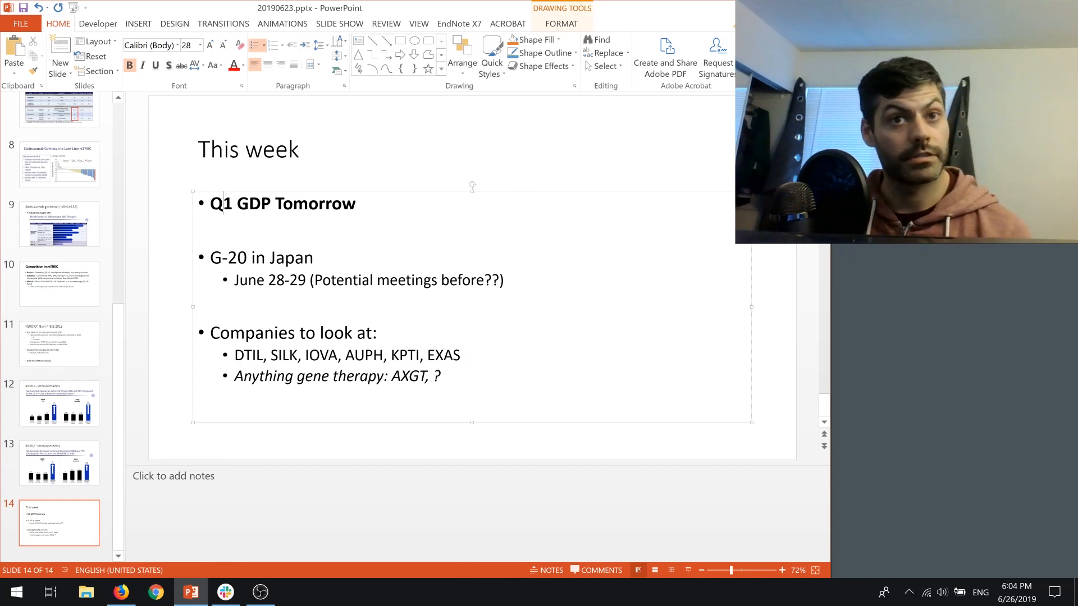
{"action": "left_click_drag", "start_coordinate": [210, 257], "coordinate": [310, 279]}
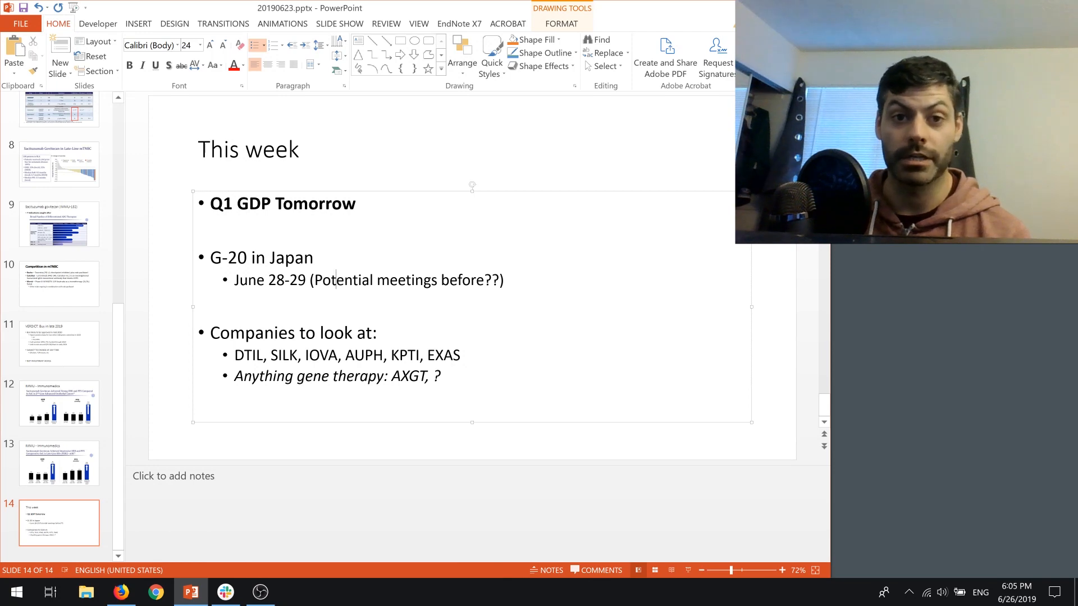
{"action": "left_click_drag", "start_coordinate": [311, 280], "coordinate": [503, 279]}
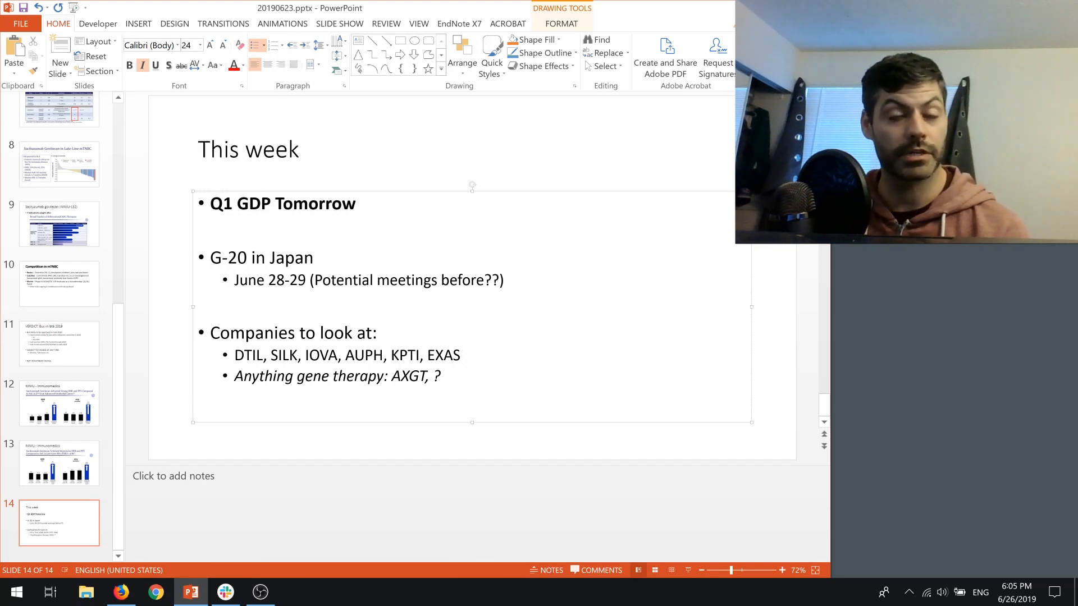
{"action": "left_click", "coordinate": [464, 355]}
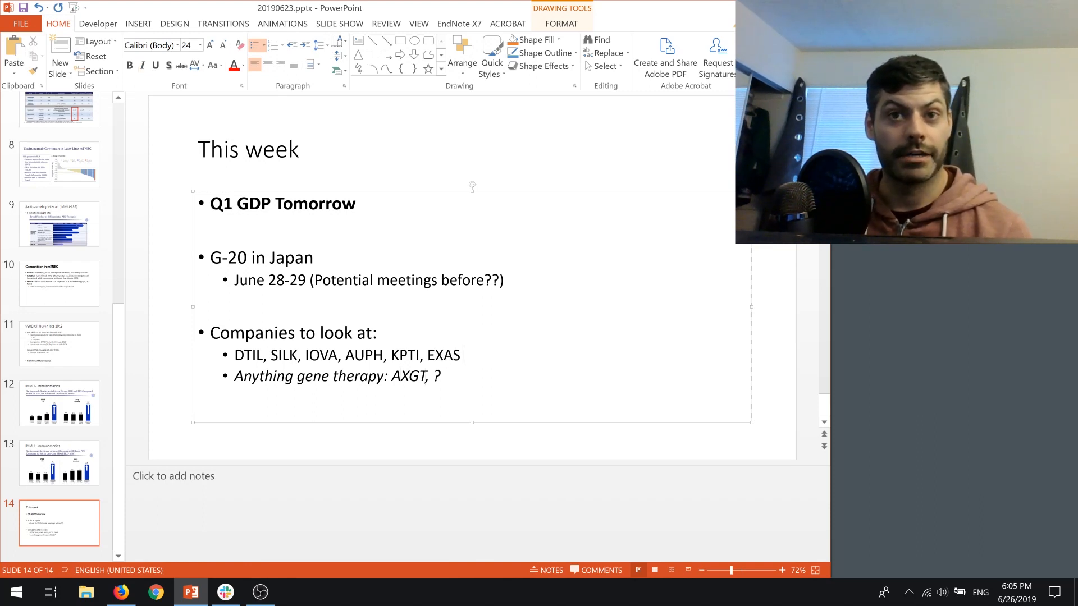